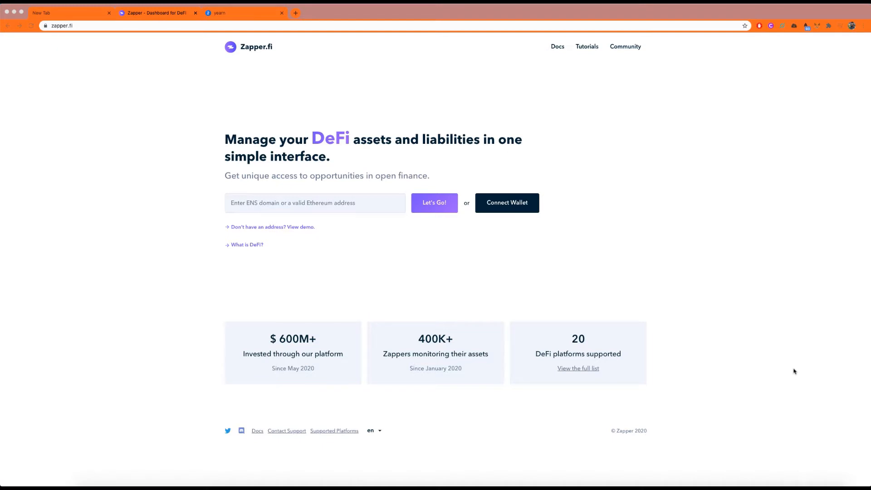
mouse_move(774, 361)
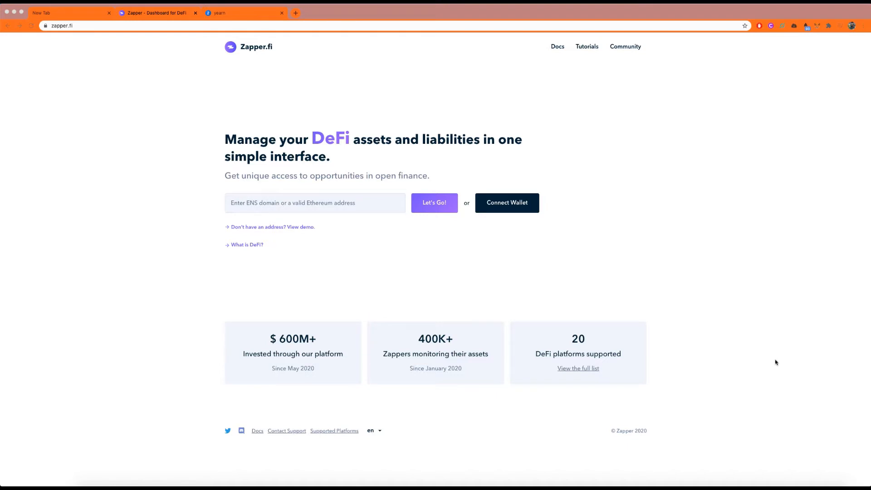
mouse_move(772, 358)
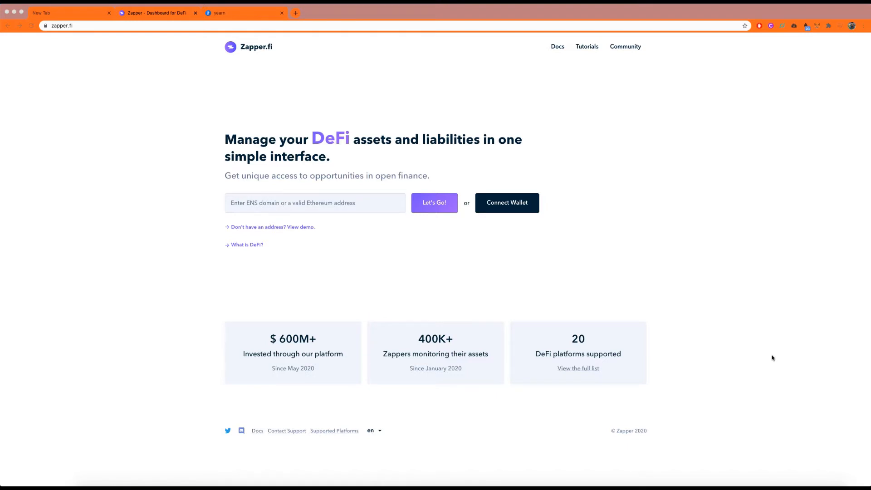
mouse_move(708, 326)
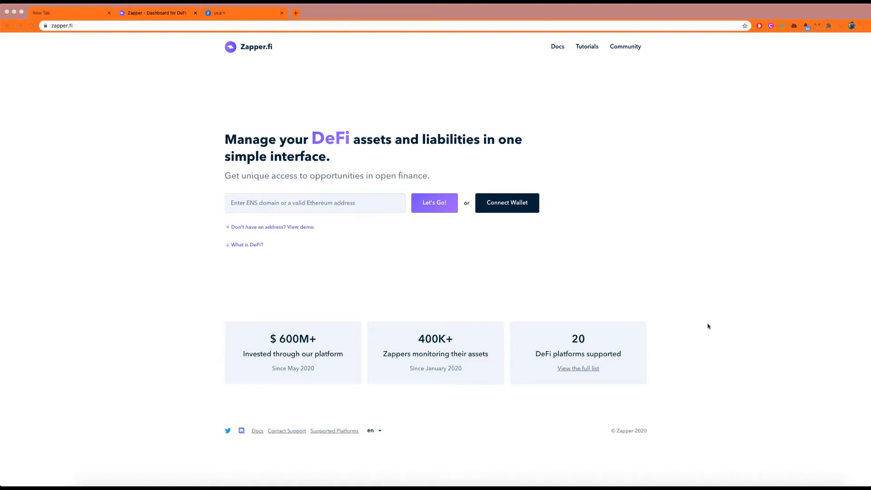
mouse_move(702, 322)
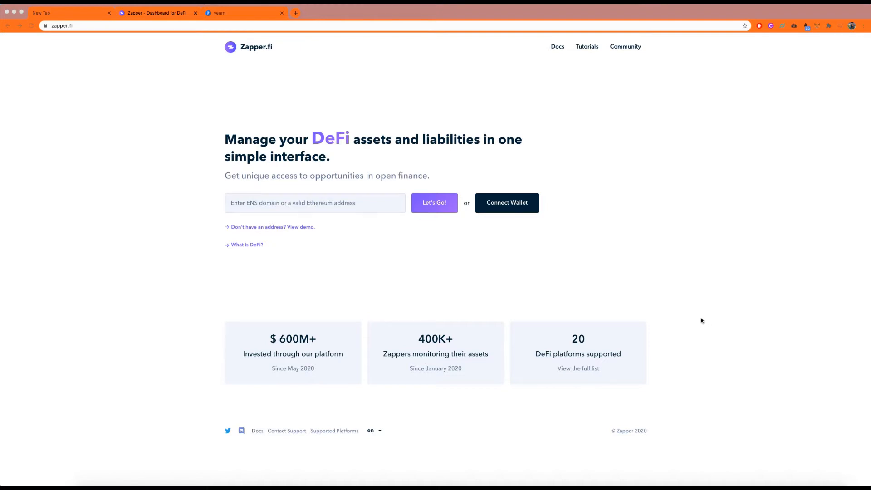
mouse_move(706, 314)
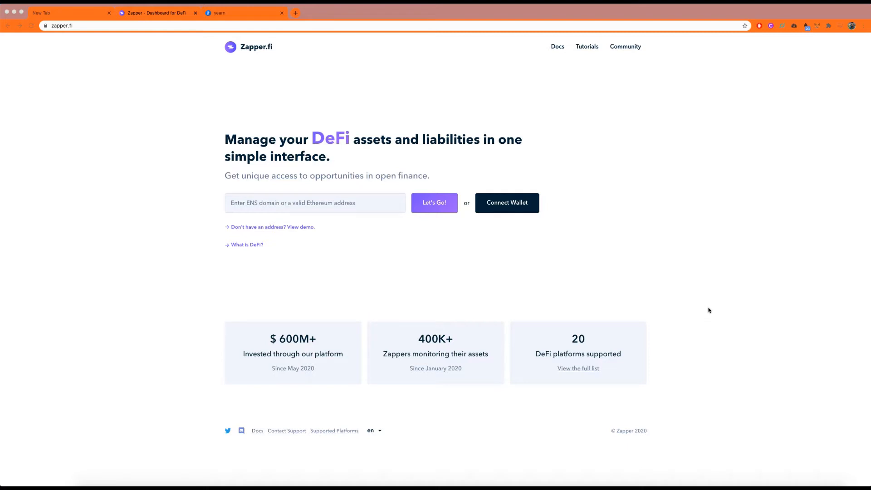
mouse_move(715, 302)
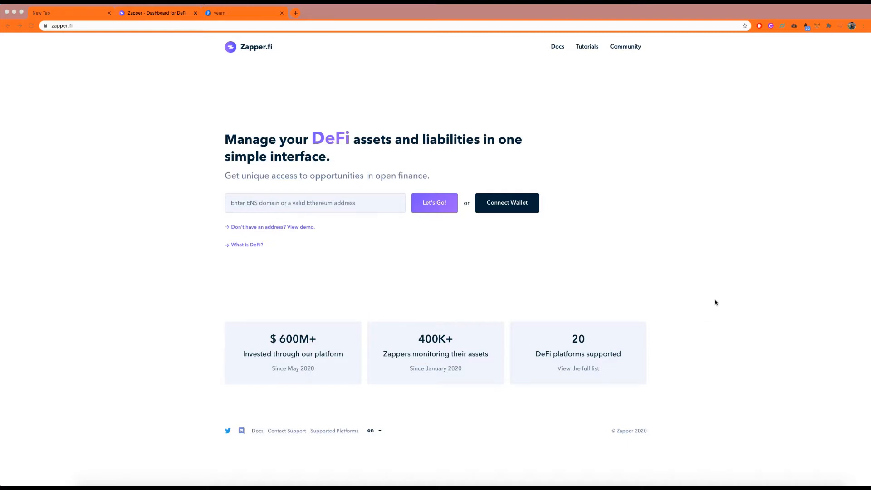
mouse_move(722, 303)
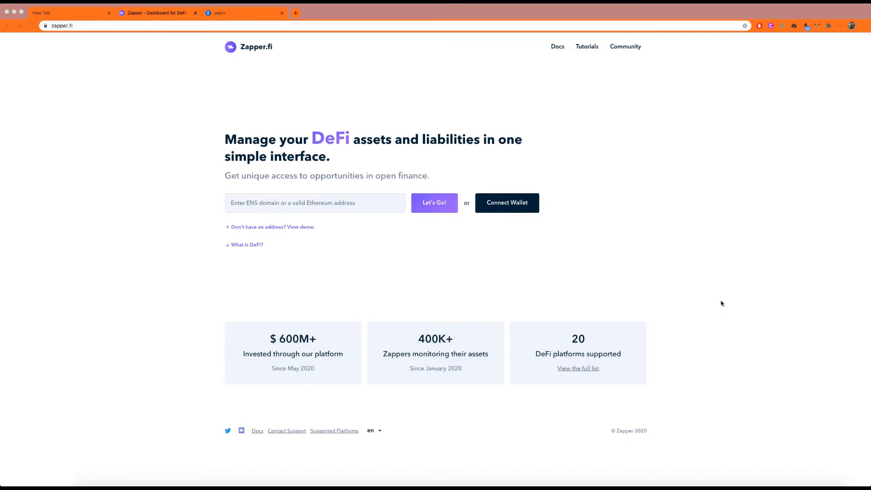
mouse_move(514, 183)
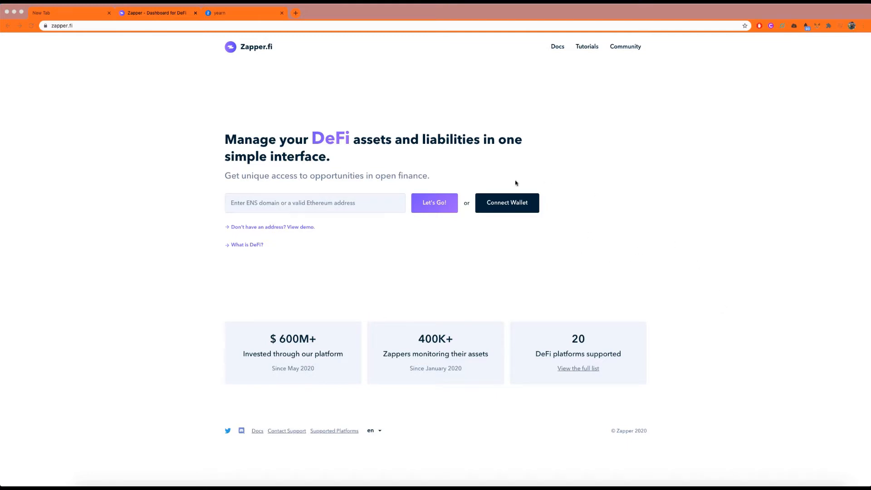
mouse_move(259, 119)
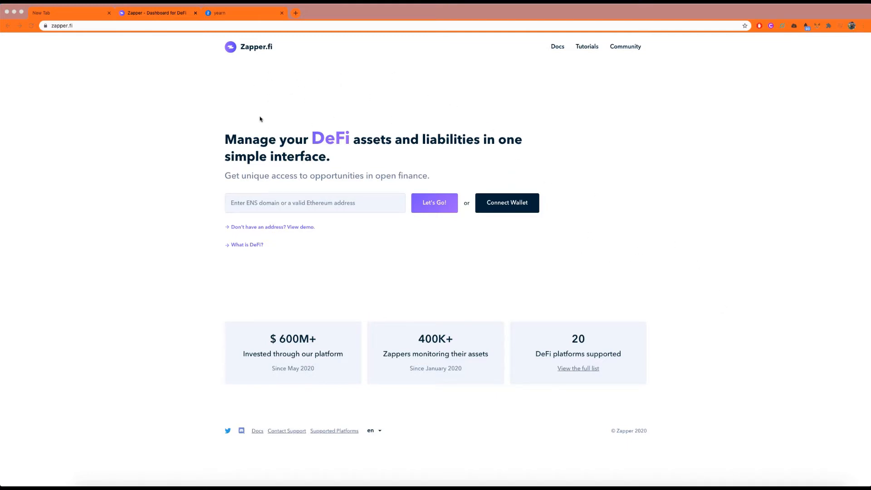
mouse_move(317, 114)
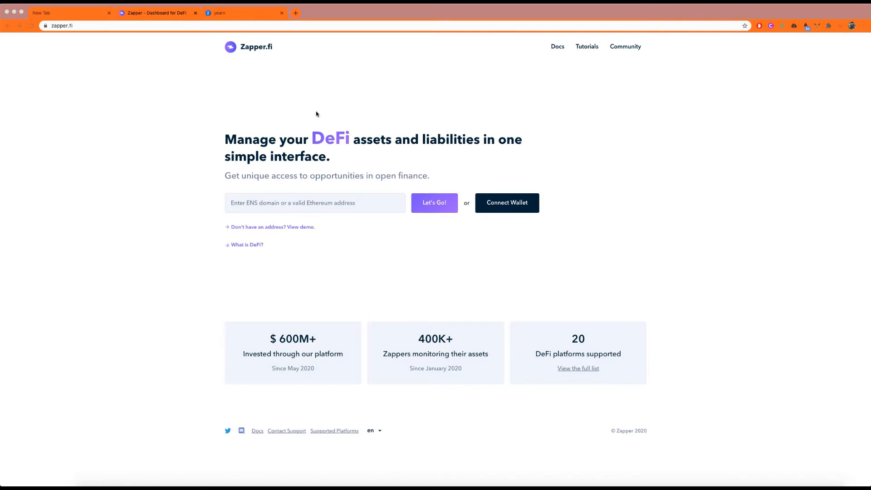
mouse_move(559, 240)
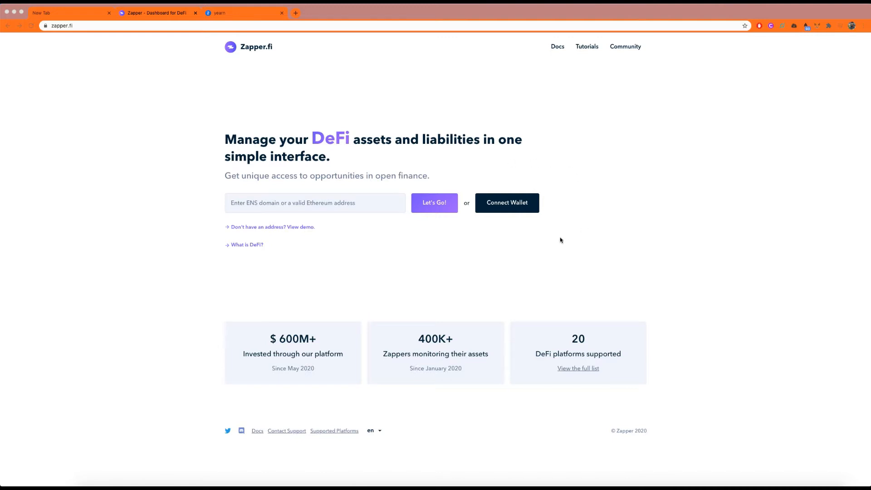
mouse_move(332, 150)
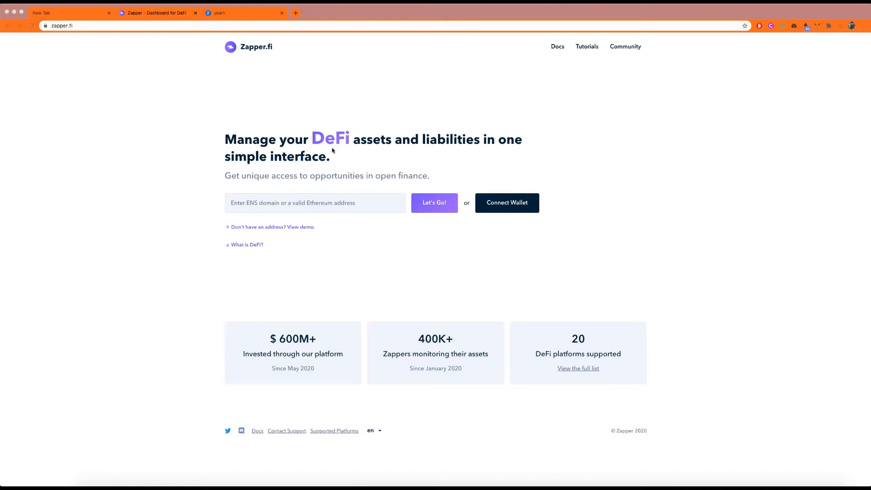
mouse_move(293, 203)
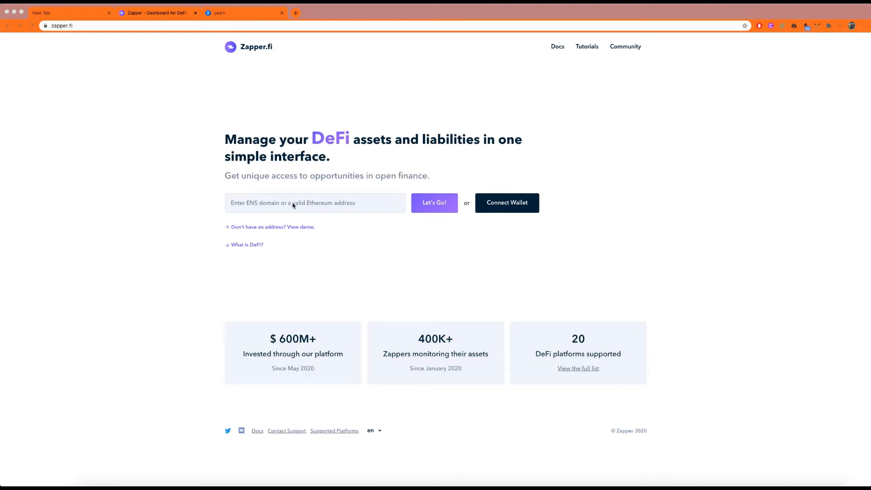
mouse_move(520, 215)
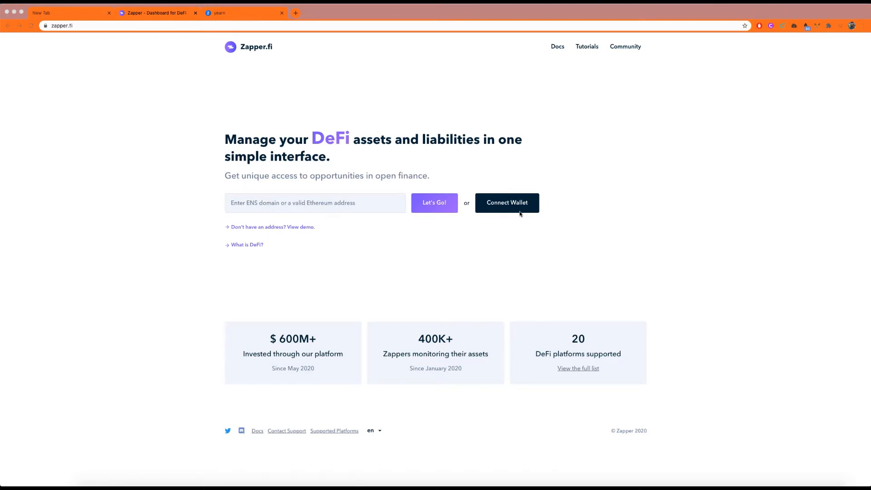
mouse_move(503, 197)
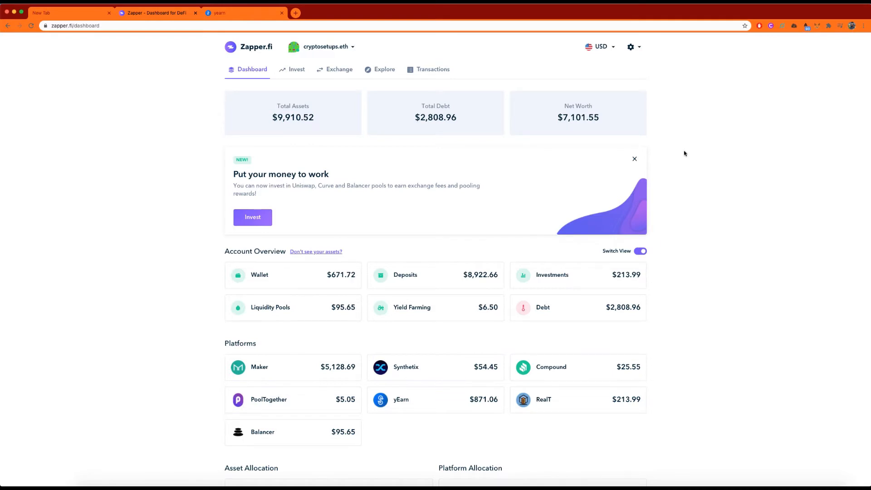
mouse_move(674, 168)
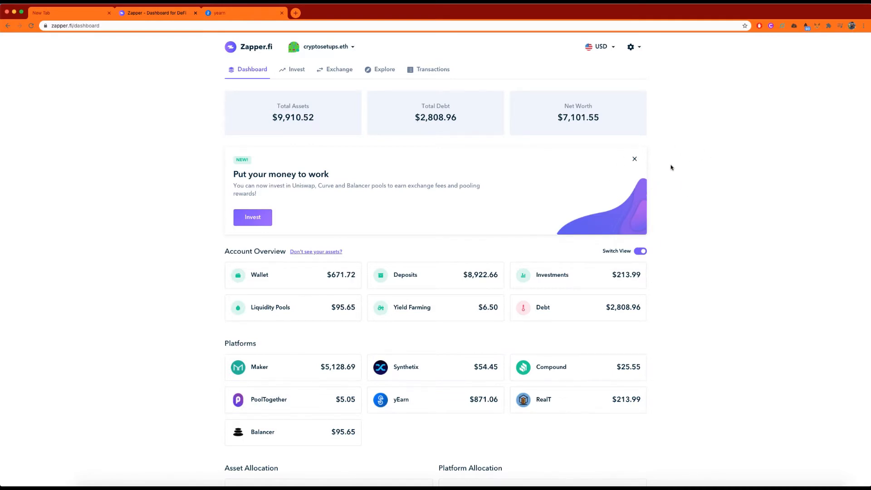
mouse_move(441, 119)
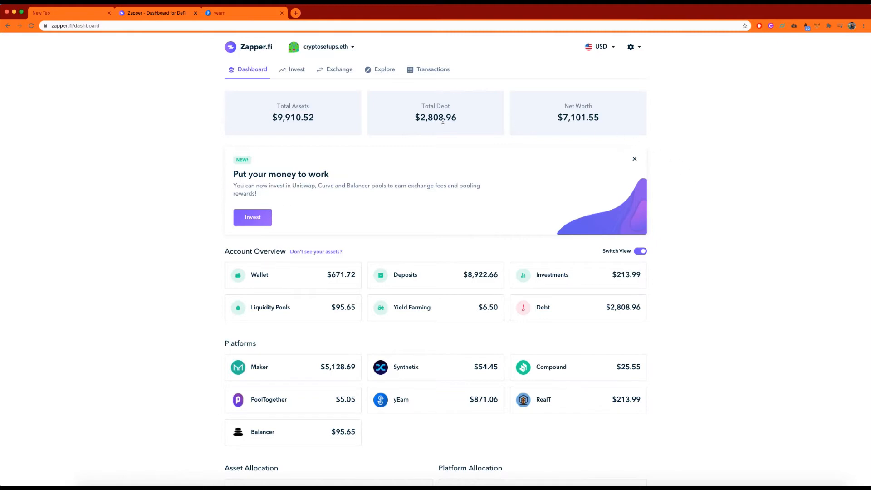
mouse_move(212, 183)
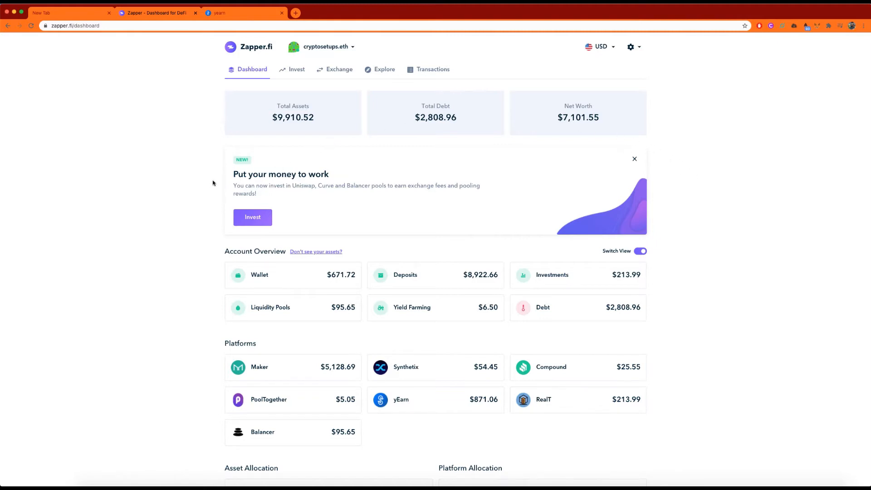
mouse_move(261, 158)
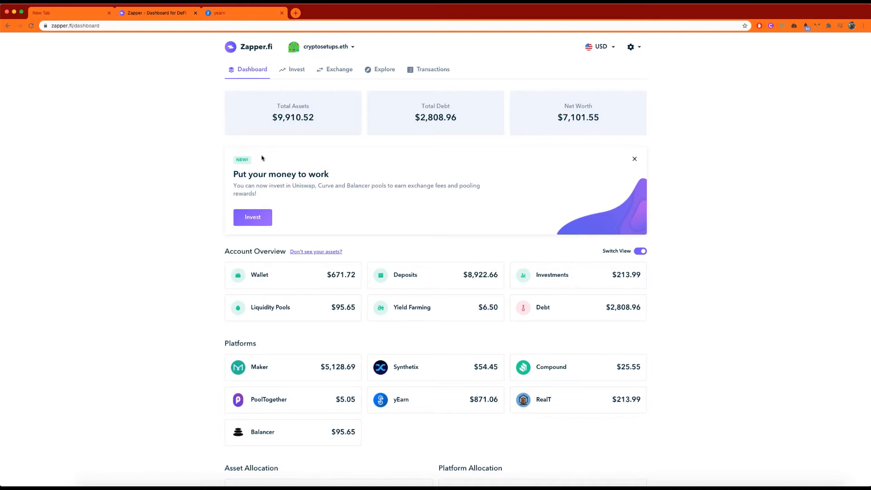
mouse_move(268, 163)
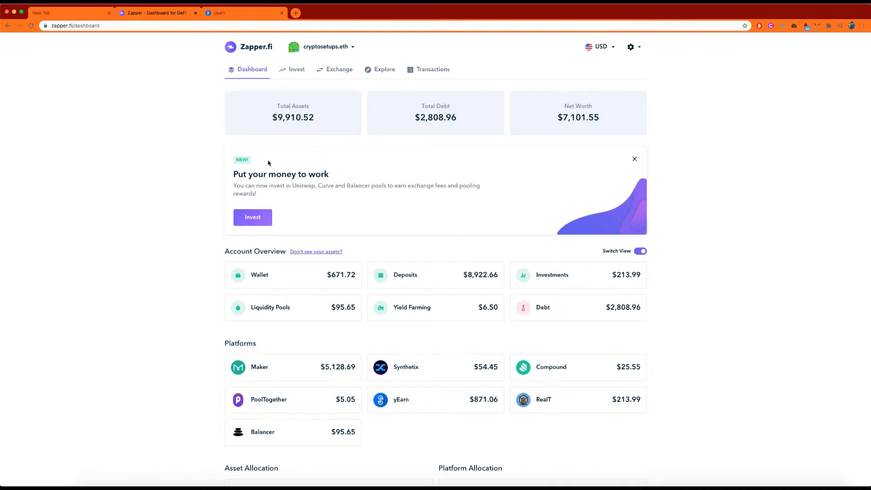
mouse_move(288, 154)
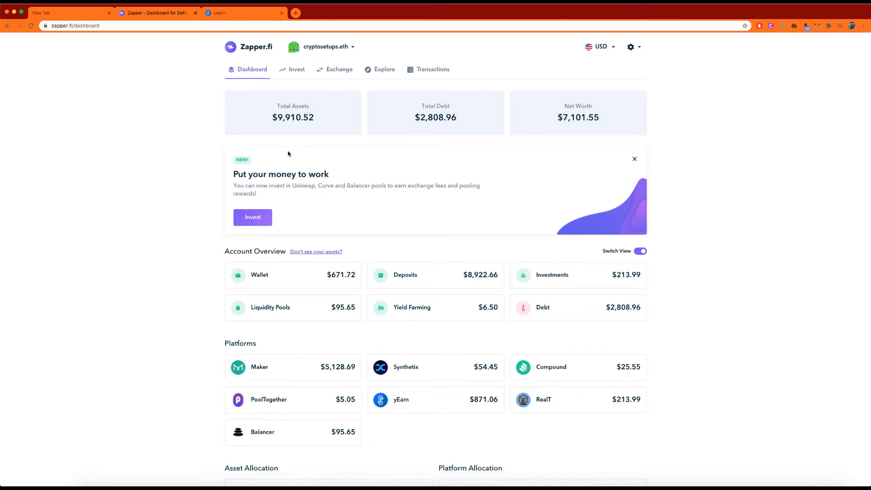
mouse_move(304, 156)
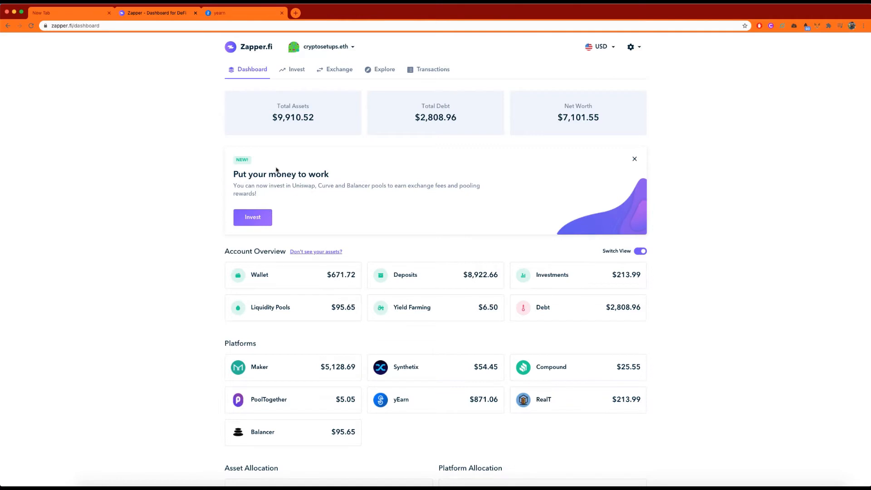
mouse_move(291, 172)
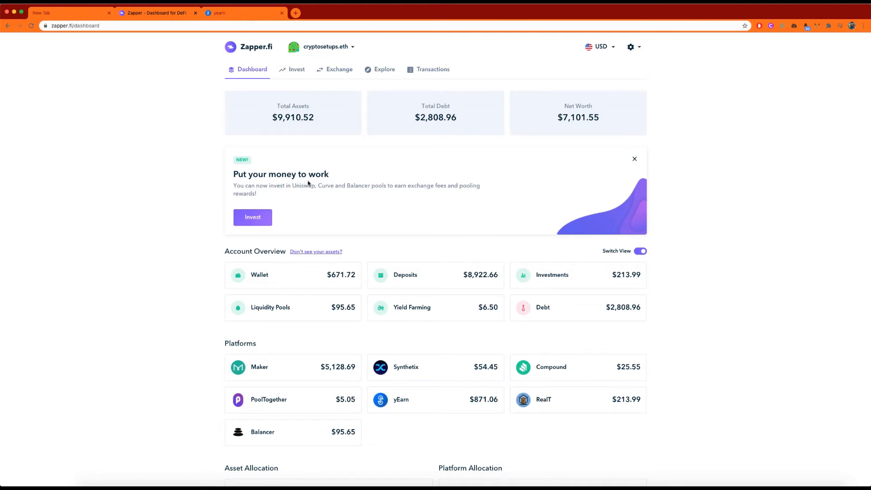
mouse_move(371, 170)
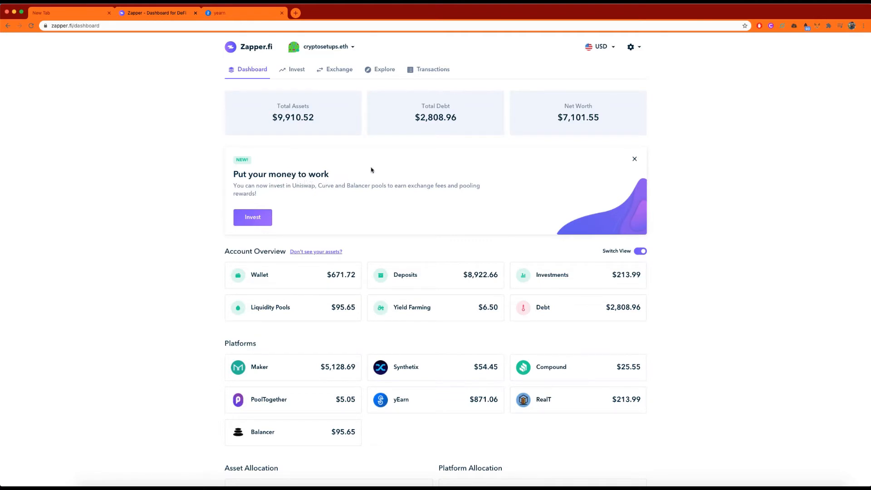
mouse_move(385, 43)
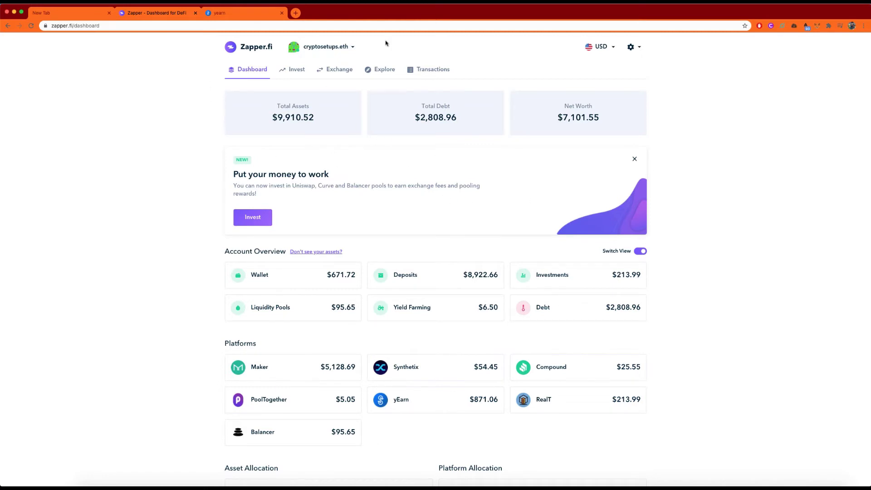
mouse_move(582, 41)
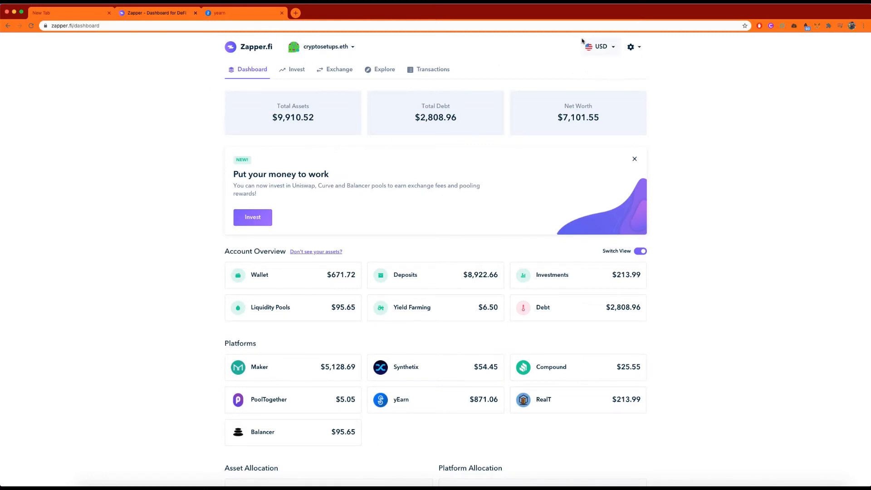
mouse_move(271, 128)
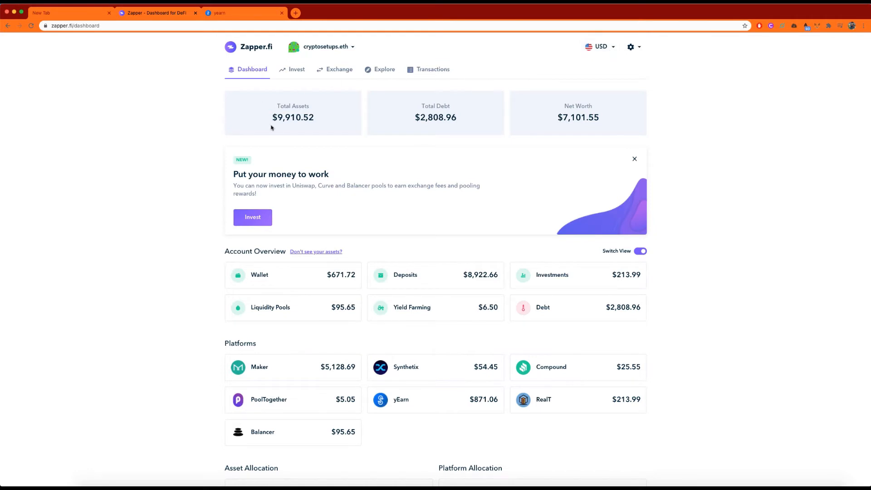
mouse_move(562, 104)
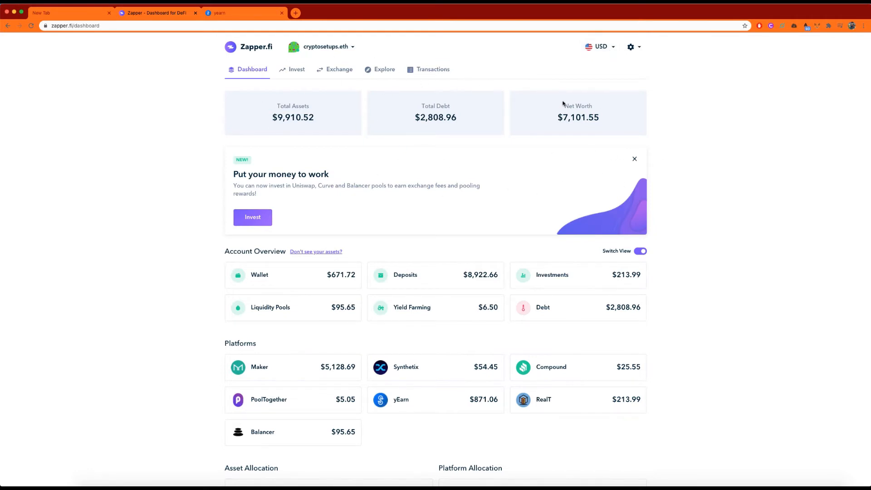
mouse_move(390, 109)
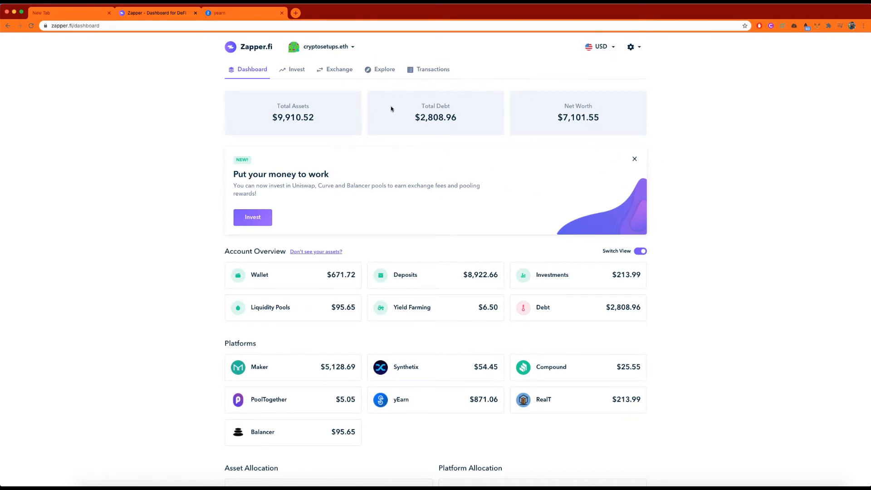
mouse_move(272, 264)
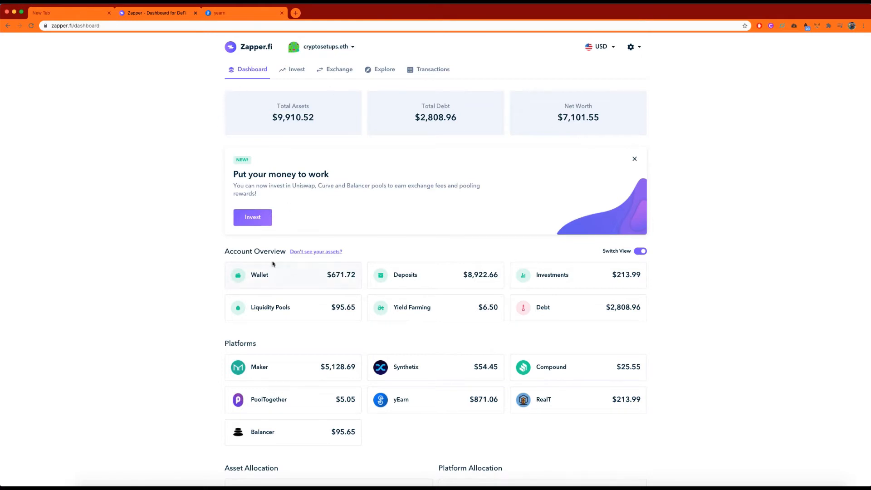
scroll(down, 3)
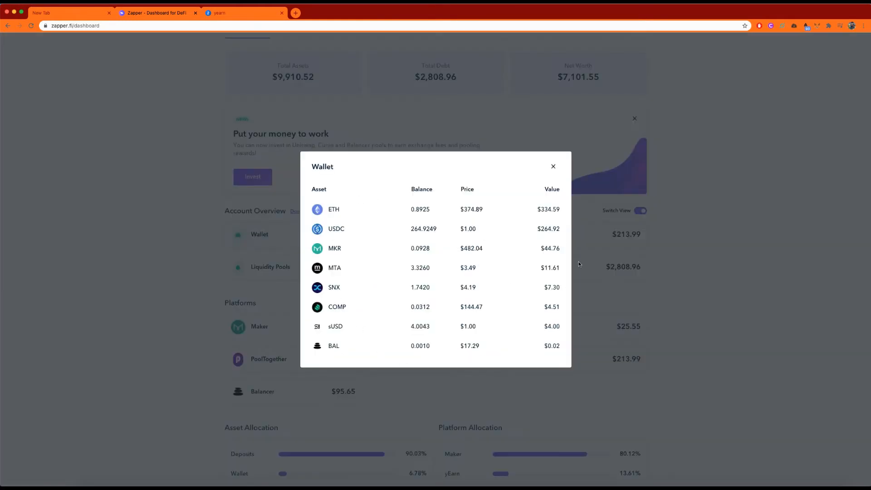
click(552, 166)
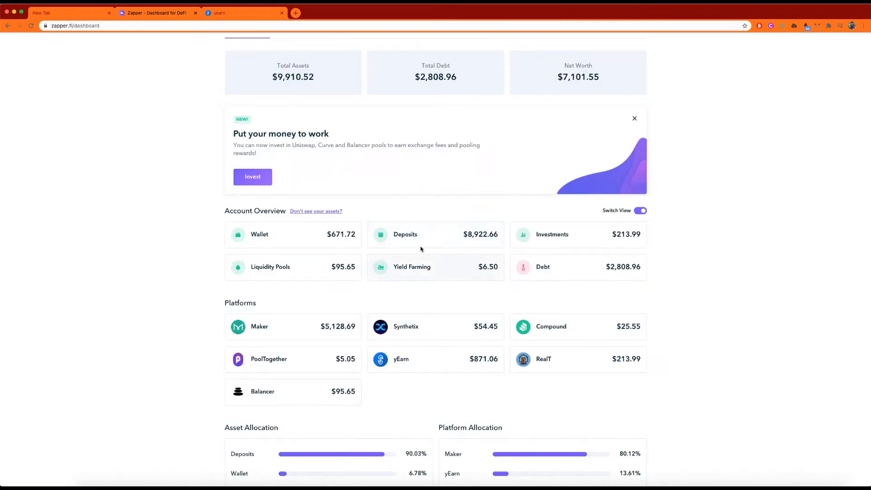
click(552, 234)
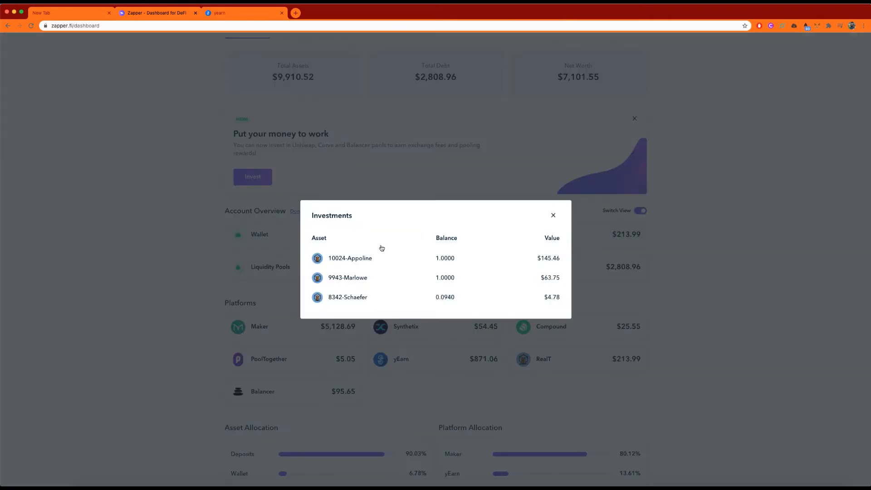
mouse_move(352, 267)
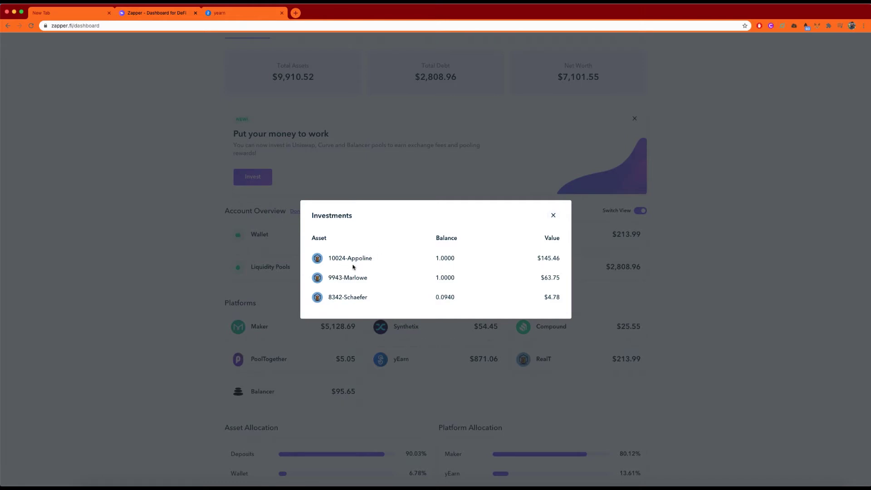
mouse_move(376, 300)
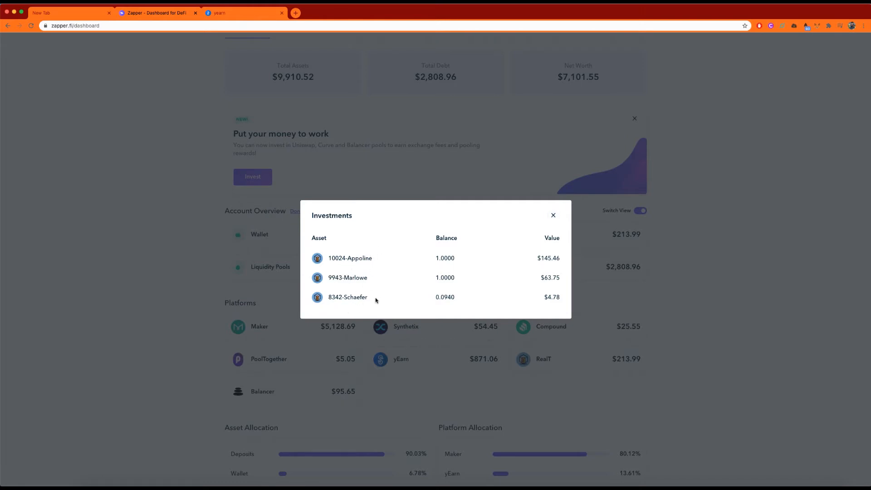
mouse_move(373, 274)
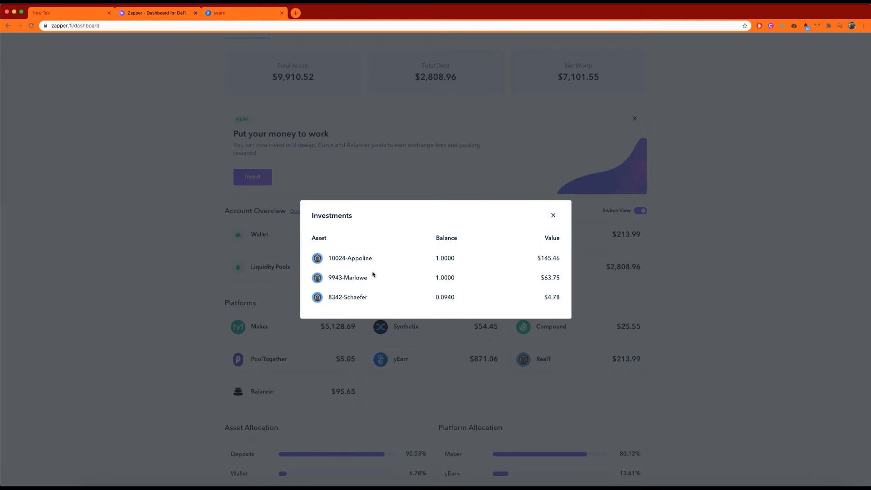
mouse_move(389, 278)
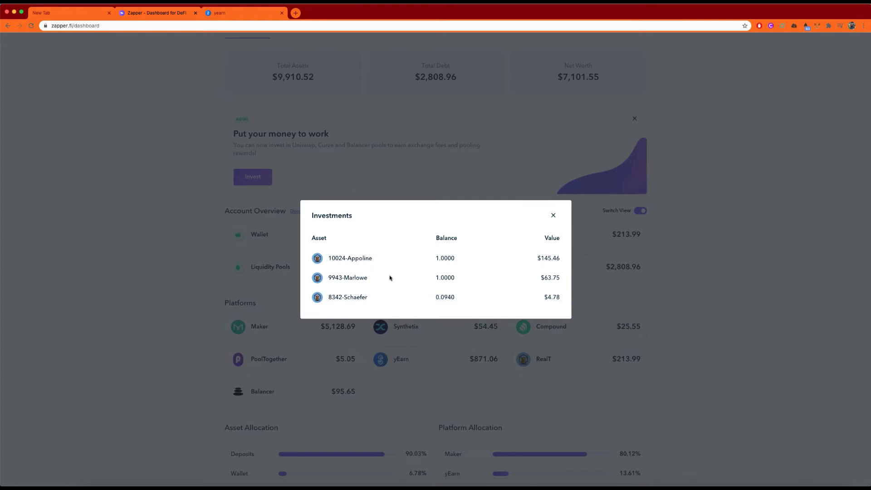
click(552, 215)
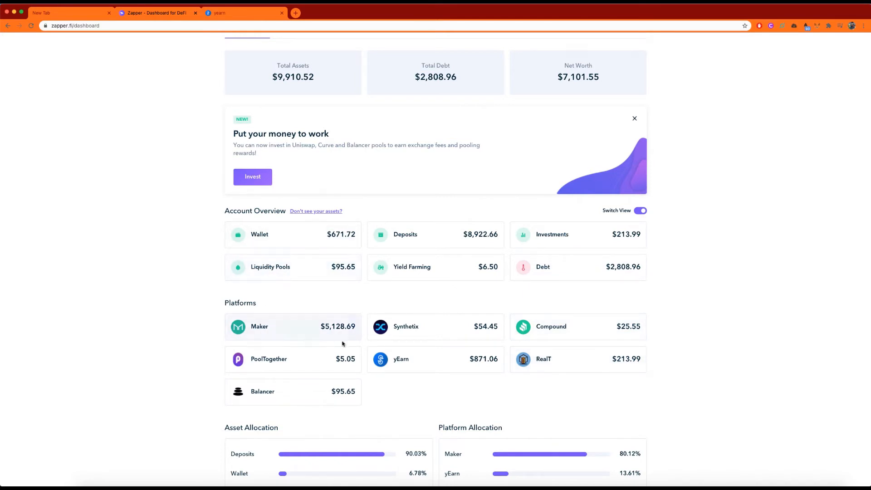
mouse_move(304, 317)
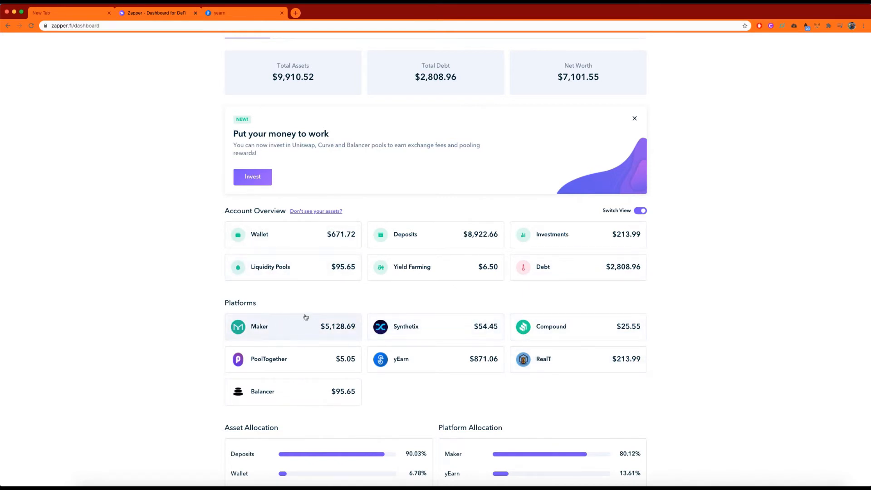
scroll(up, 3)
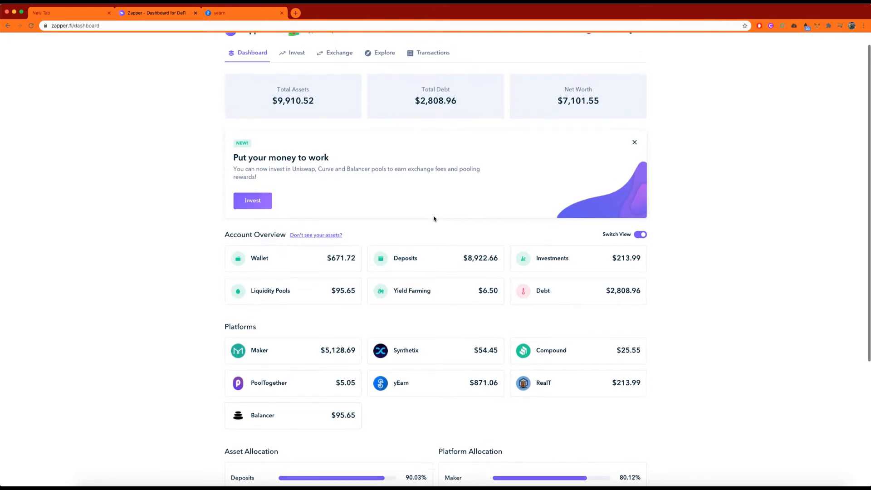
mouse_move(429, 112)
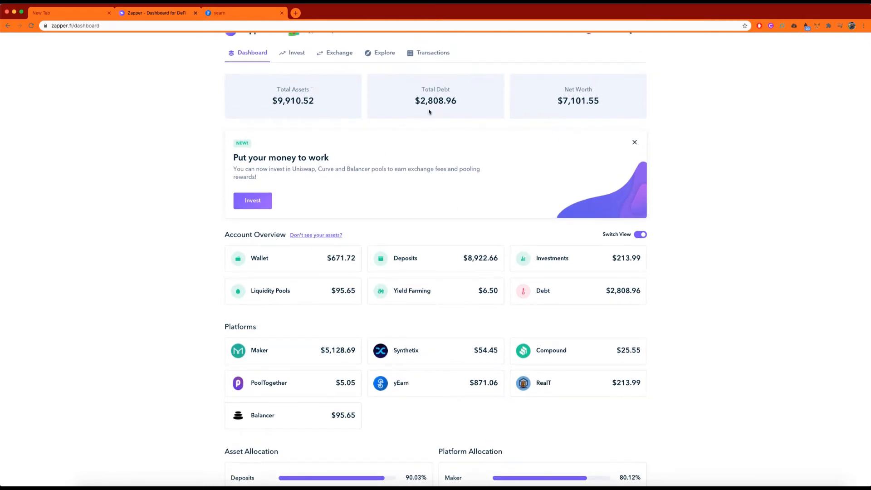
mouse_move(318, 204)
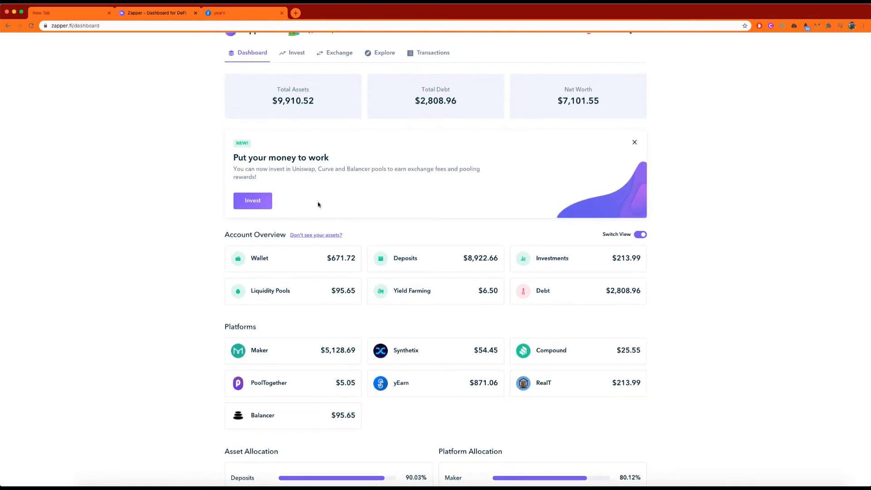
scroll(down, 3)
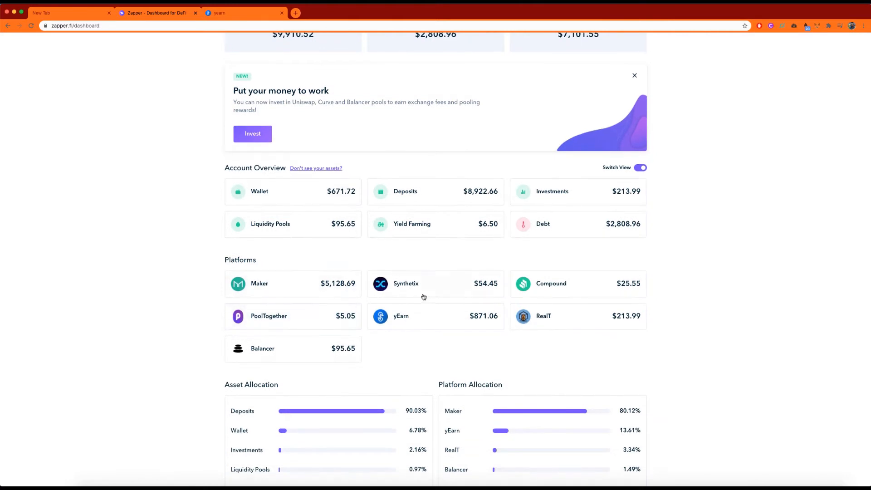
mouse_move(618, 287)
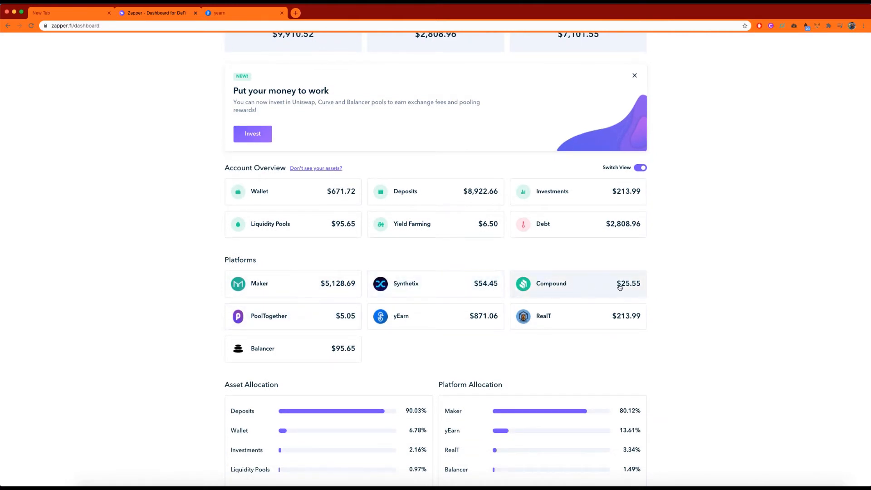
Step: Open the Compound page showing $25.55 supplied BAT and COMP governance balances
click(577, 283)
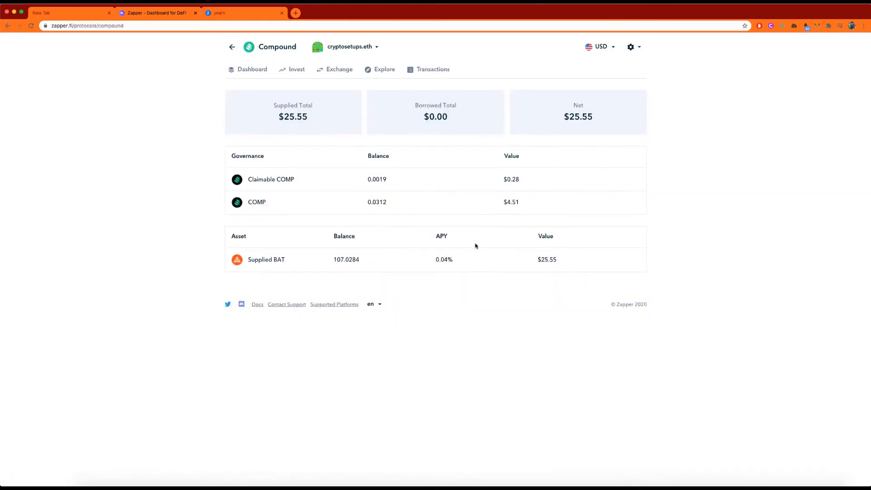
mouse_move(496, 195)
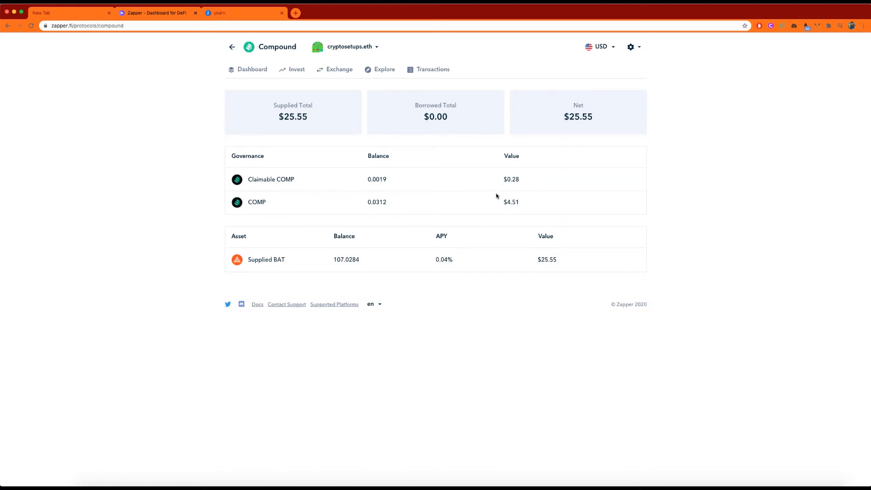
mouse_move(314, 181)
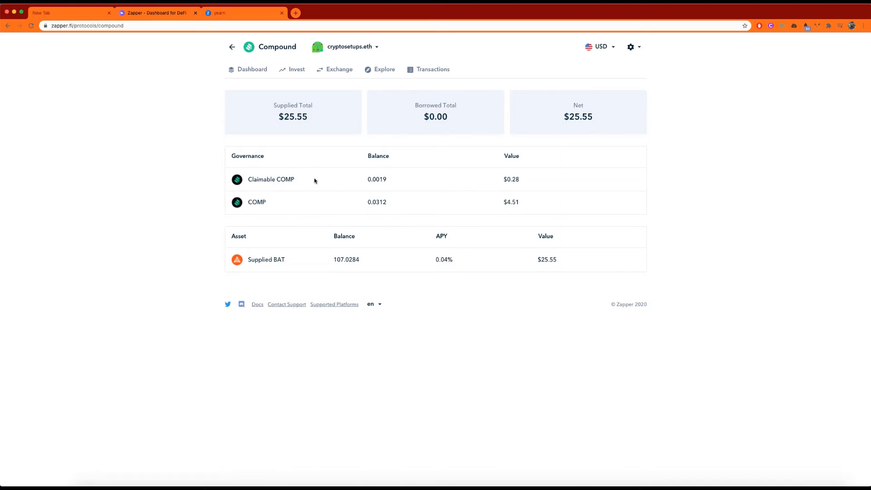
mouse_move(319, 277)
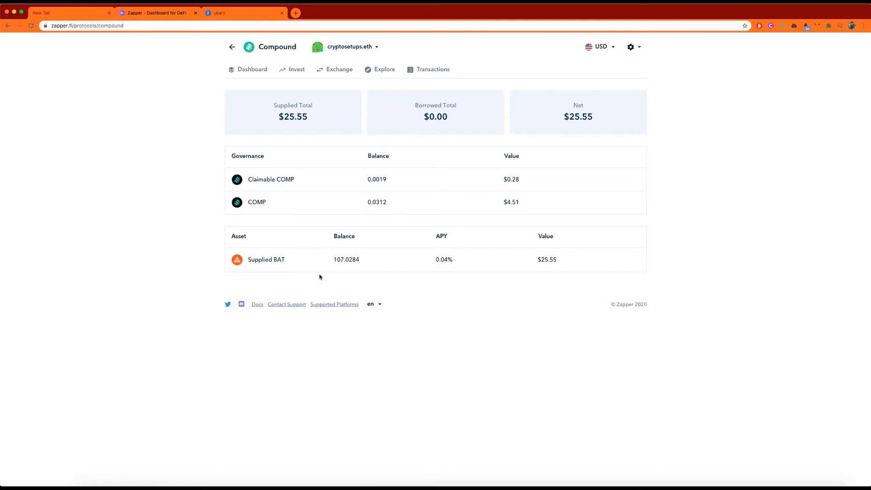
mouse_move(497, 266)
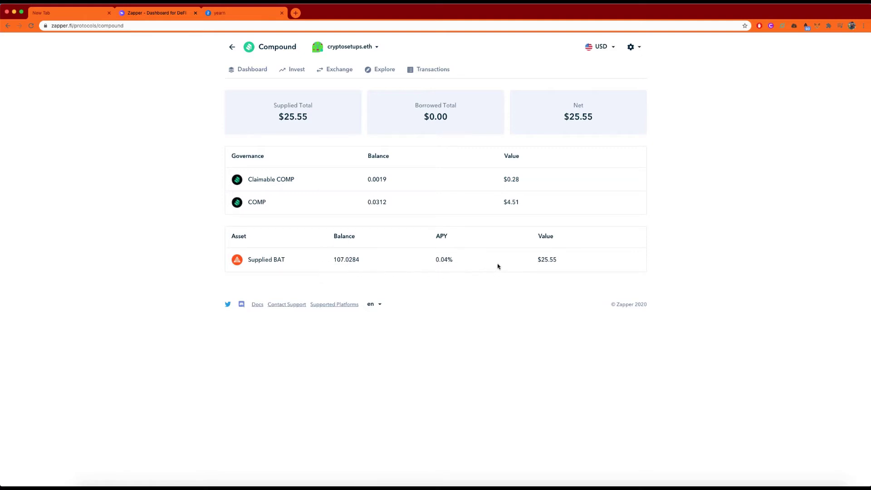
mouse_move(468, 268)
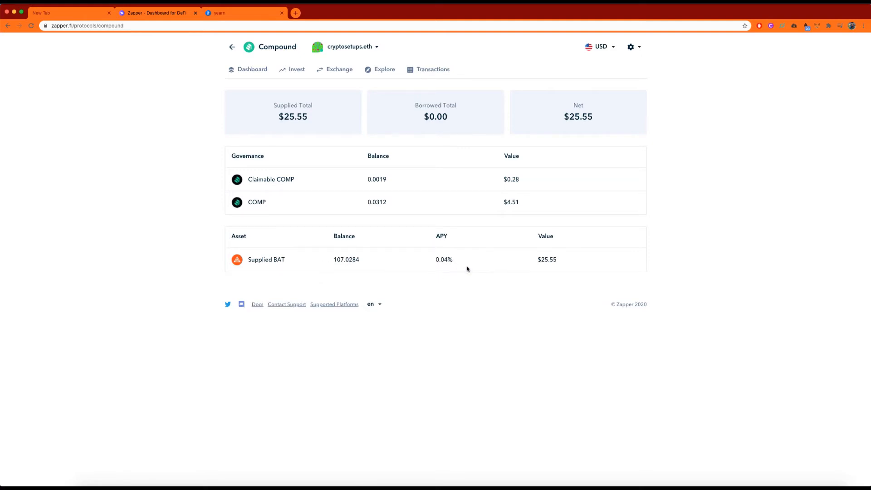
mouse_move(443, 239)
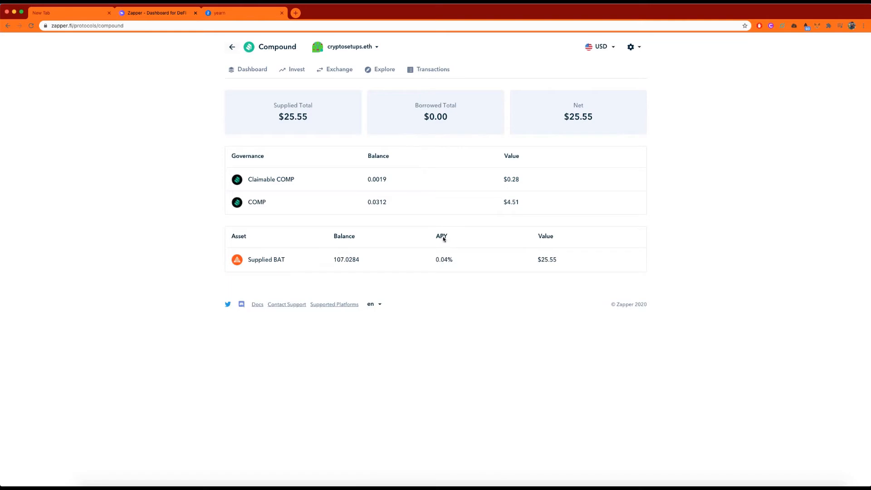
mouse_move(232, 49)
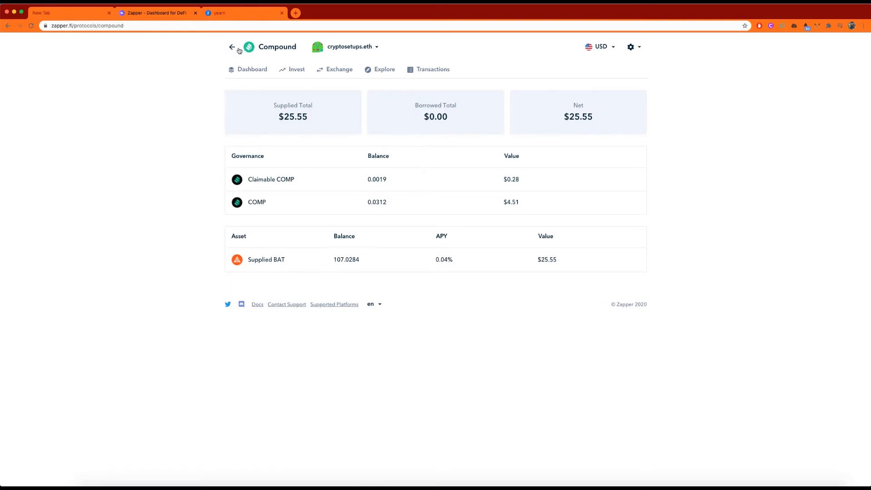
mouse_move(253, 87)
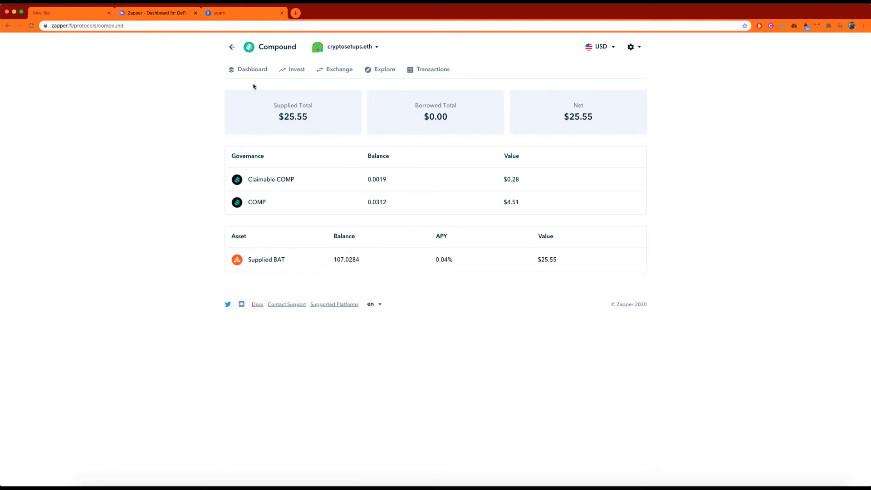
Step: Return to the dashboard showing $9,903.85 assets, $2,808.96 debt and $7,094.89 net worth
click(232, 47)
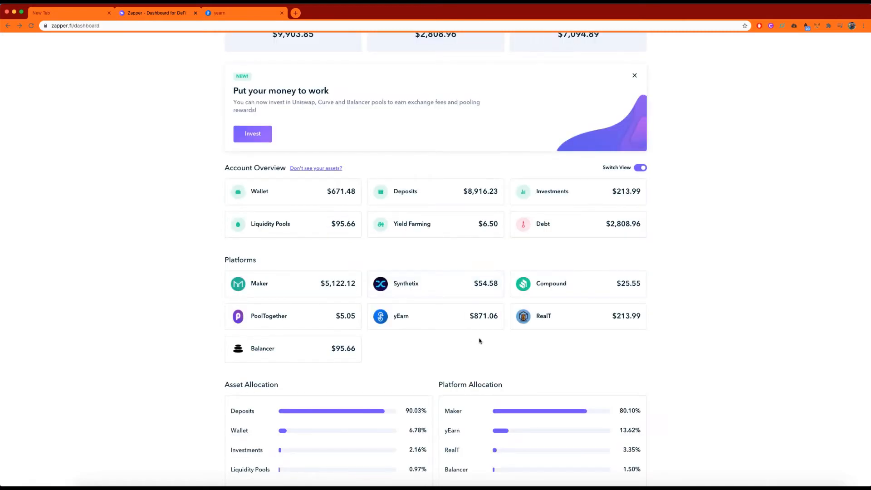
mouse_move(322, 320)
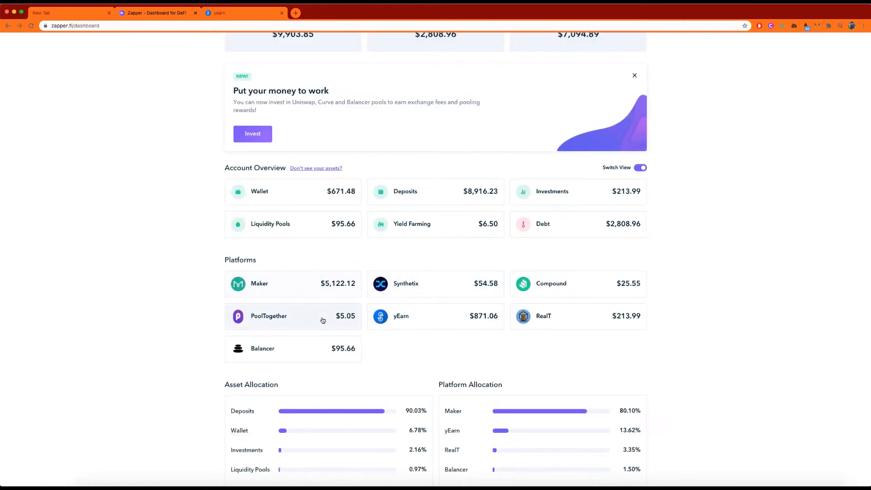
mouse_move(425, 324)
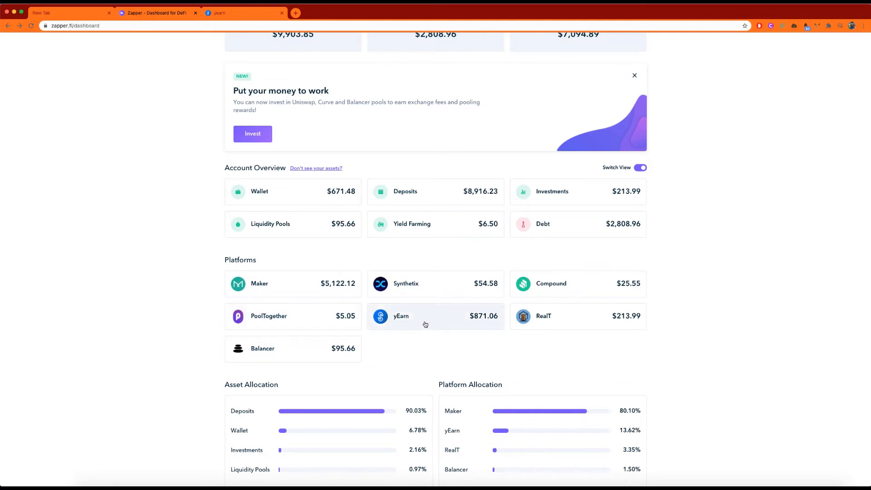
mouse_move(569, 321)
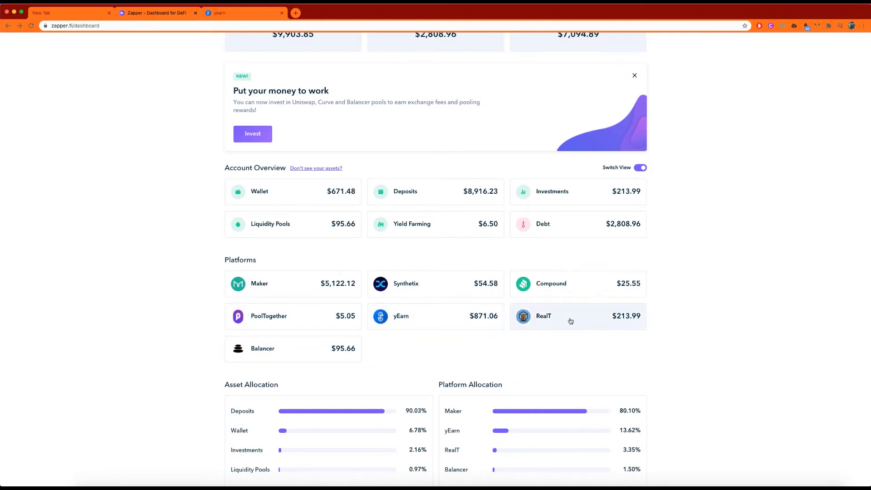
mouse_move(201, 304)
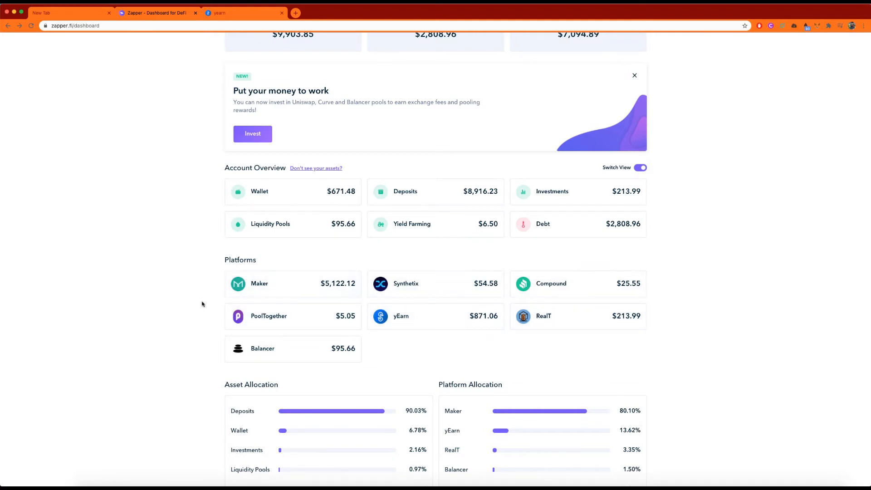
mouse_move(198, 264)
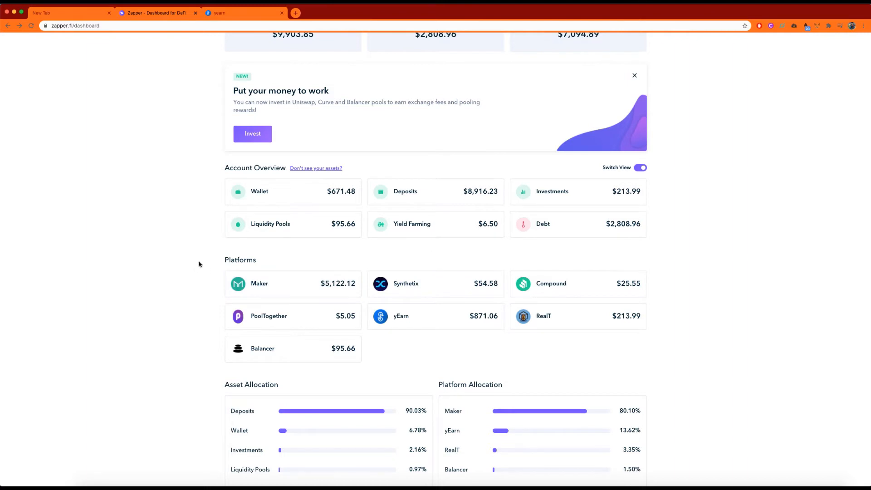
scroll(up, 3)
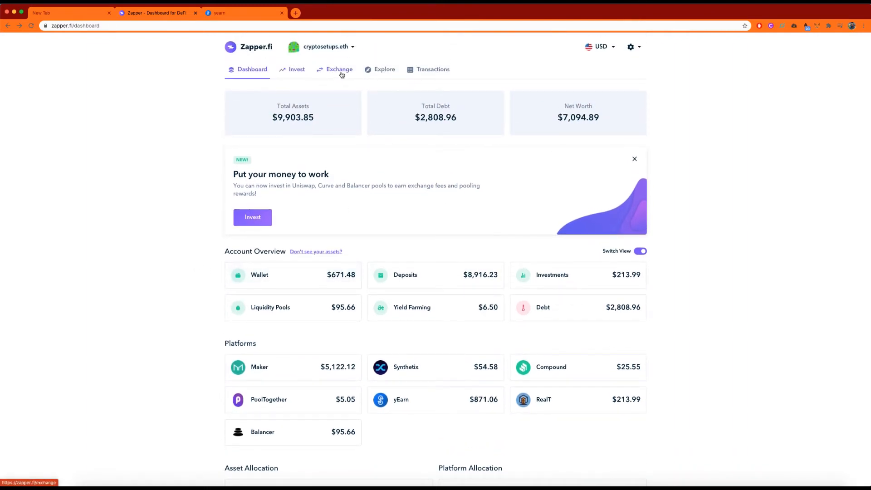
Step: Open the Exchange page with ETH (balance 0.892513) as the source token
click(339, 69)
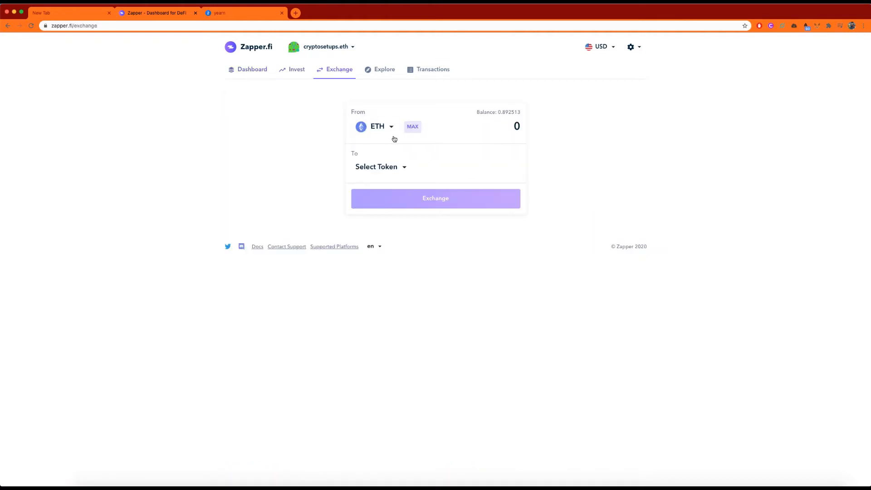
mouse_move(311, 98)
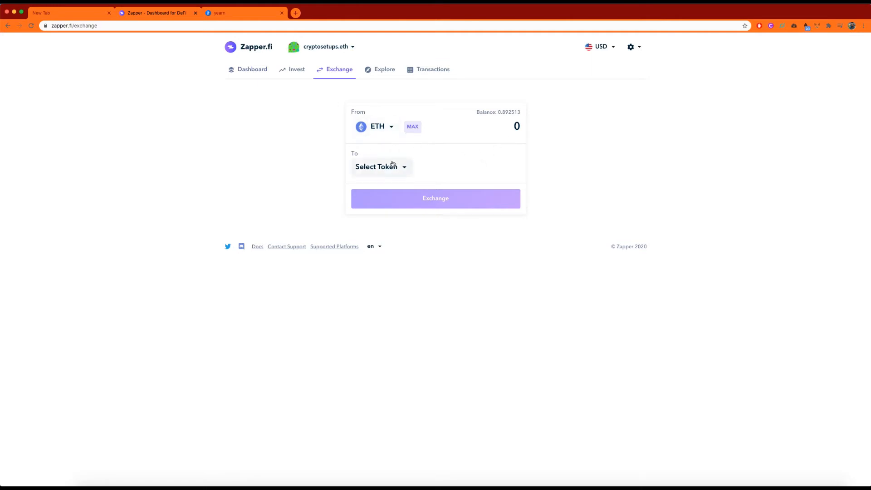
mouse_move(292, 123)
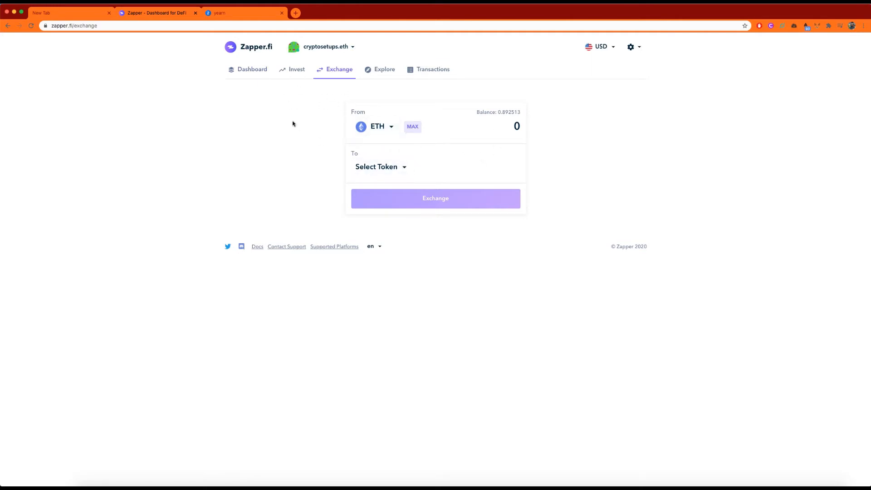
mouse_move(250, 72)
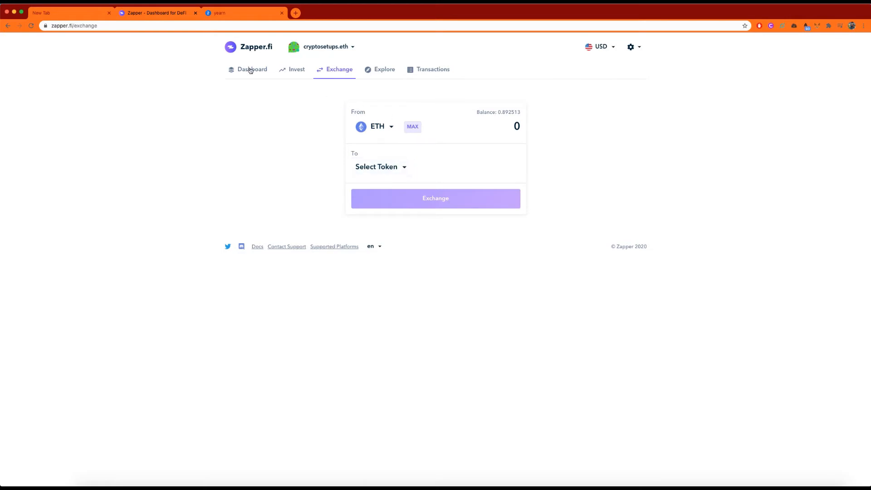
Step: Open the Invest page with USDC staking and yDAI Vault, briefly checking the yearn tab
click(296, 69)
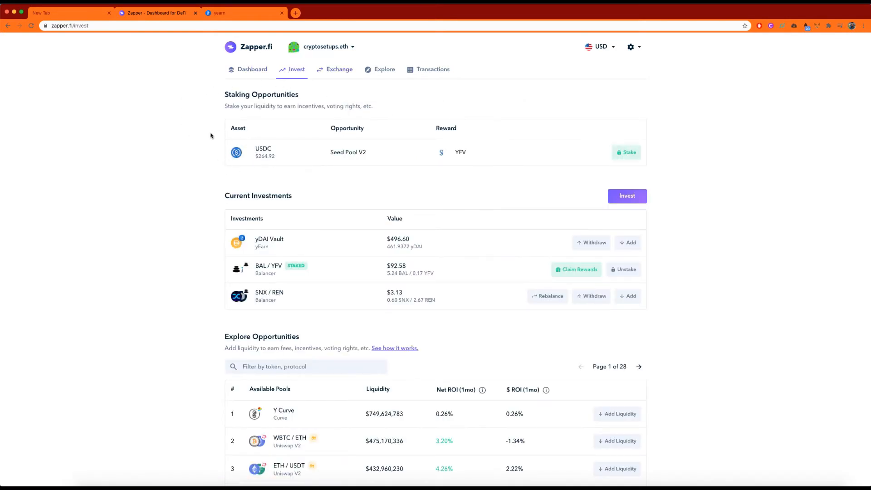
mouse_move(200, 132)
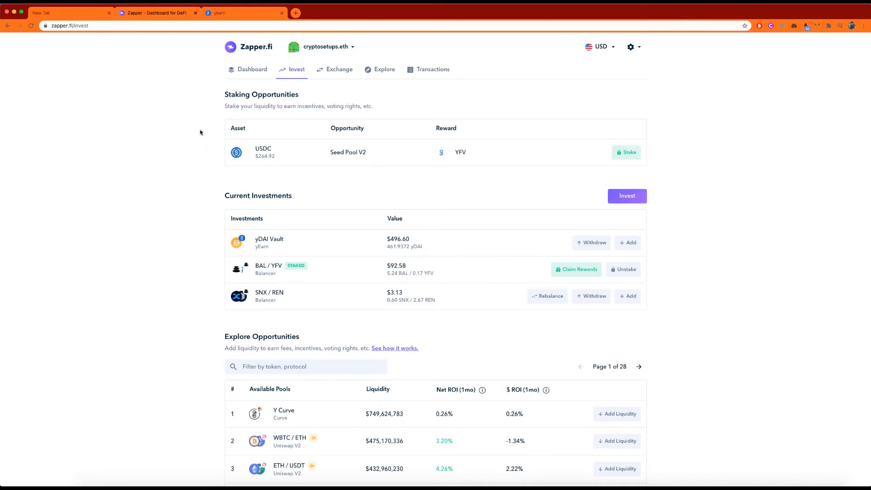
mouse_move(220, 113)
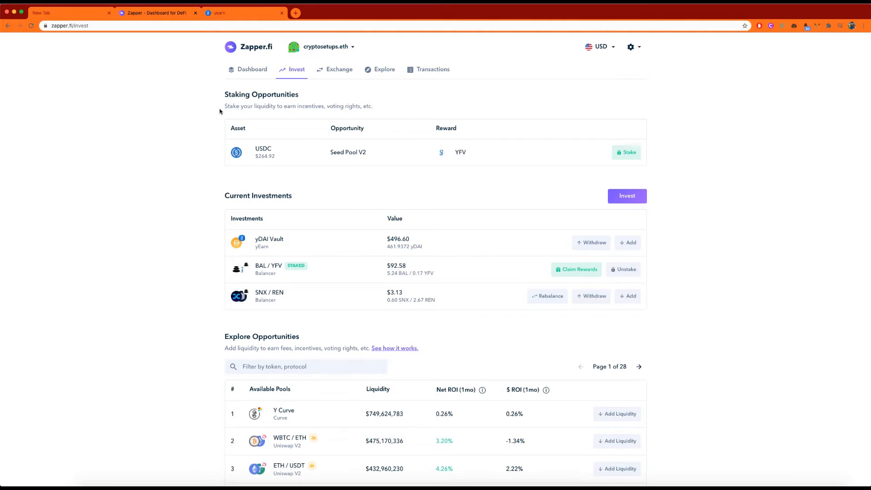
mouse_move(220, 149)
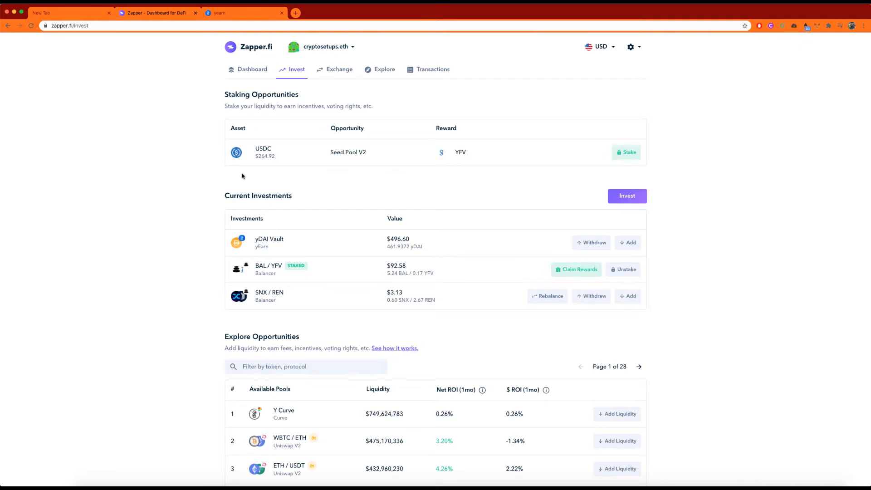
mouse_move(258, 163)
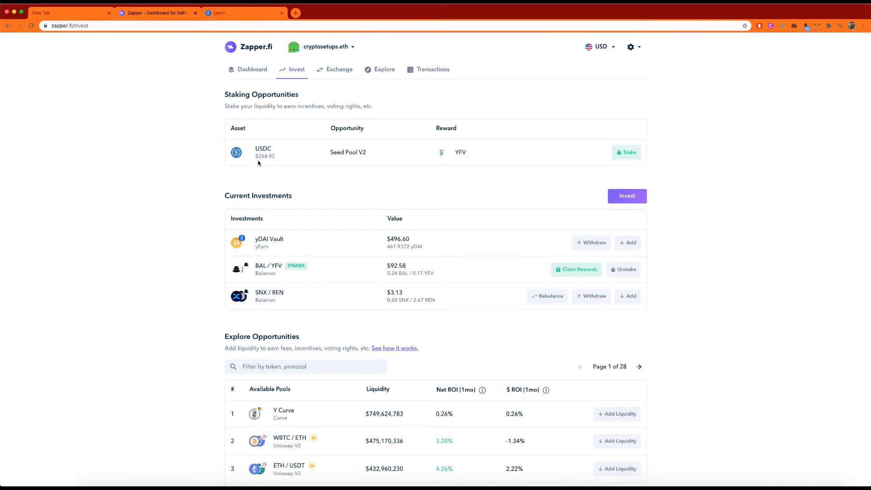
mouse_move(267, 165)
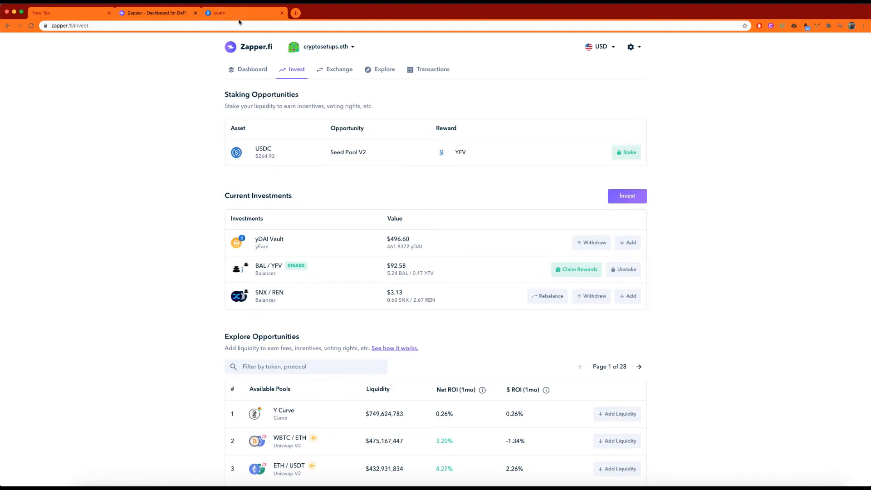
click(245, 13)
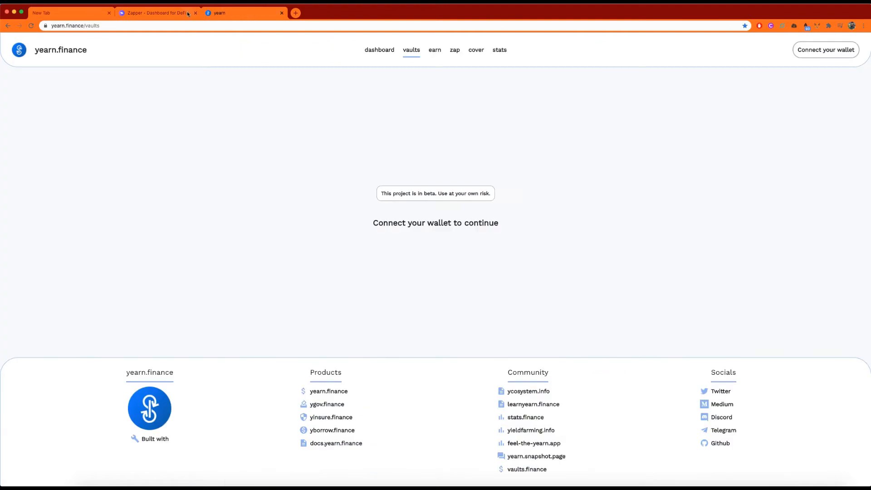
click(156, 12)
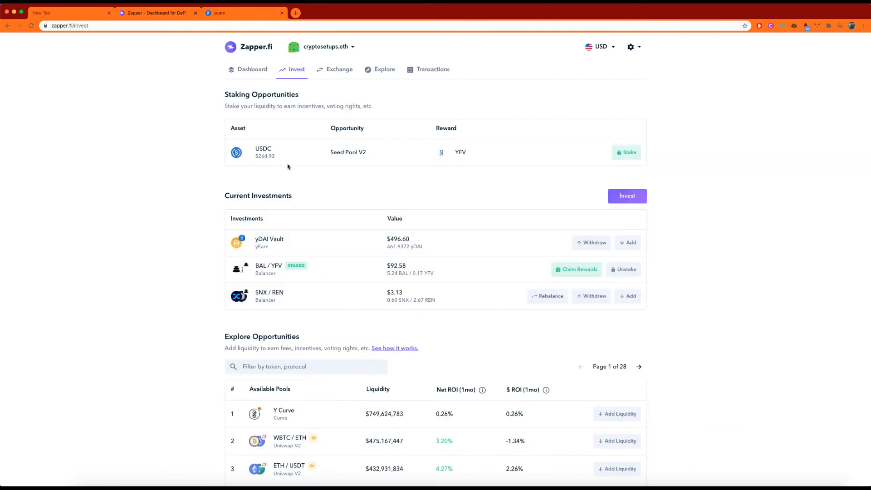
mouse_move(288, 185)
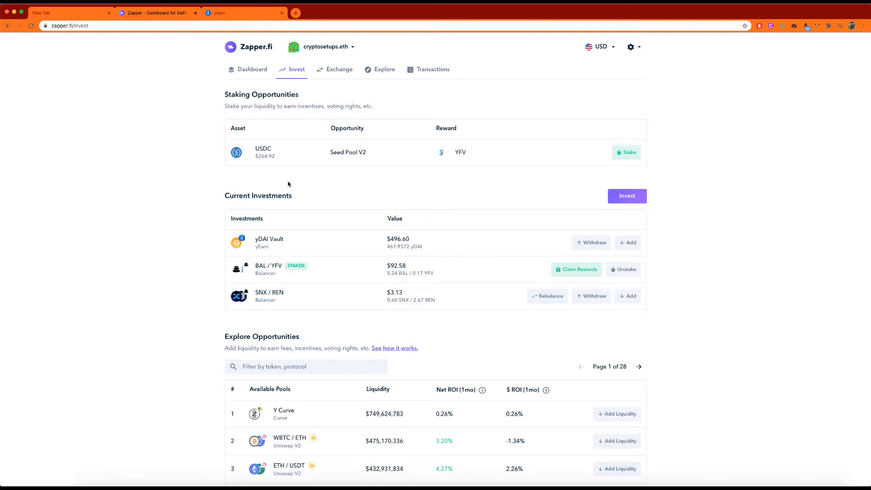
mouse_move(299, 186)
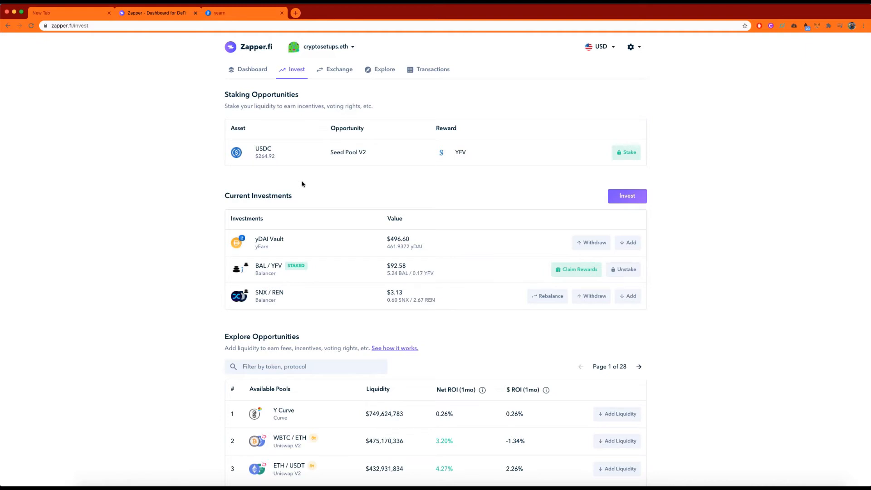
mouse_move(328, 175)
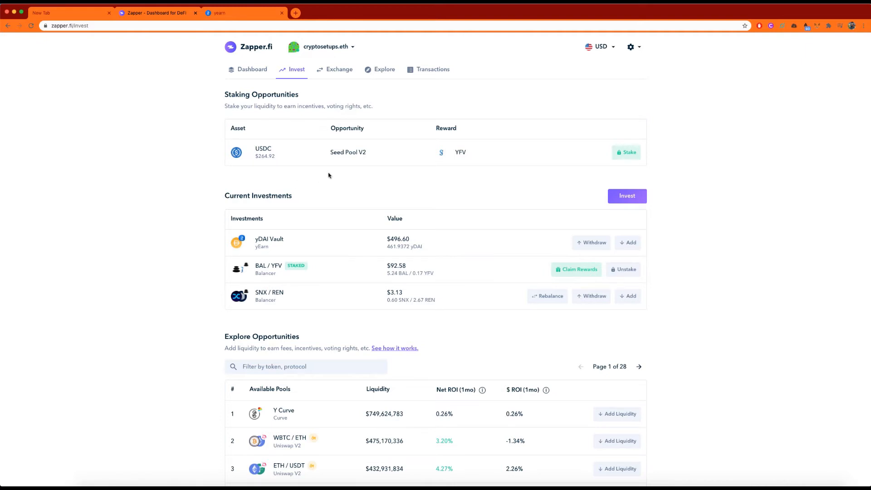
mouse_move(426, 168)
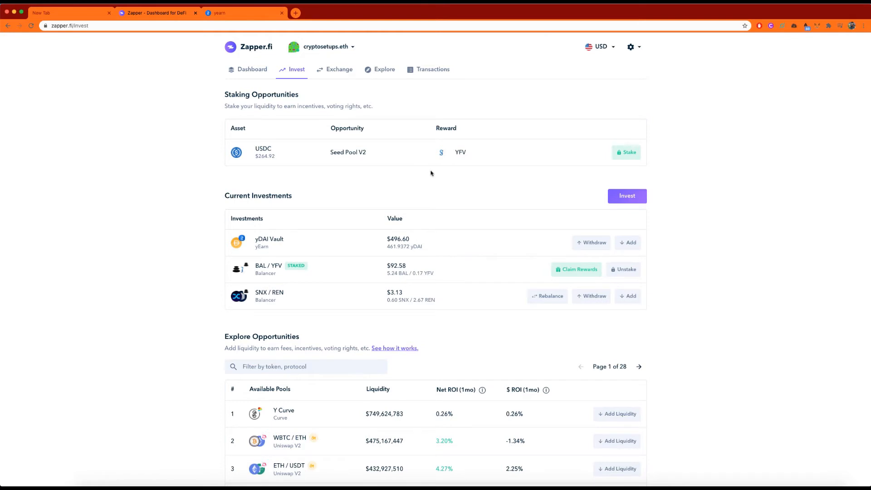
mouse_move(335, 152)
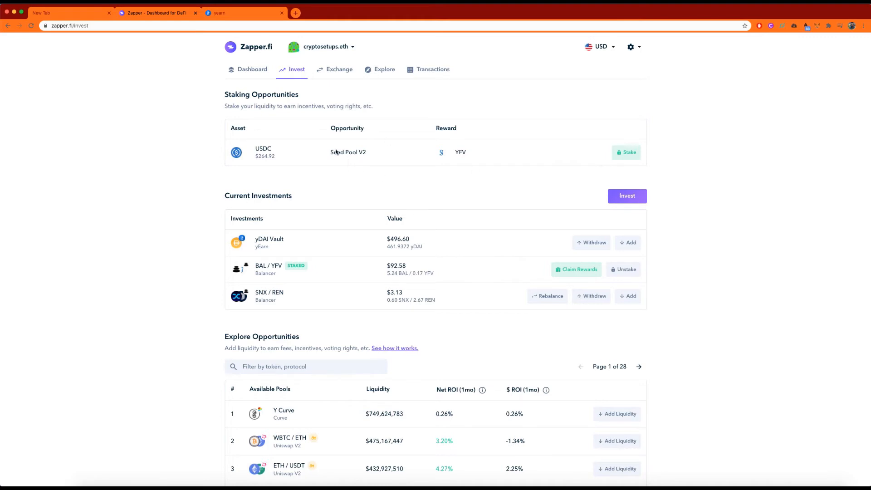
mouse_move(193, 173)
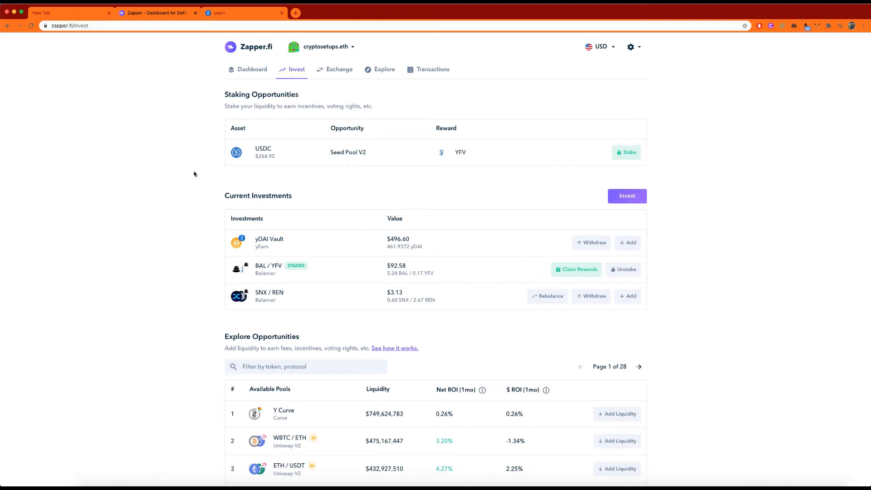
mouse_move(202, 184)
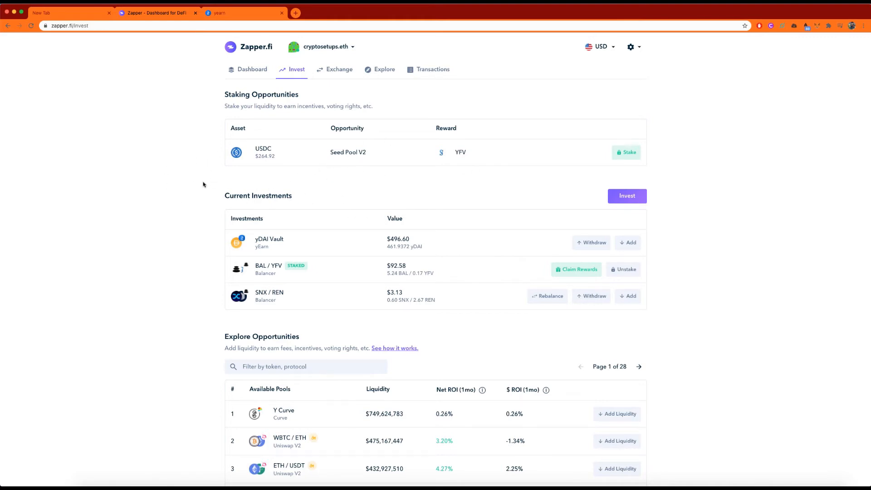
mouse_move(287, 135)
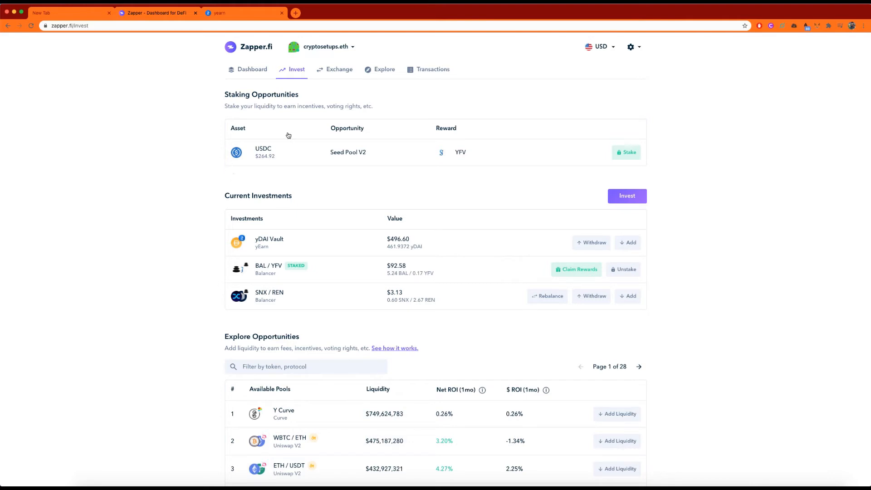
mouse_move(208, 216)
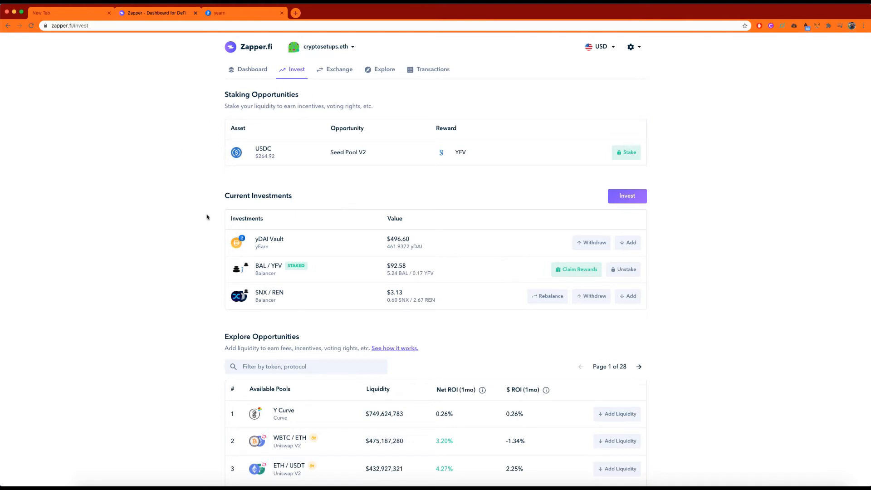
mouse_move(233, 218)
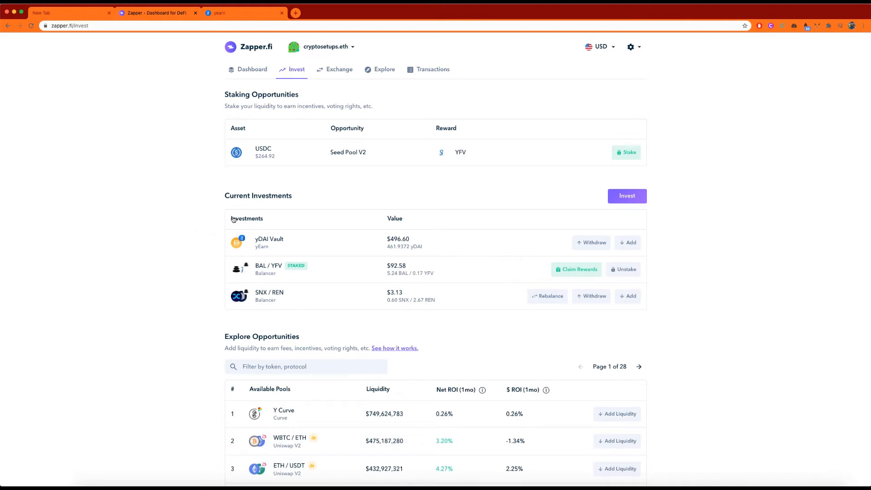
mouse_move(247, 218)
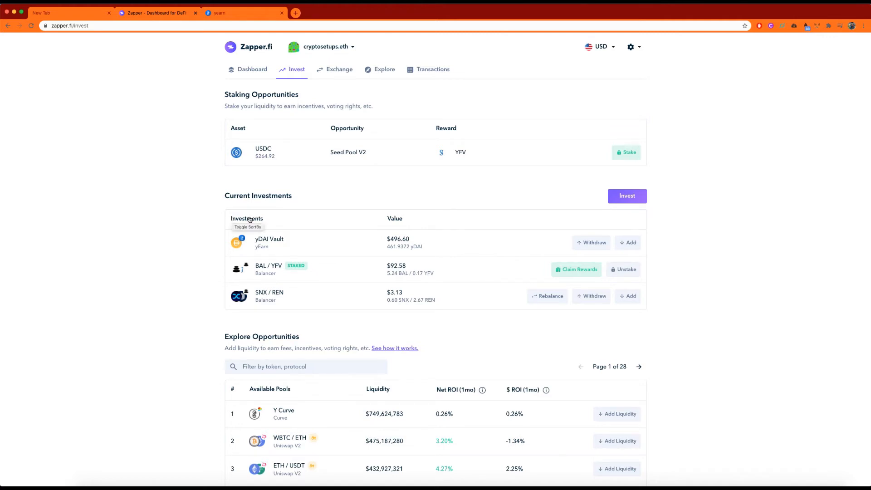
mouse_move(181, 174)
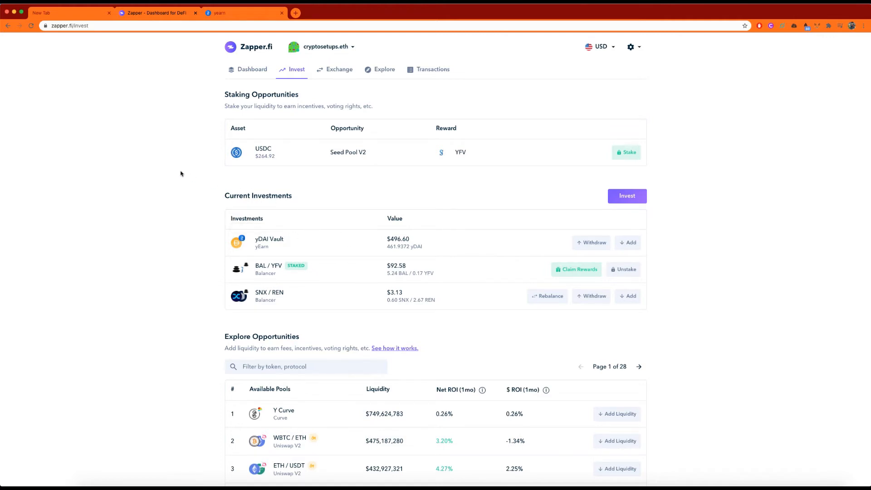
mouse_move(249, 238)
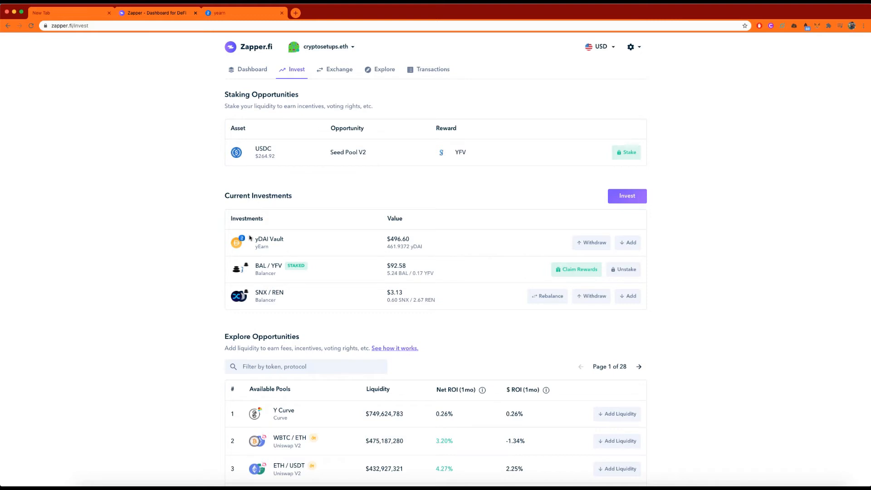
mouse_move(299, 250)
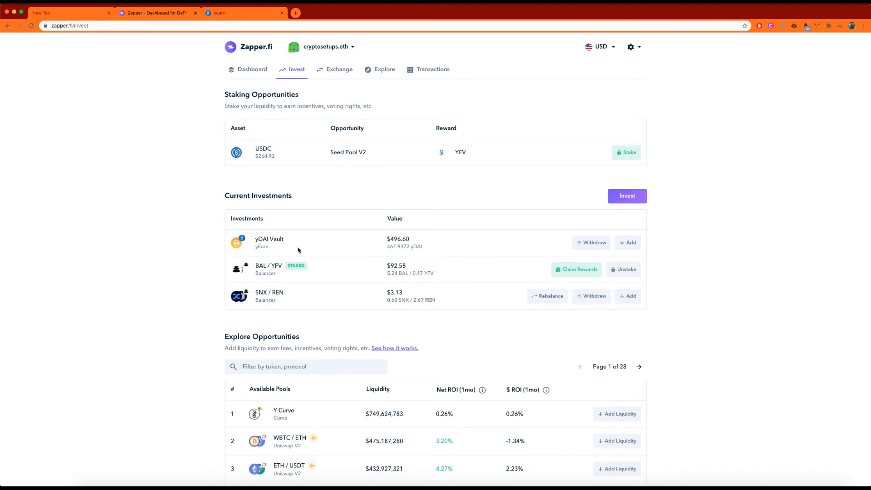
mouse_move(284, 240)
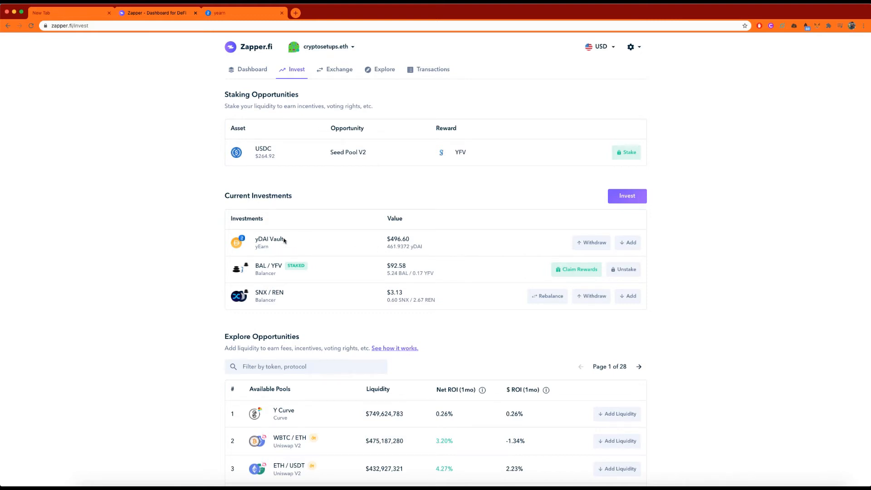
mouse_move(287, 274)
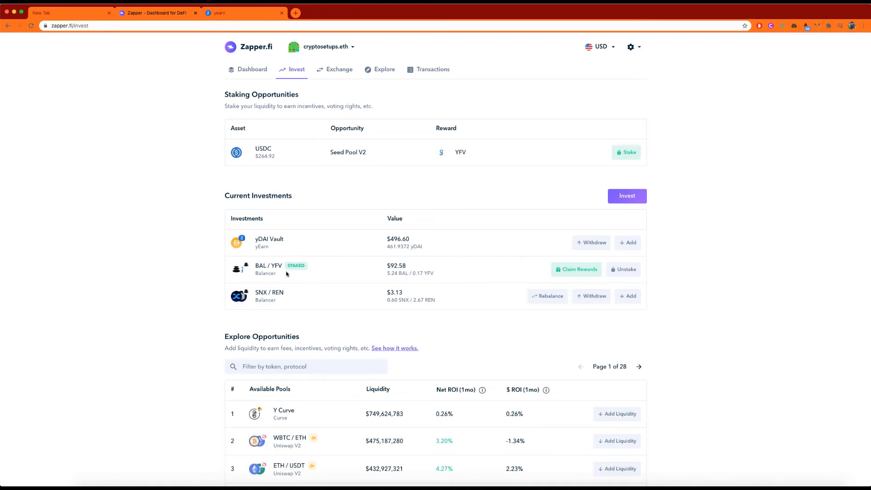
mouse_move(431, 277)
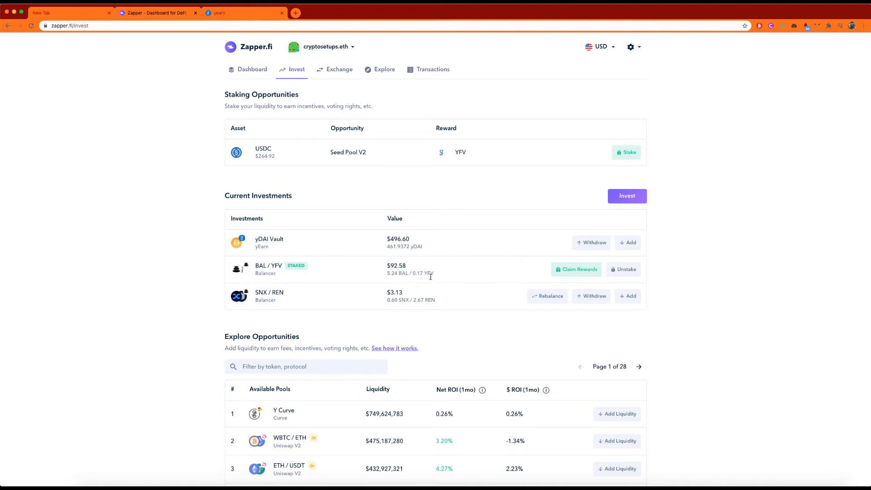
mouse_move(433, 280)
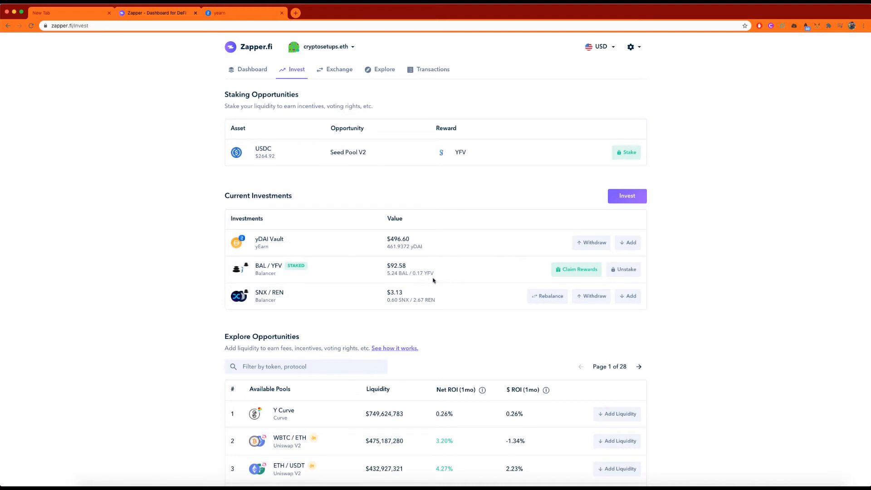
mouse_move(304, 300)
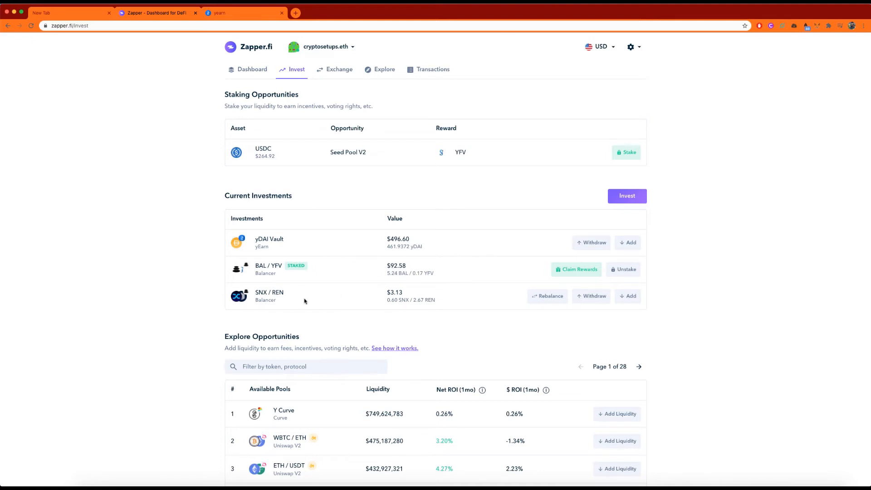
mouse_move(295, 301)
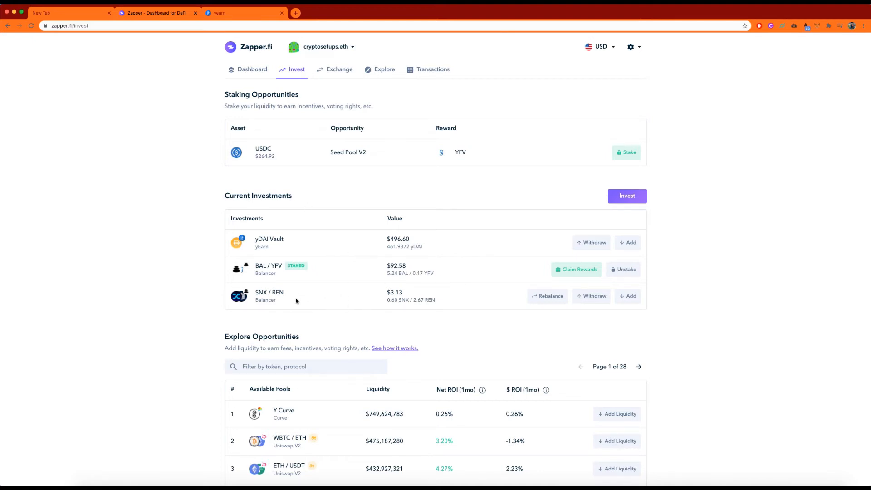
mouse_move(354, 295)
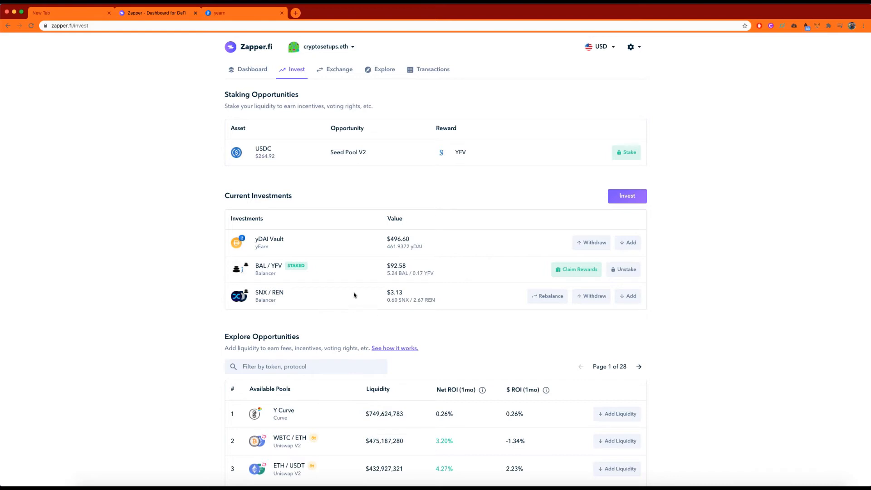
mouse_move(430, 301)
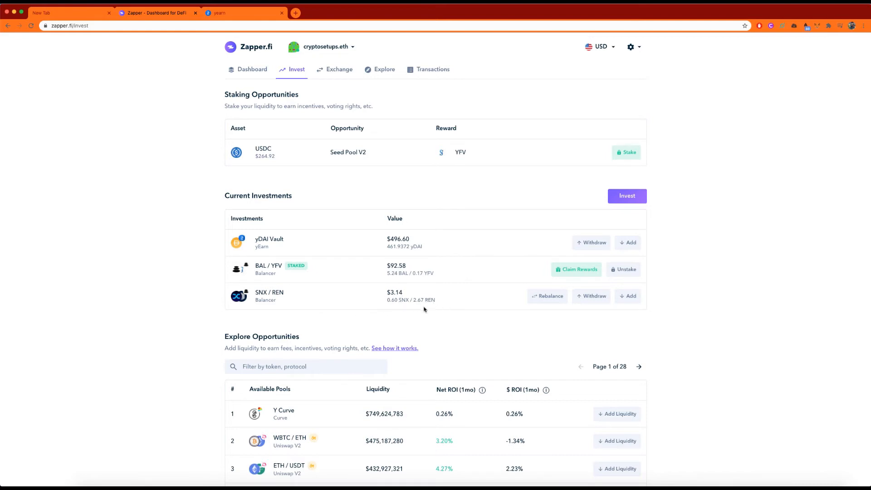
mouse_move(381, 245)
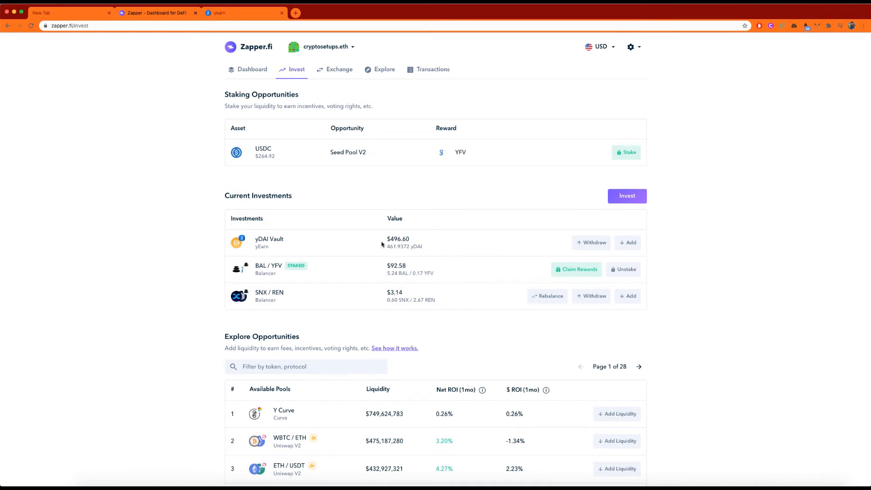
mouse_move(351, 195)
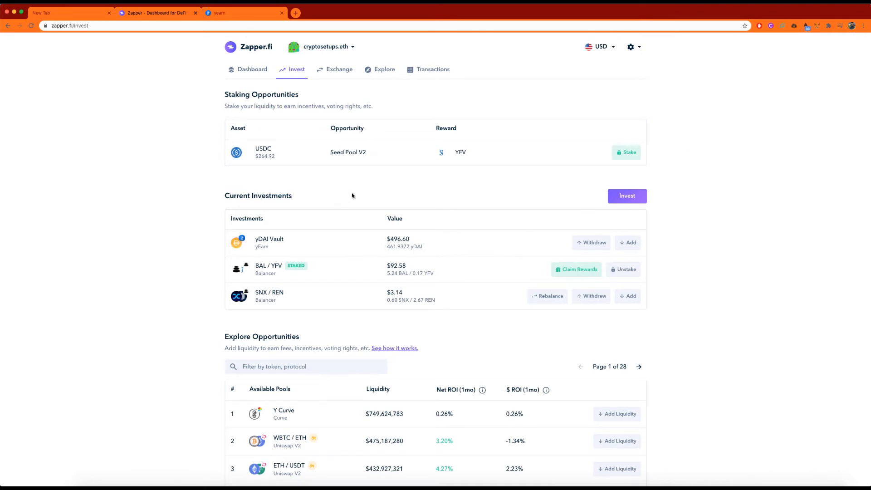
mouse_move(395, 190)
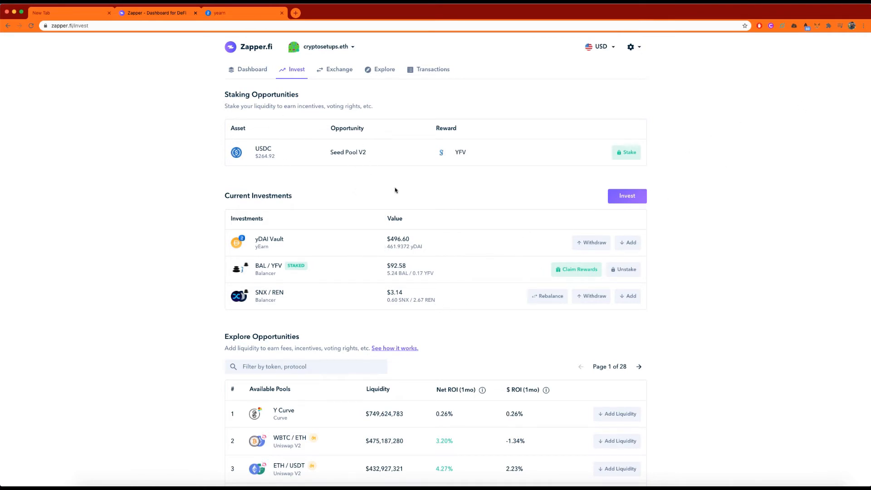
mouse_move(444, 178)
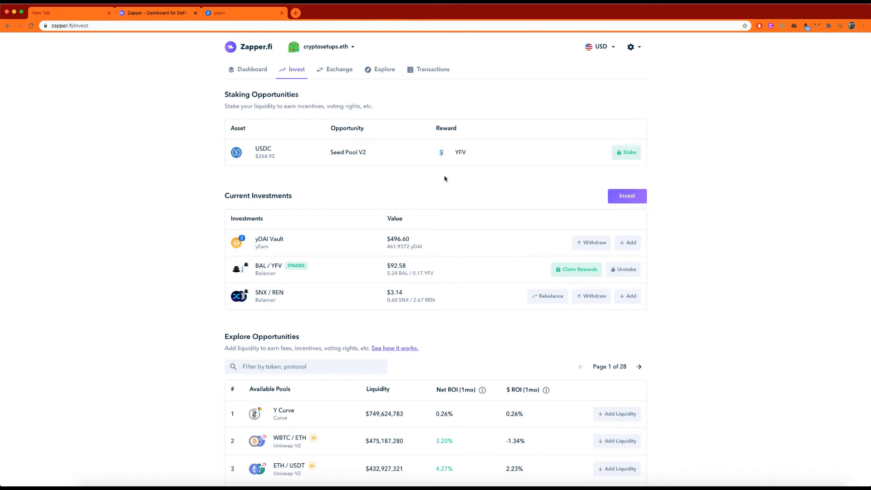
mouse_move(626, 196)
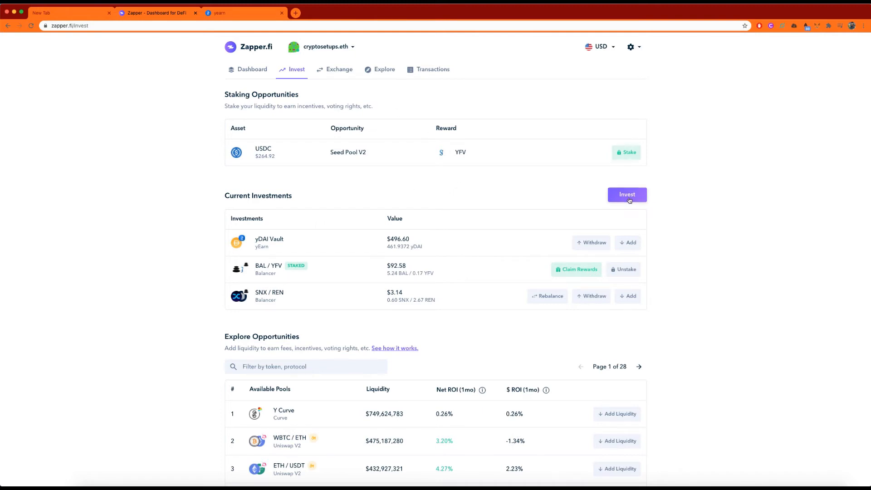
Step: Open the Add liquidity form, pick yEarn as the platform, and list its vaults
click(626, 195)
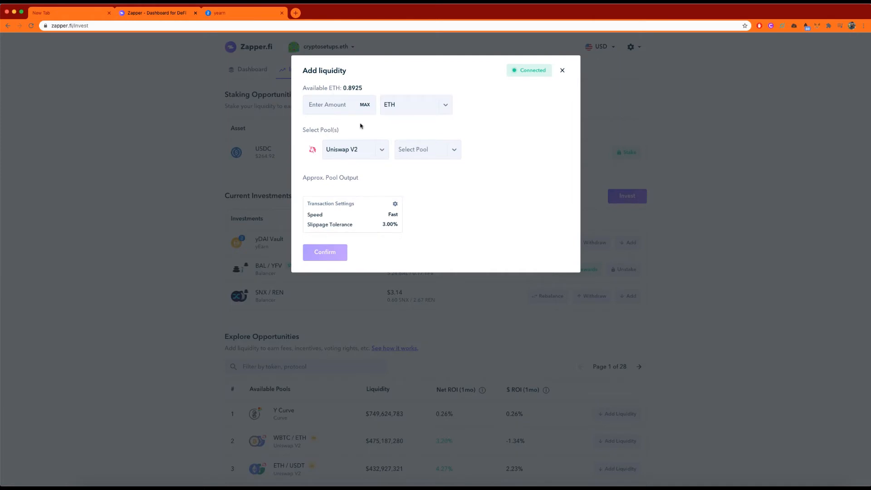
mouse_move(377, 173)
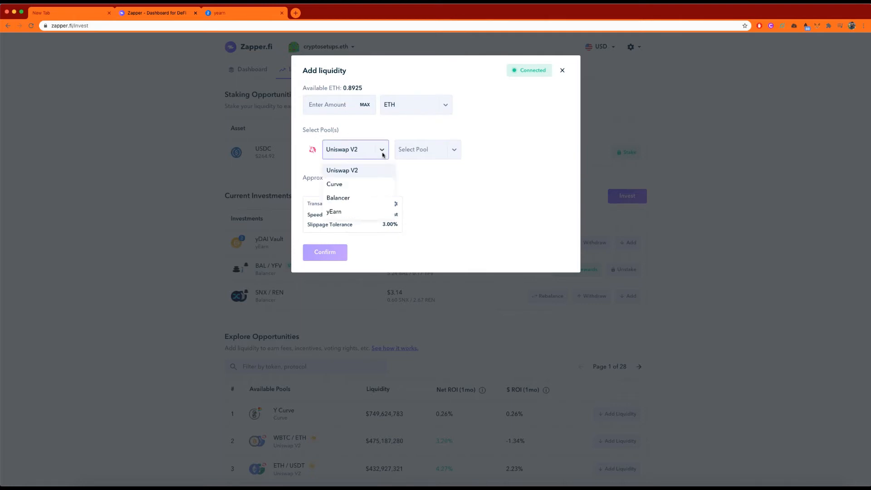
mouse_move(378, 183)
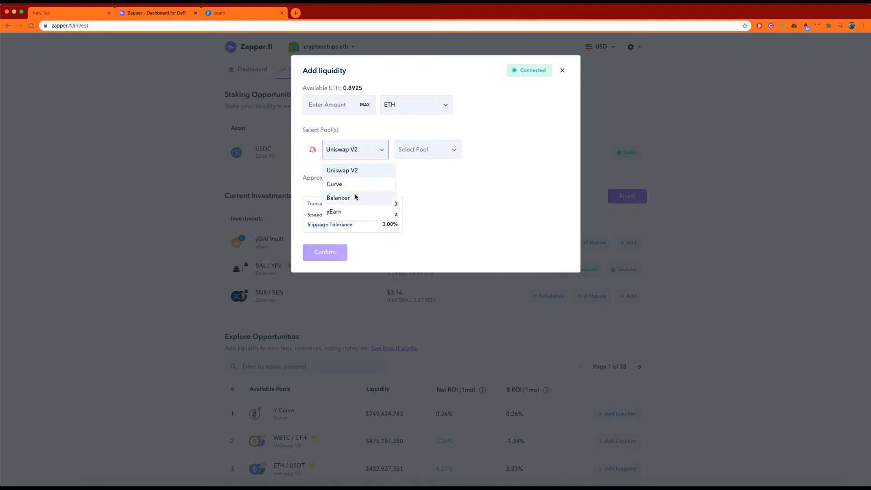
mouse_move(344, 211)
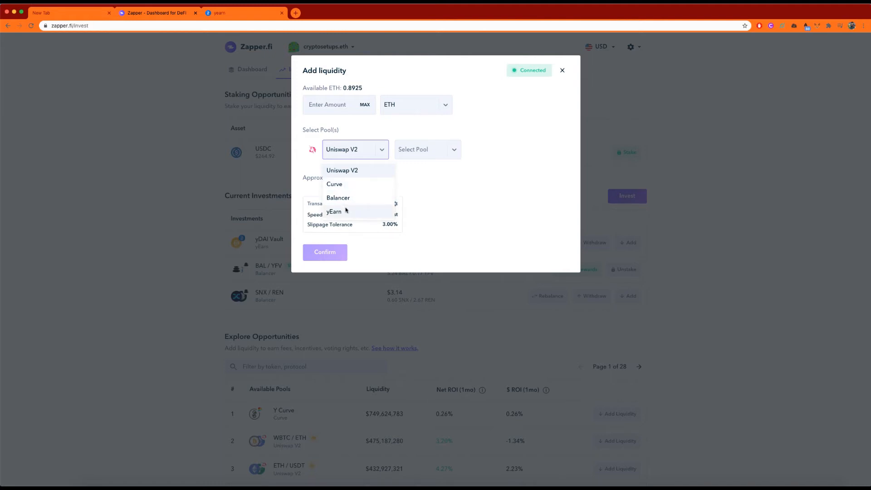
click(334, 211)
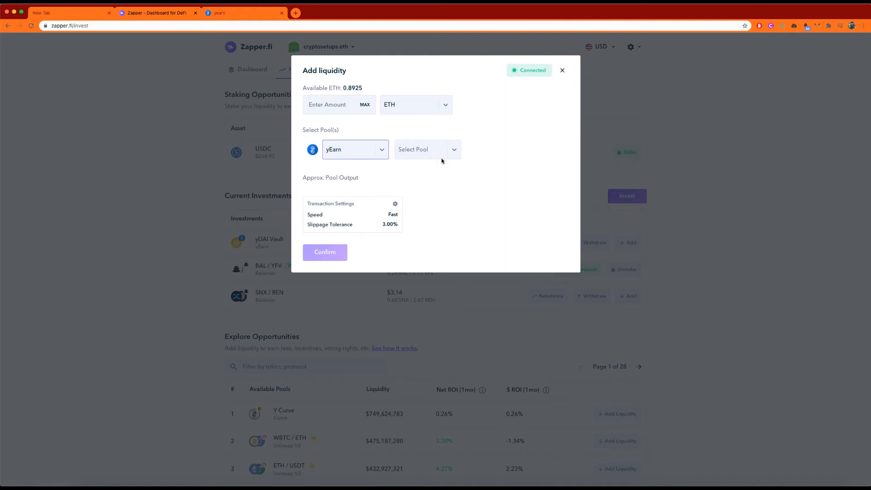
click(426, 148)
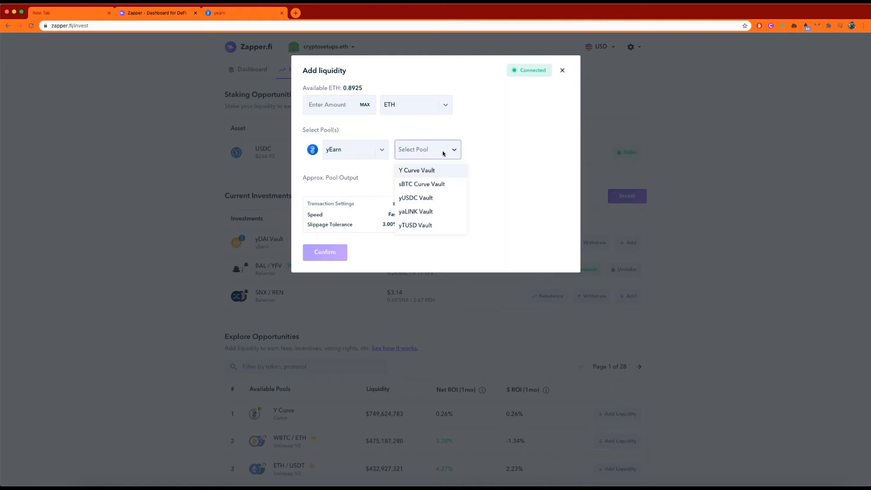
mouse_move(503, 160)
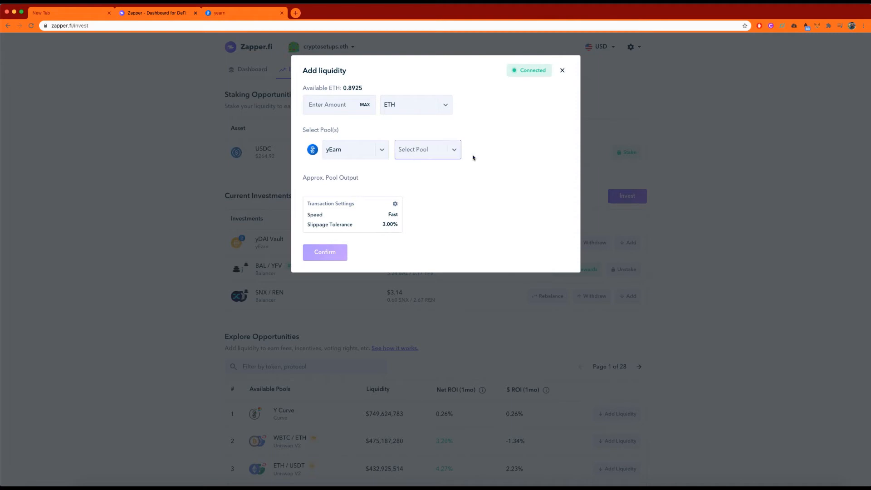
Step: Switch to the yearn.finance vaults page, which prompts for a wallet connection
click(242, 12)
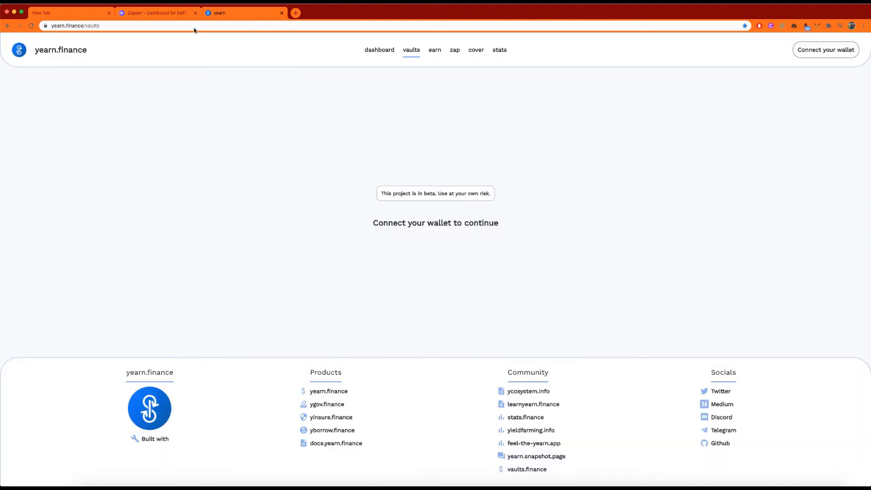
mouse_move(232, 22)
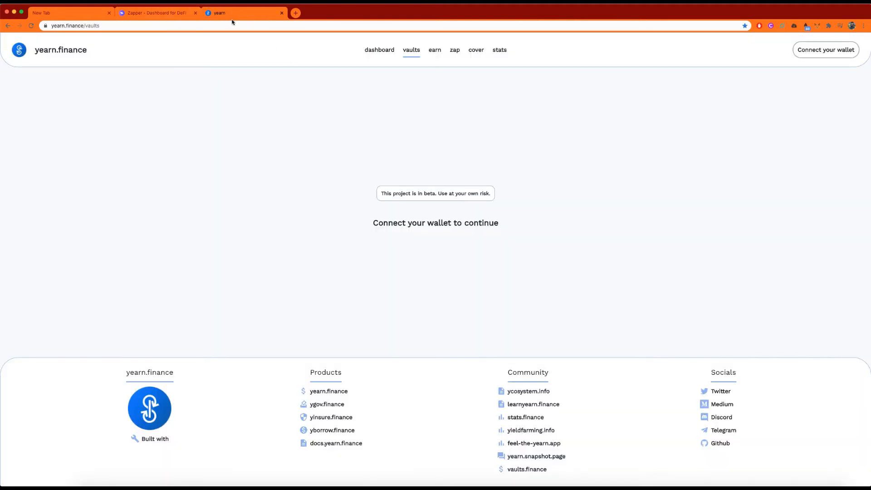
mouse_move(387, 104)
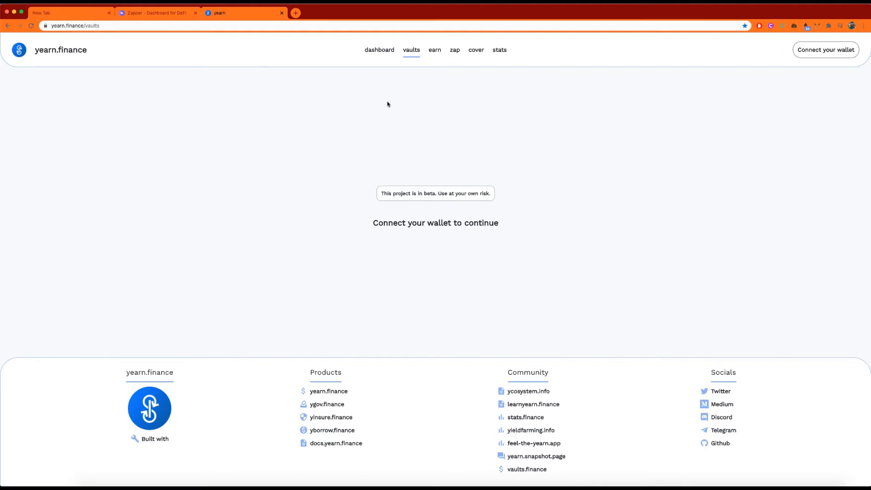
mouse_move(414, 119)
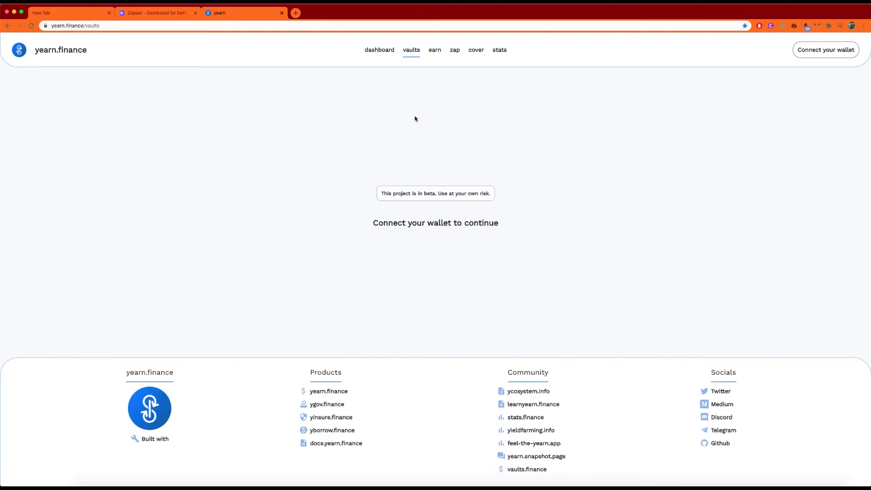
mouse_move(422, 122)
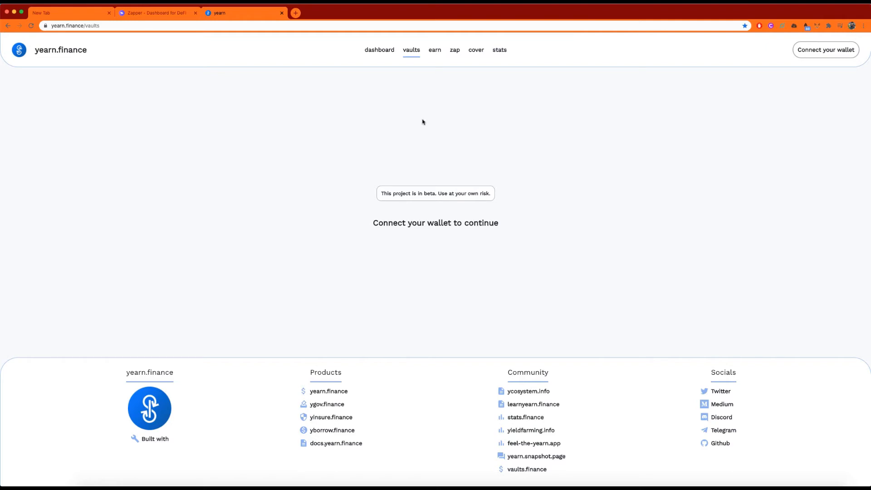
mouse_move(442, 126)
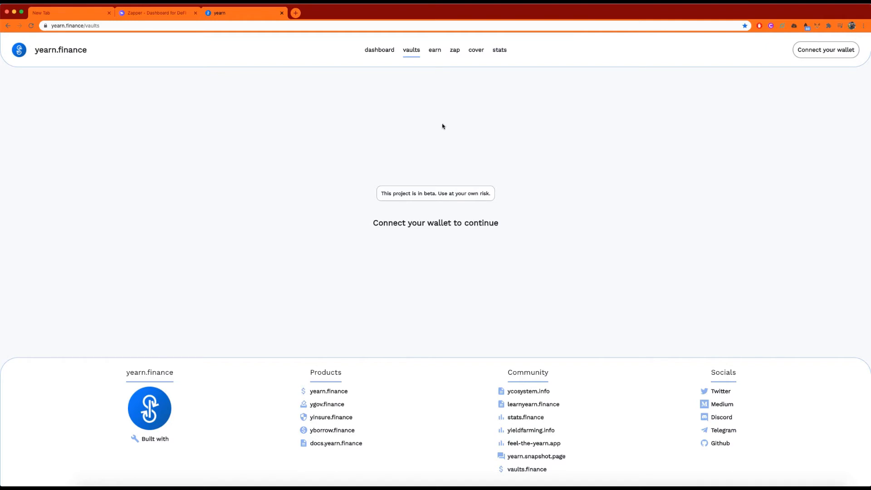
mouse_move(460, 129)
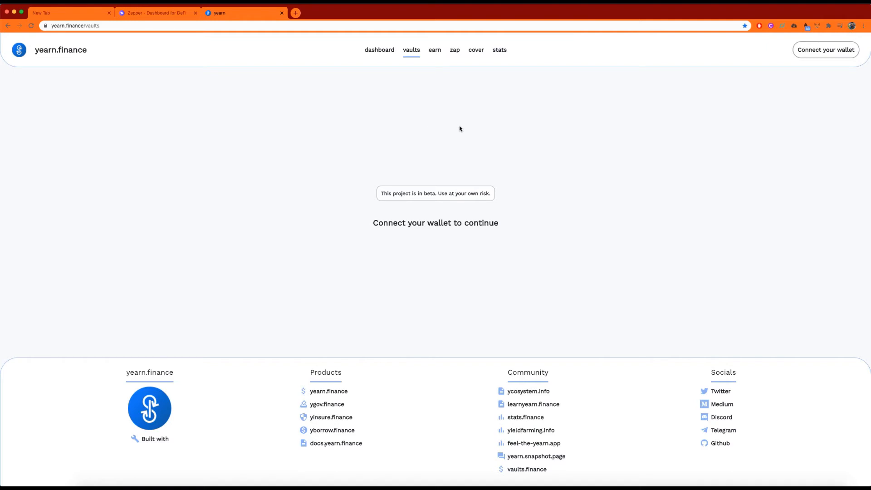
Step: Connect MetaMask on yearn.finance and browse vaults, including 264.92 USDC available to deposit
click(825, 49)
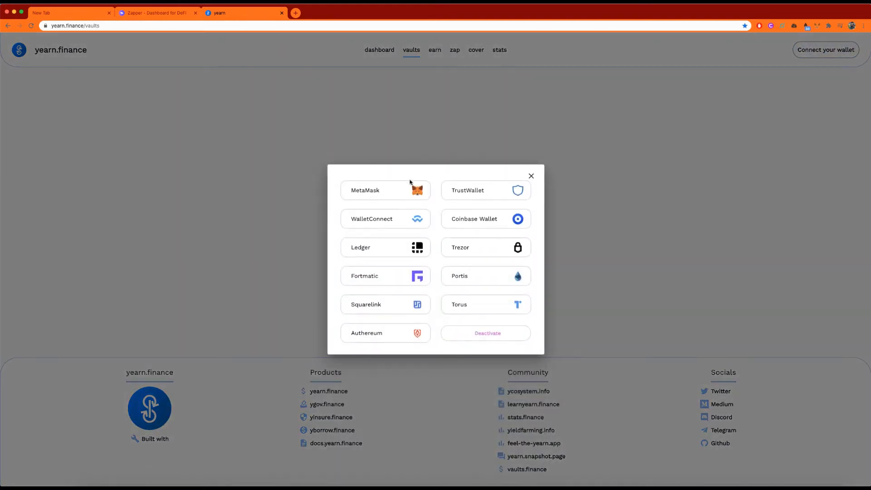
click(385, 190)
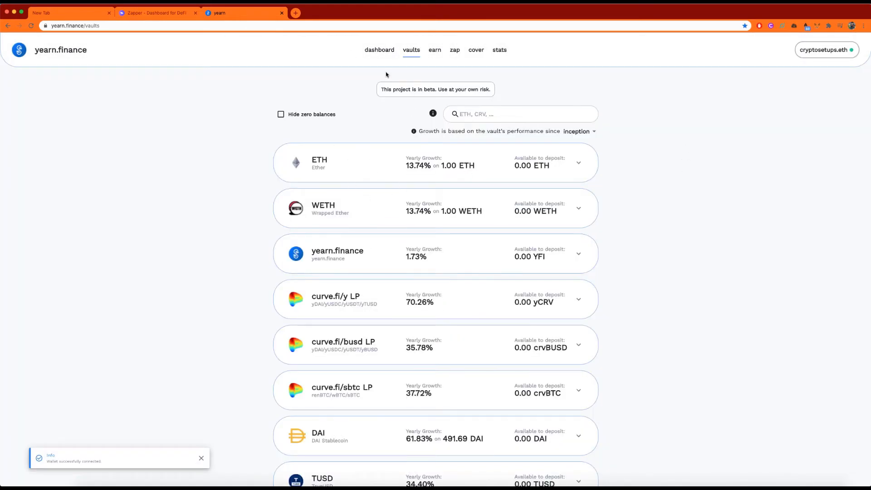
mouse_move(385, 175)
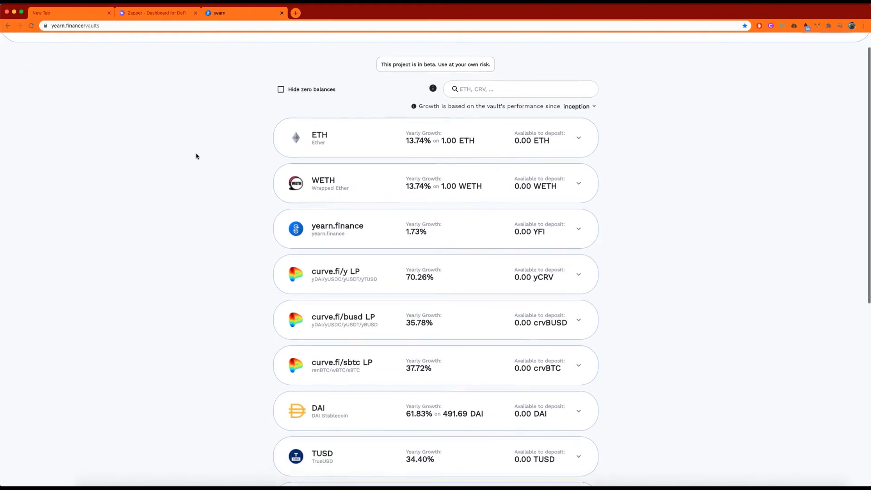
scroll(down, 3)
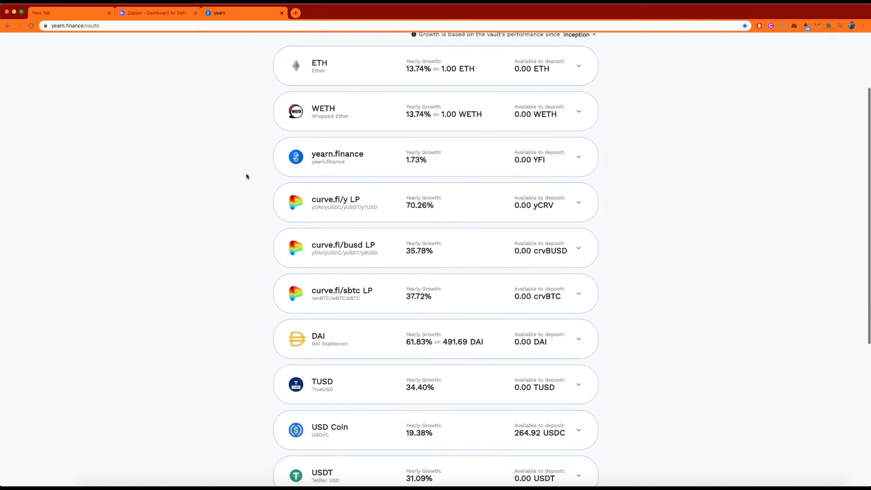
mouse_move(465, 99)
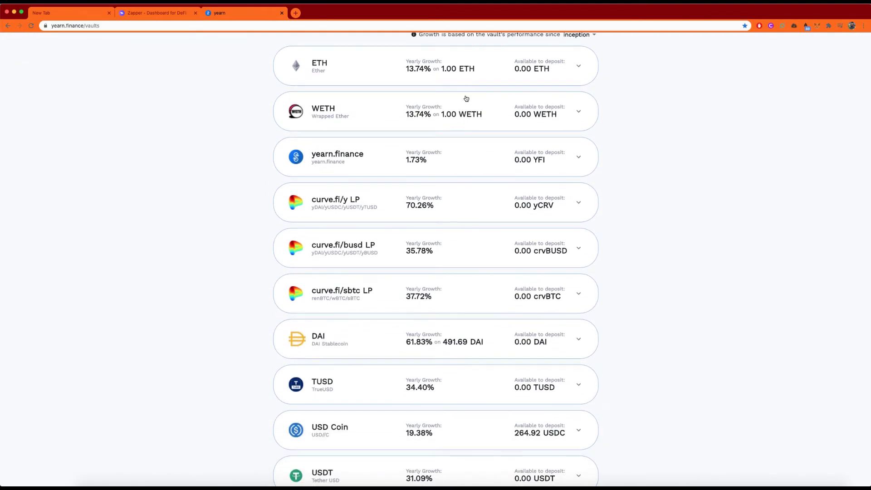
mouse_move(453, 95)
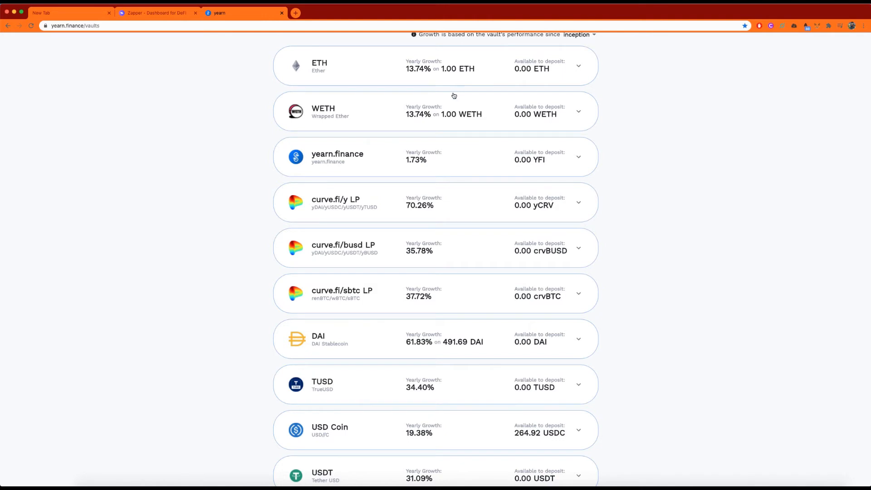
scroll(up, 3)
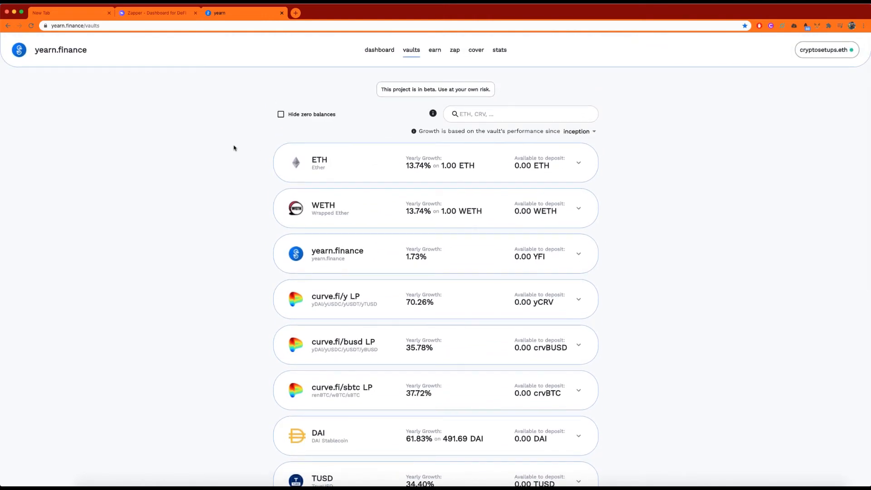
mouse_move(361, 54)
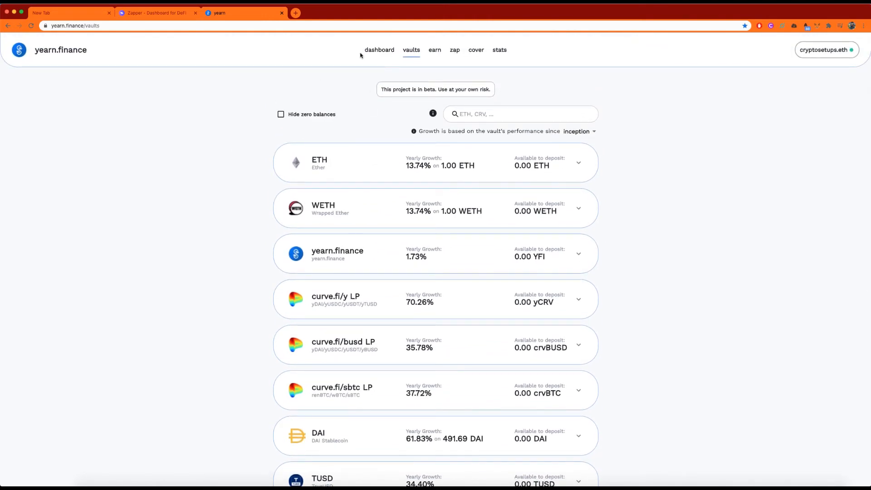
mouse_move(226, 146)
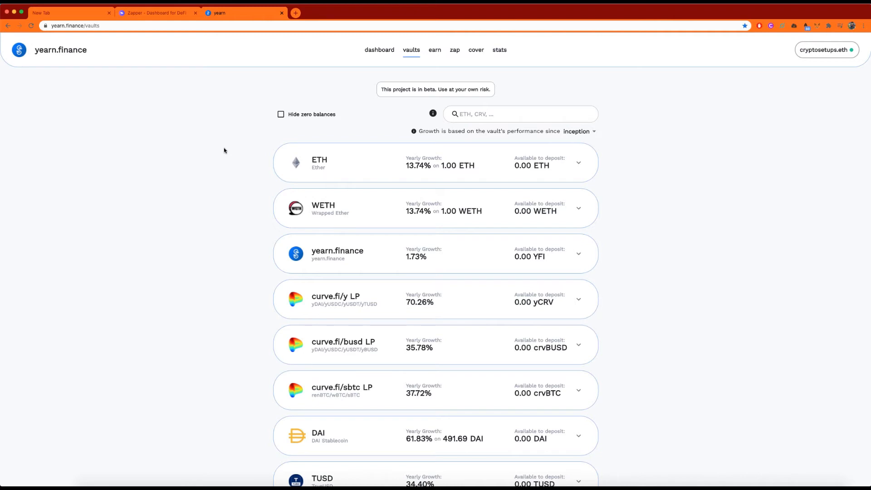
mouse_move(230, 150)
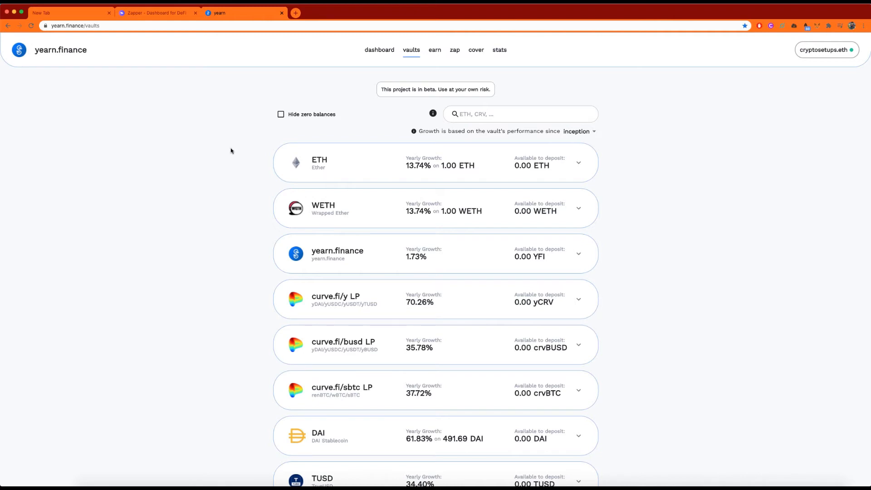
mouse_move(246, 159)
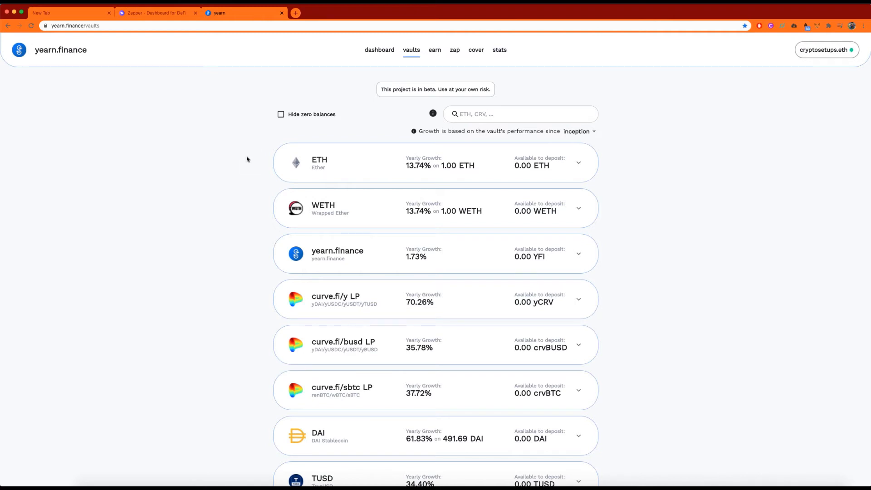
mouse_move(357, 317)
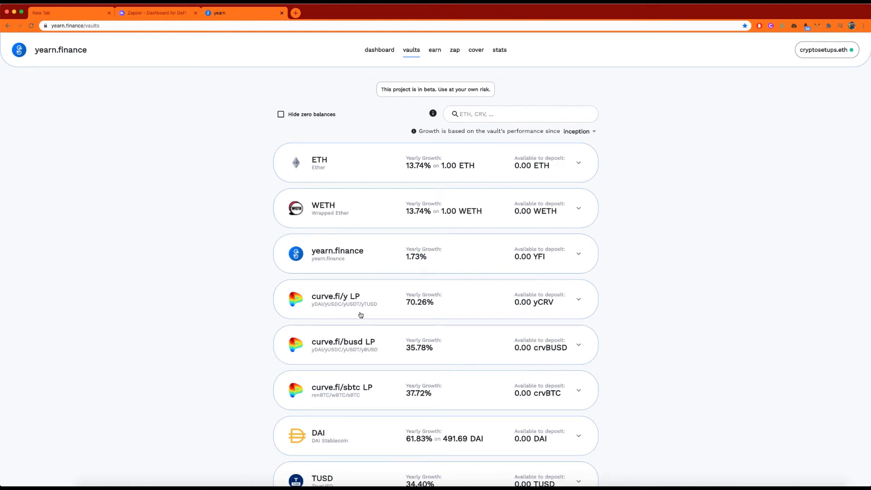
mouse_move(395, 331)
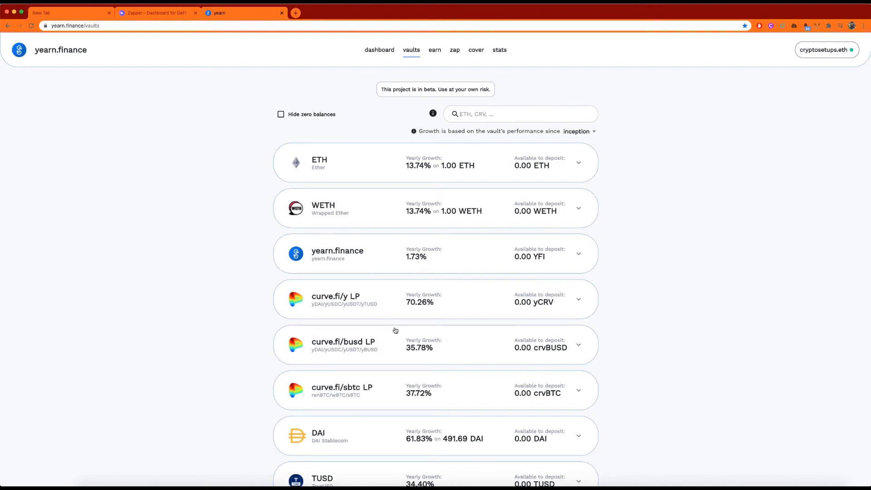
mouse_move(444, 444)
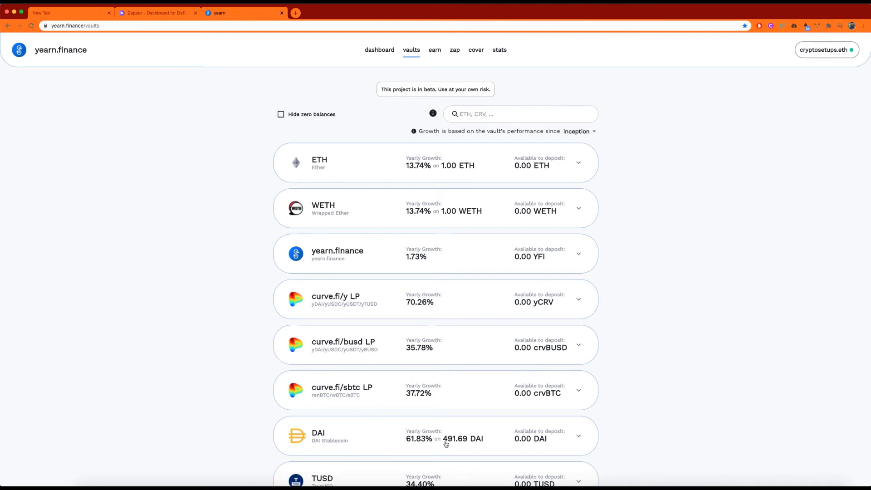
mouse_move(476, 382)
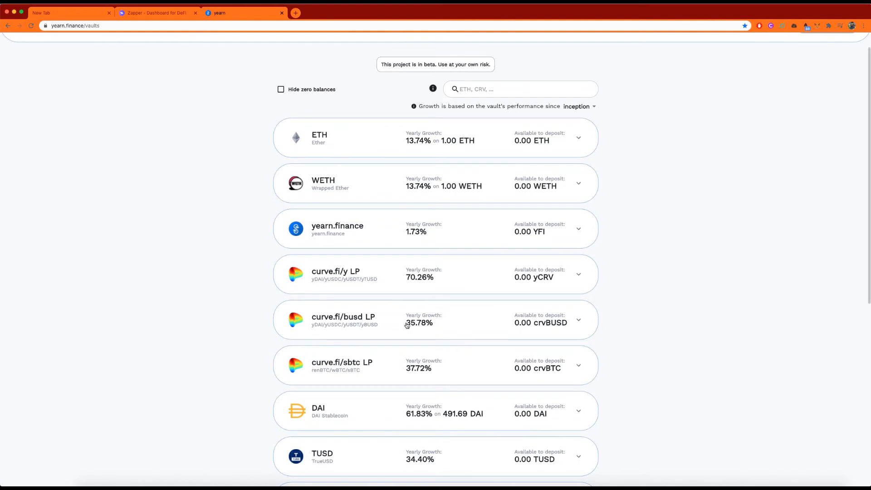
mouse_move(422, 280)
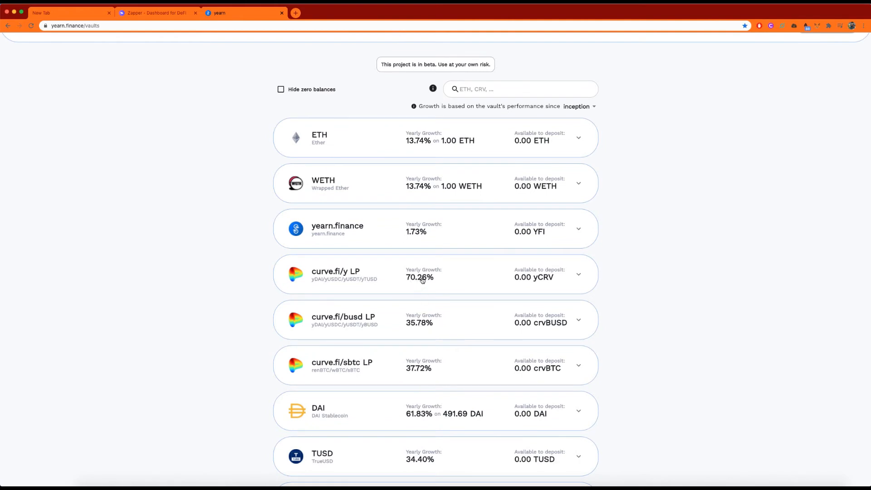
mouse_move(407, 290)
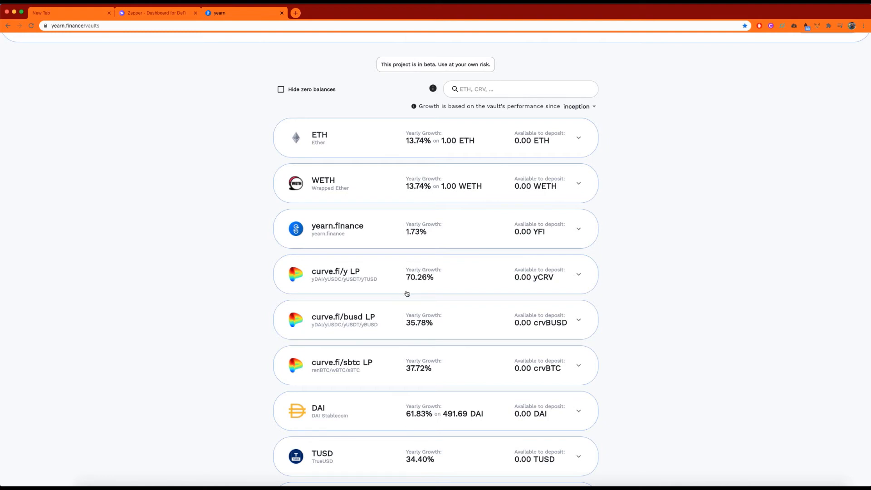
mouse_move(405, 296)
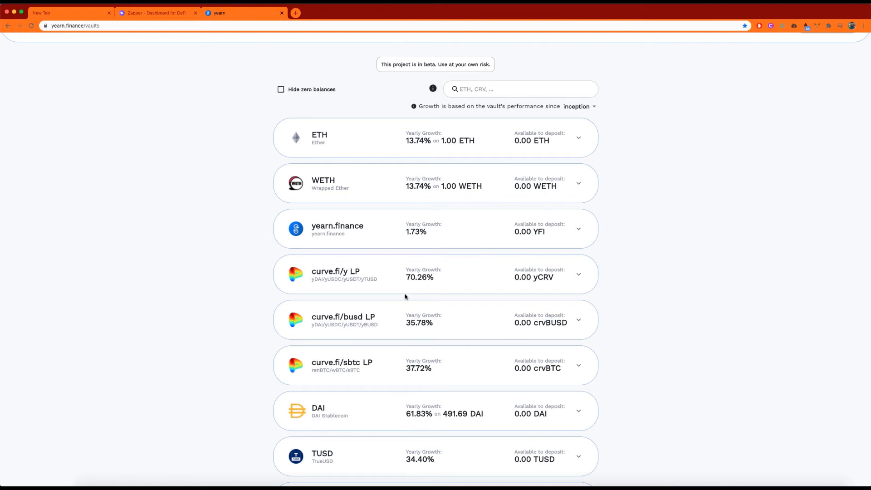
mouse_move(429, 307)
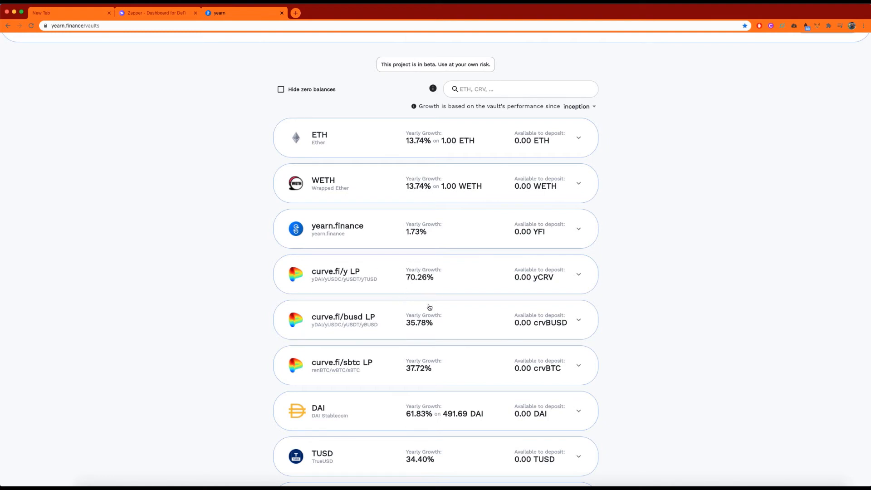
mouse_move(271, 45)
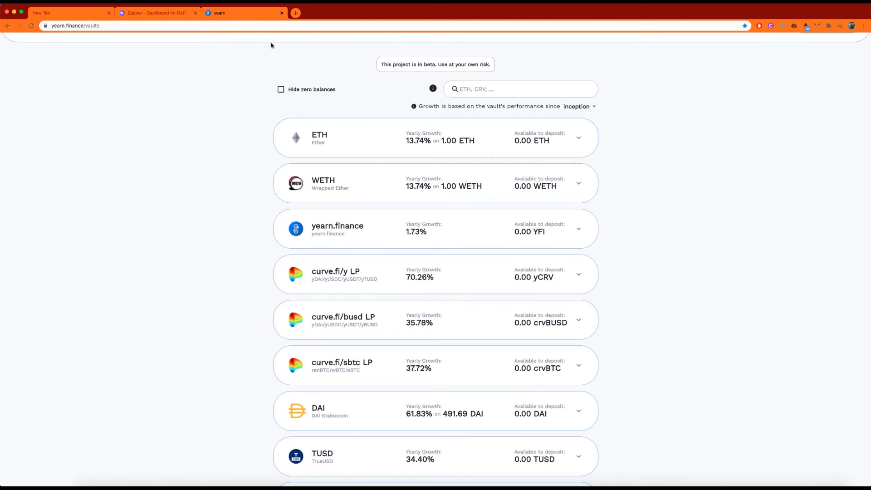
mouse_move(231, 94)
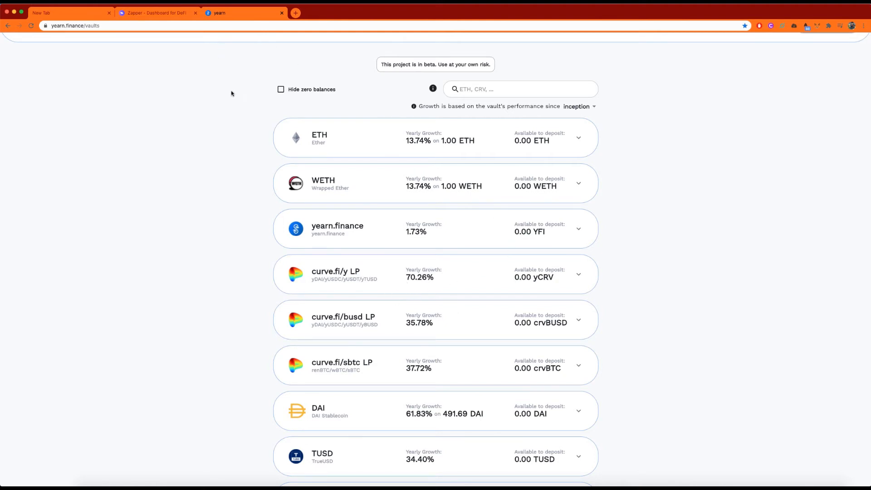
mouse_move(216, 115)
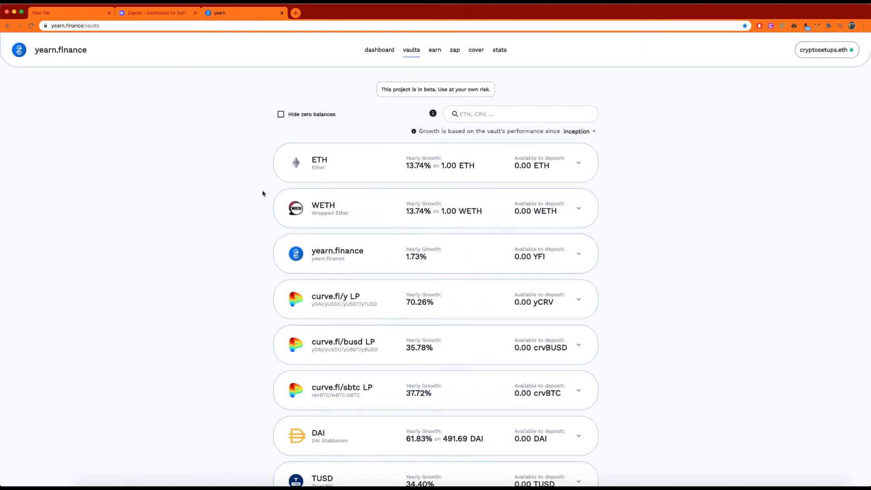
scroll(down, 3)
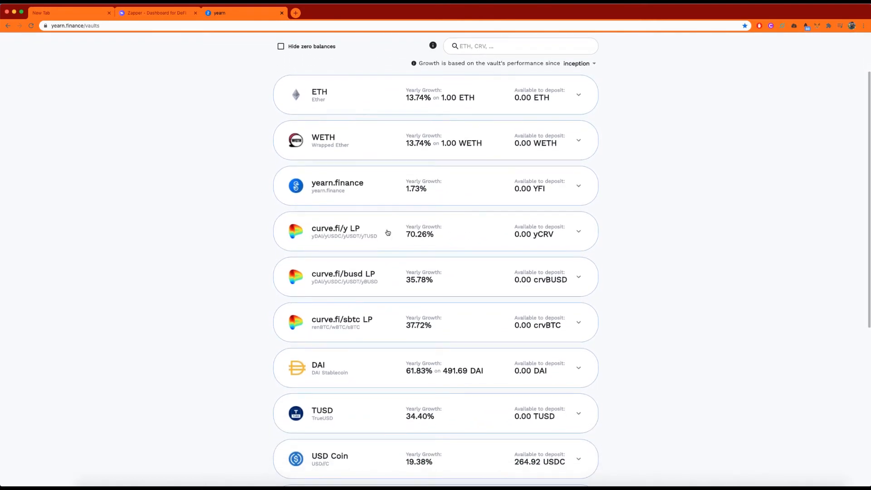
mouse_move(428, 237)
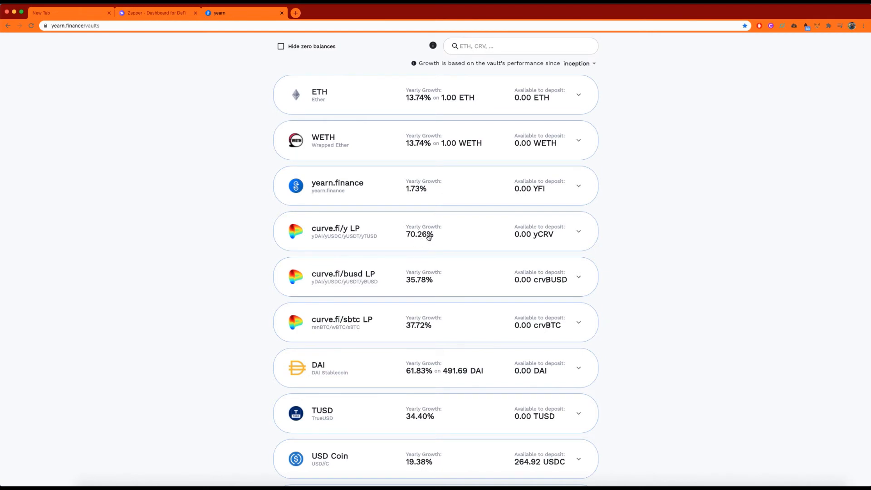
mouse_move(427, 244)
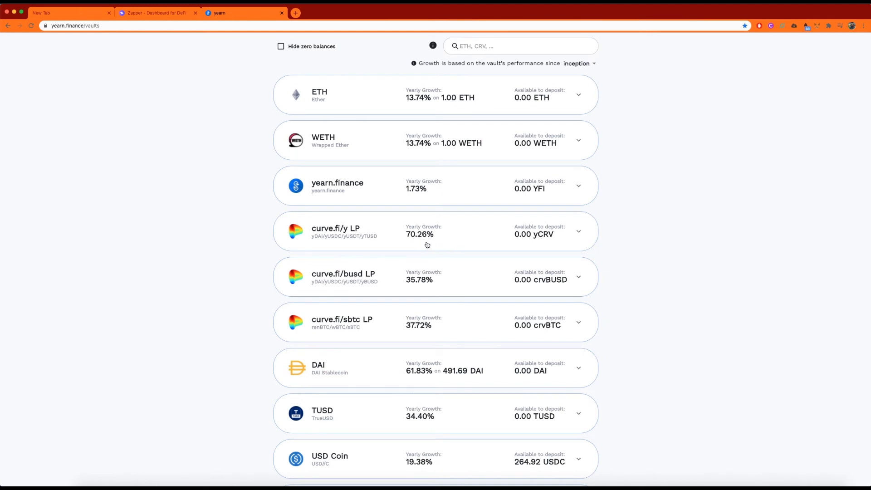
mouse_move(315, 243)
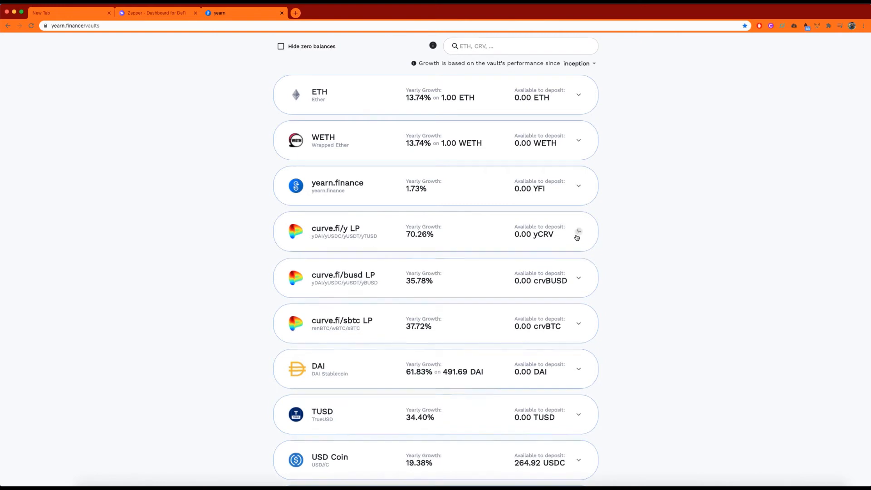
Step: Inspect the curve.fi/y LP vault's 70.26% yearly growth and strategy, then return to Zapper
click(577, 231)
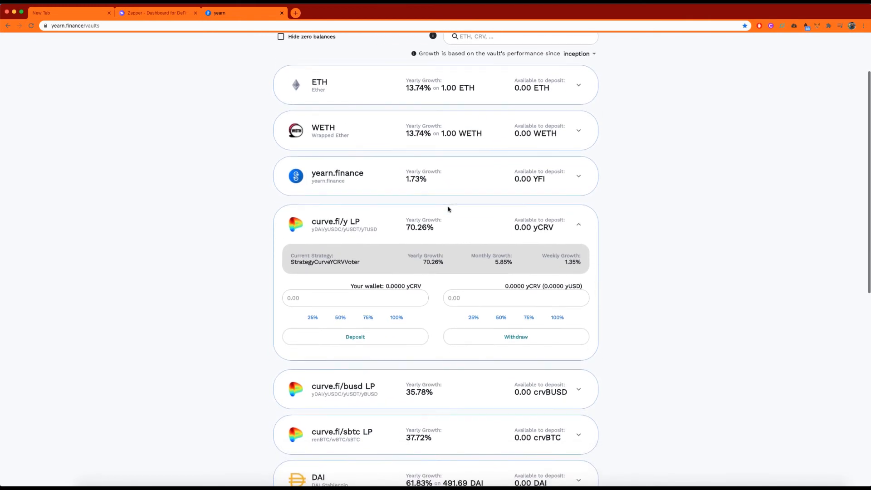
mouse_move(371, 325)
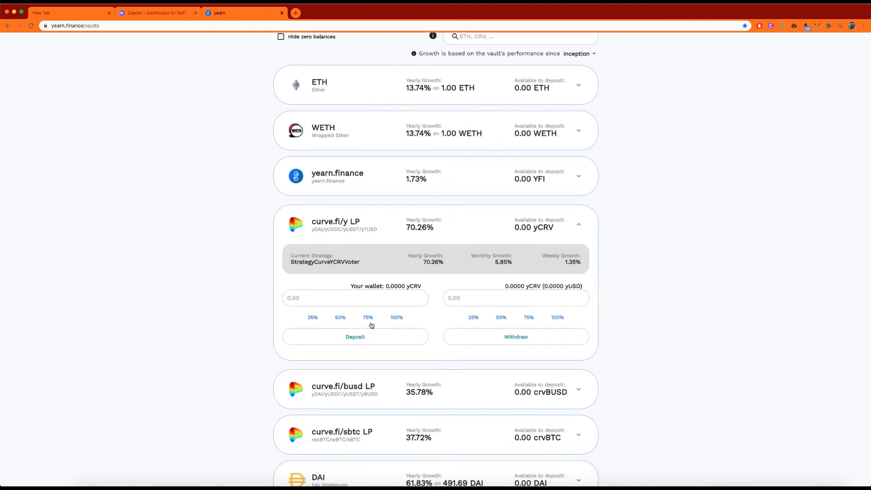
mouse_move(409, 288)
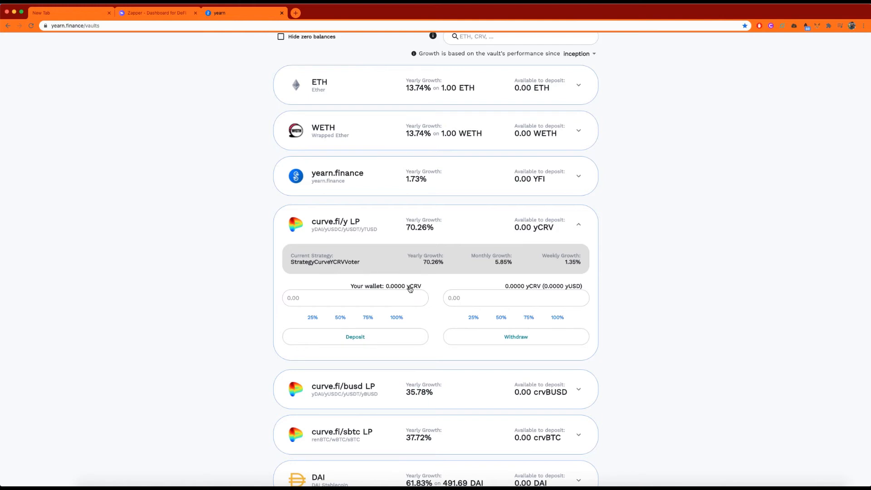
mouse_move(419, 292)
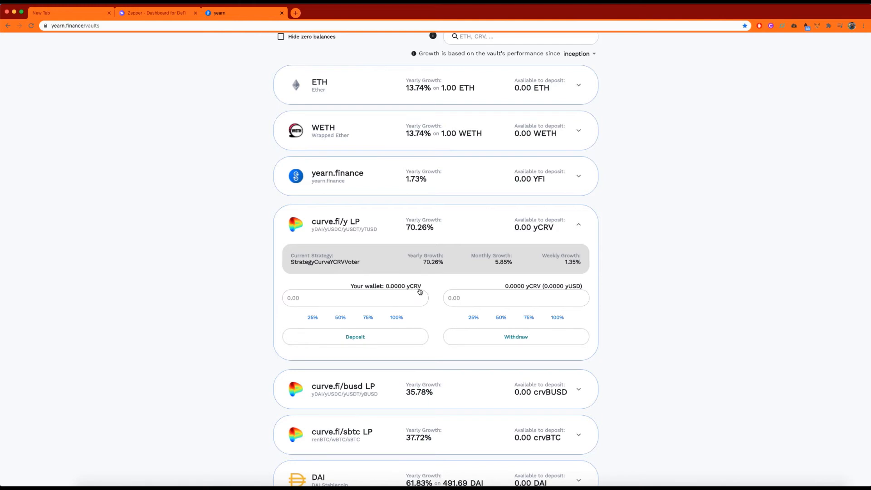
click(354, 297)
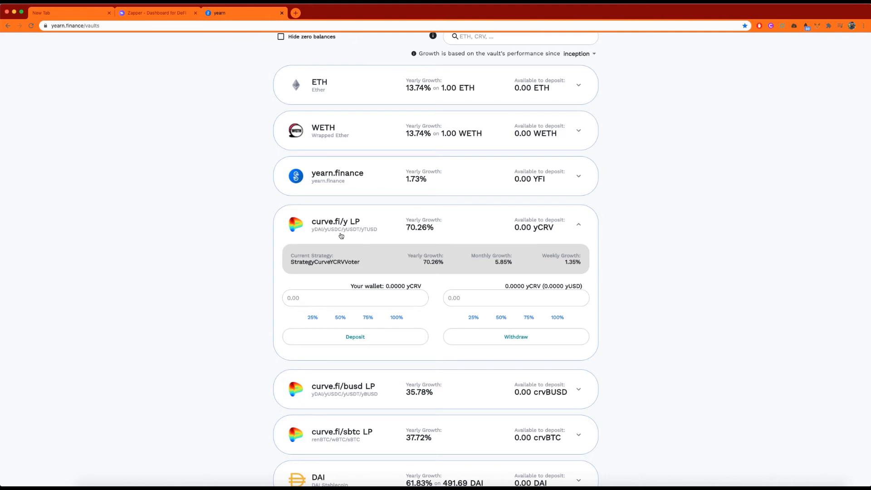
mouse_move(372, 225)
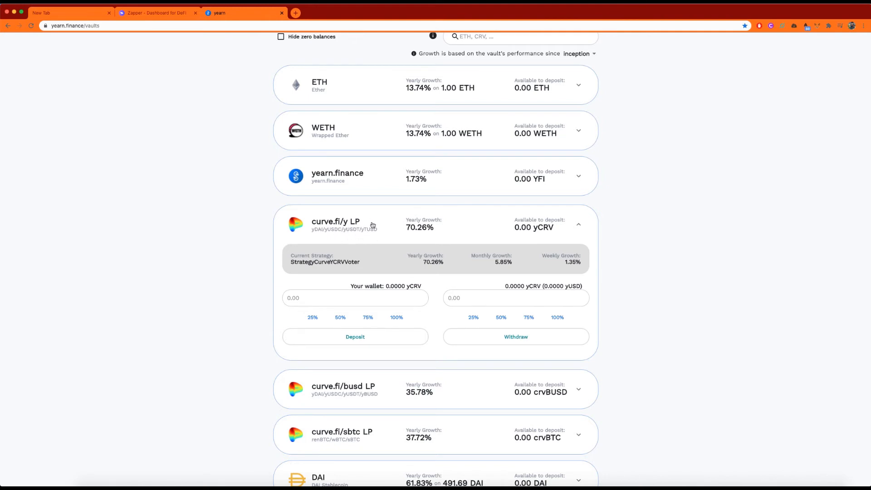
mouse_move(353, 226)
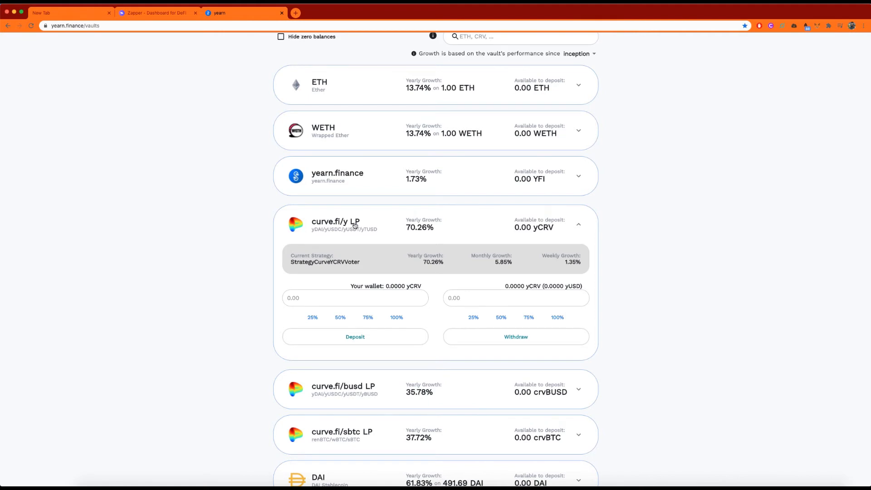
mouse_move(365, 227)
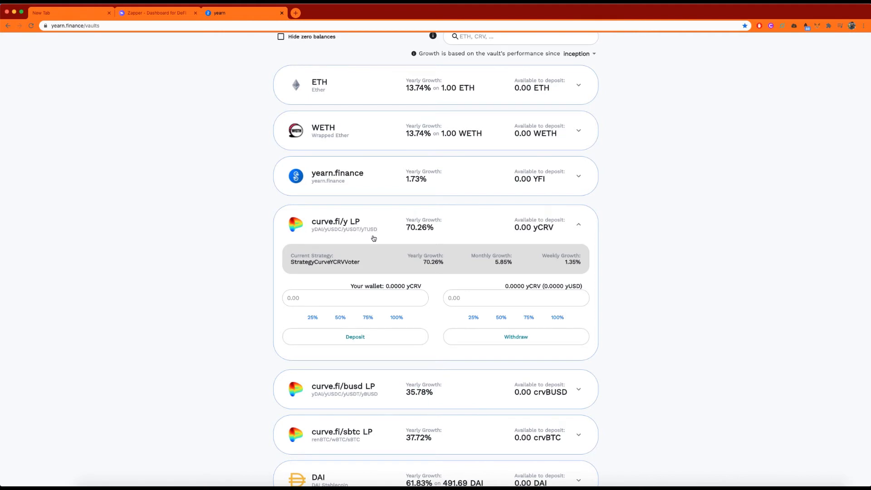
click(514, 298)
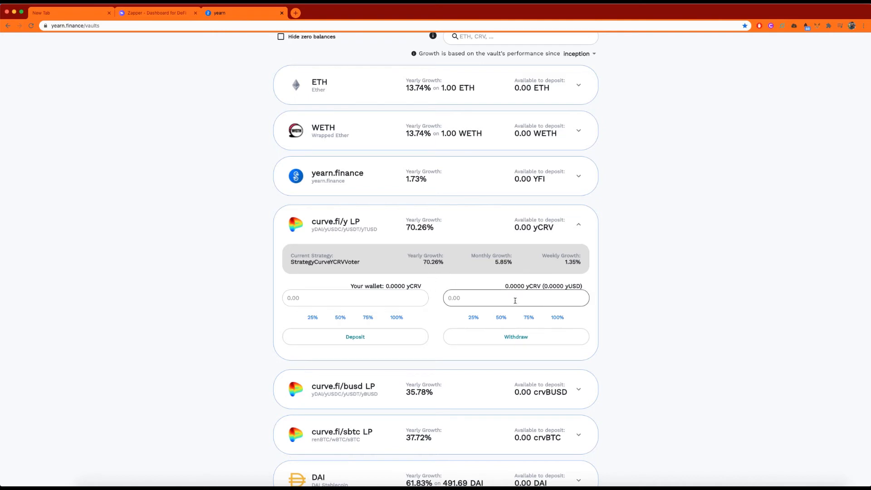
mouse_move(375, 233)
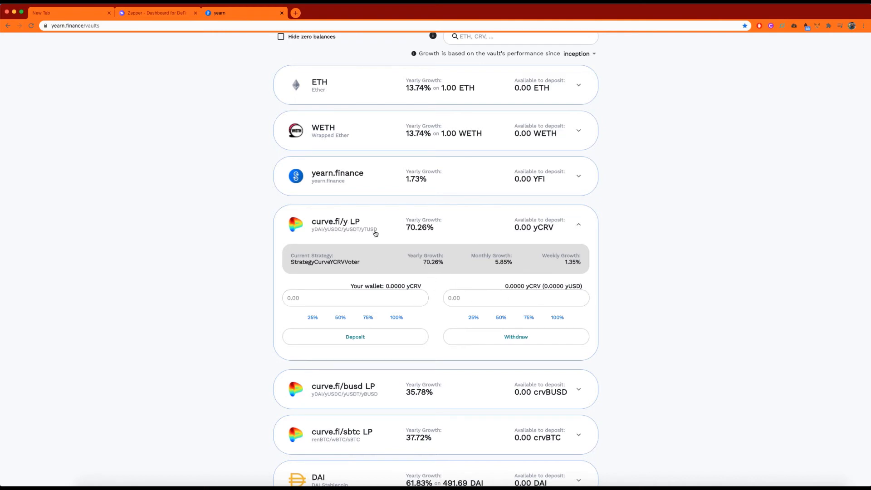
mouse_move(427, 232)
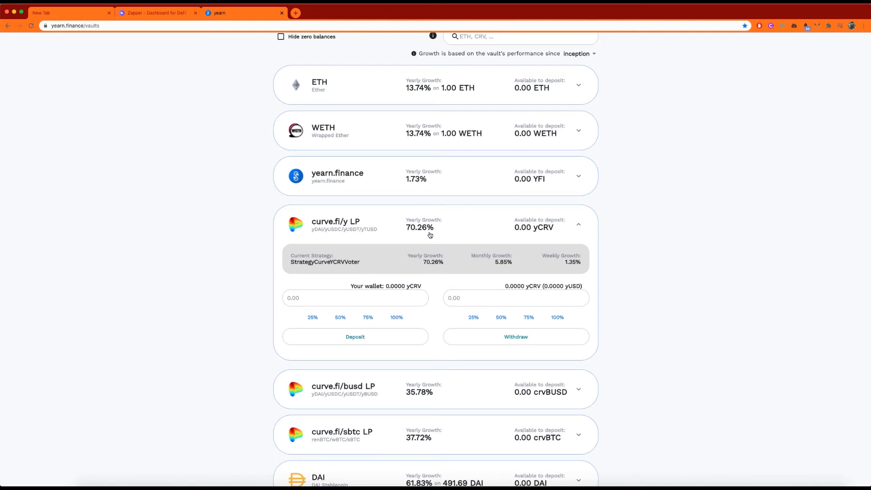
mouse_move(422, 242)
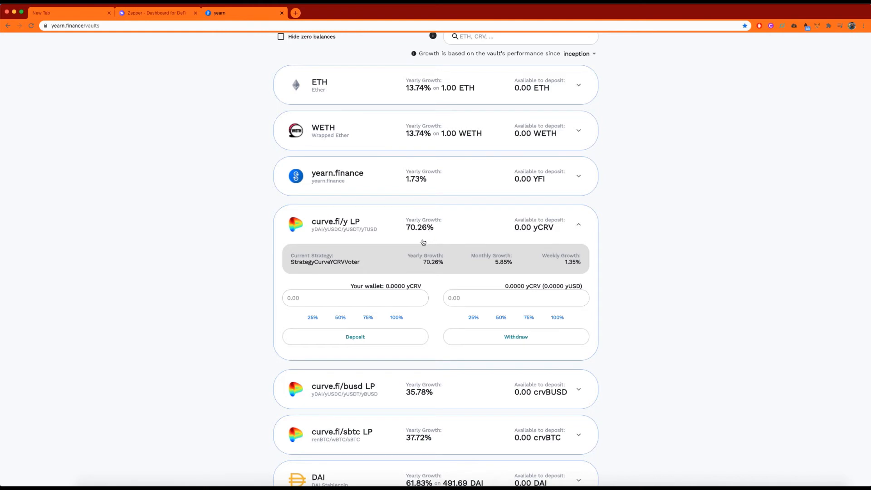
click(515, 298)
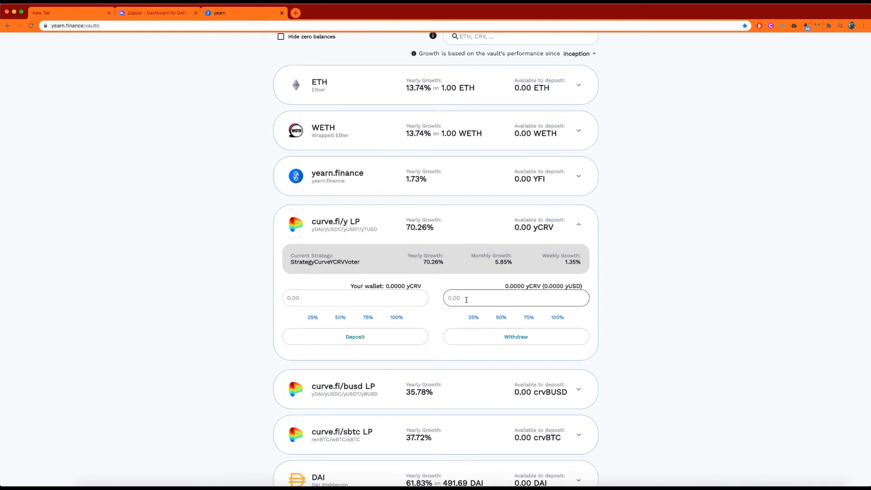
mouse_move(554, 295)
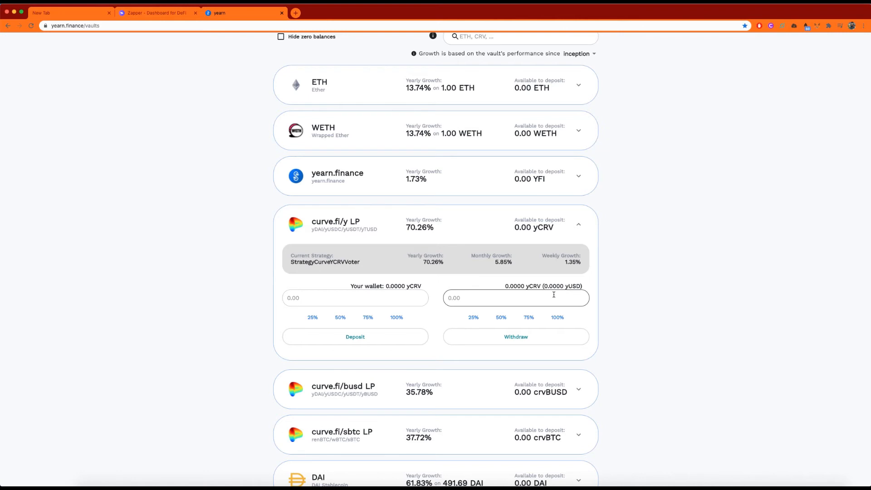
mouse_move(441, 232)
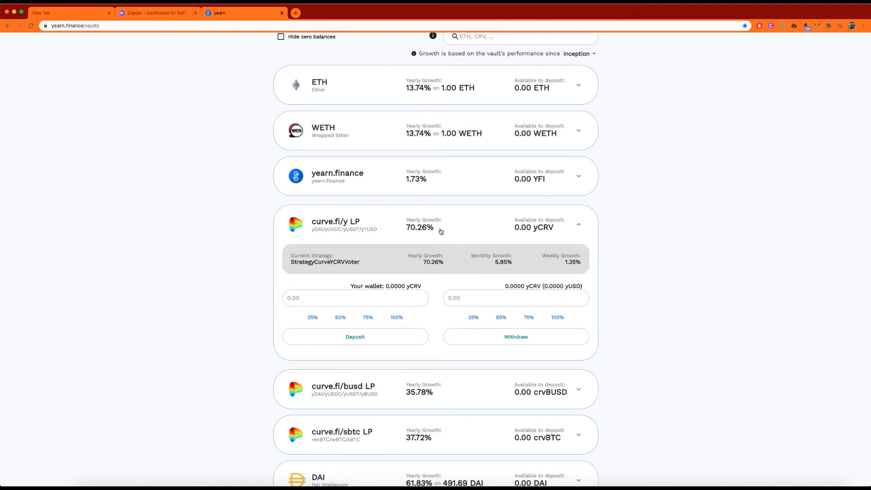
mouse_move(354, 210)
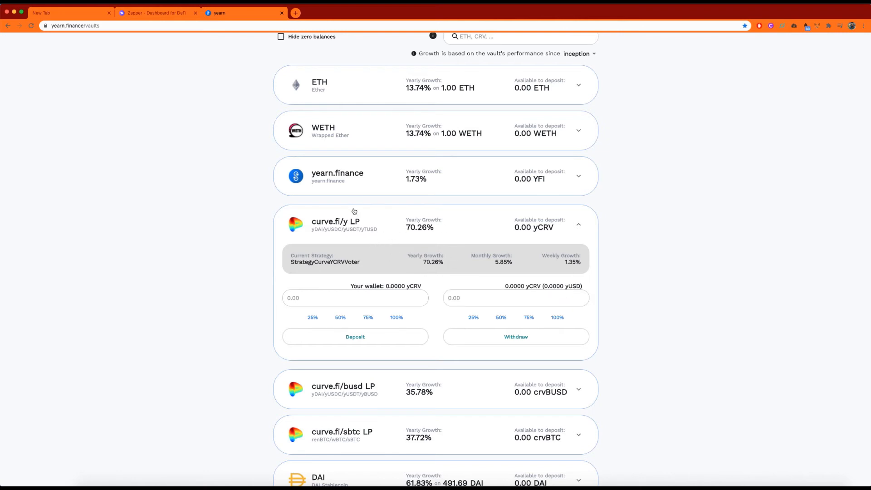
mouse_move(411, 235)
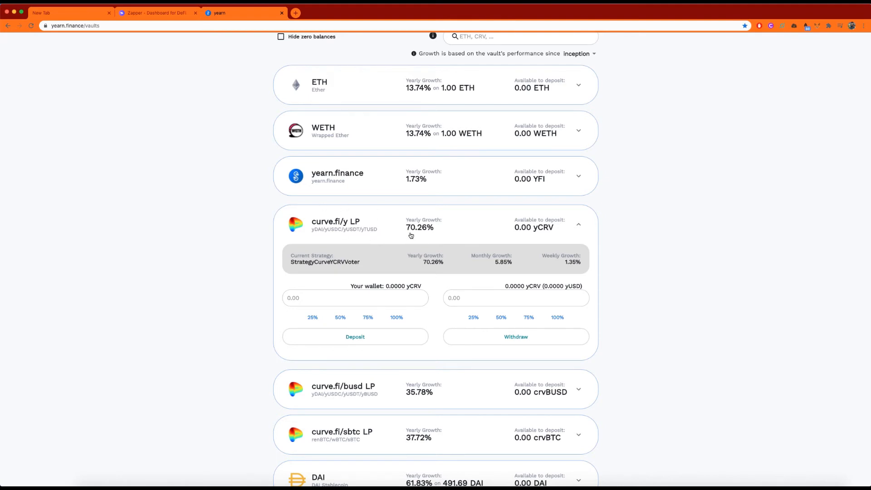
click(157, 12)
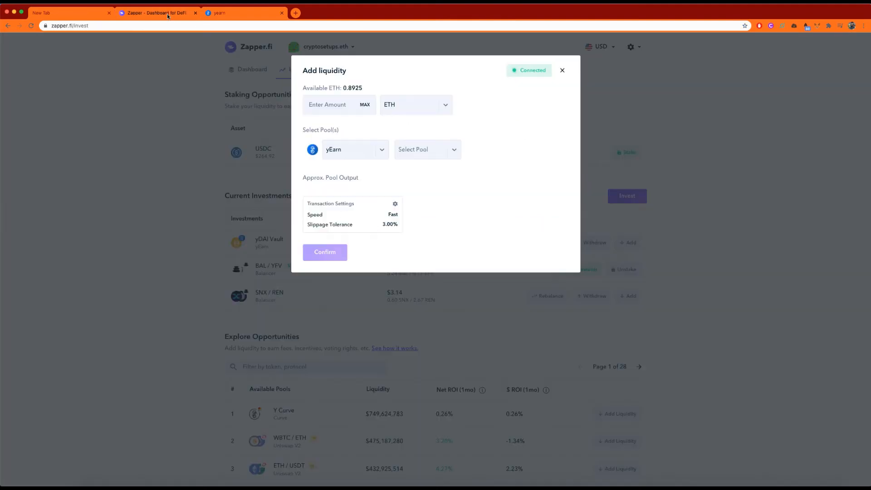
mouse_move(564, 71)
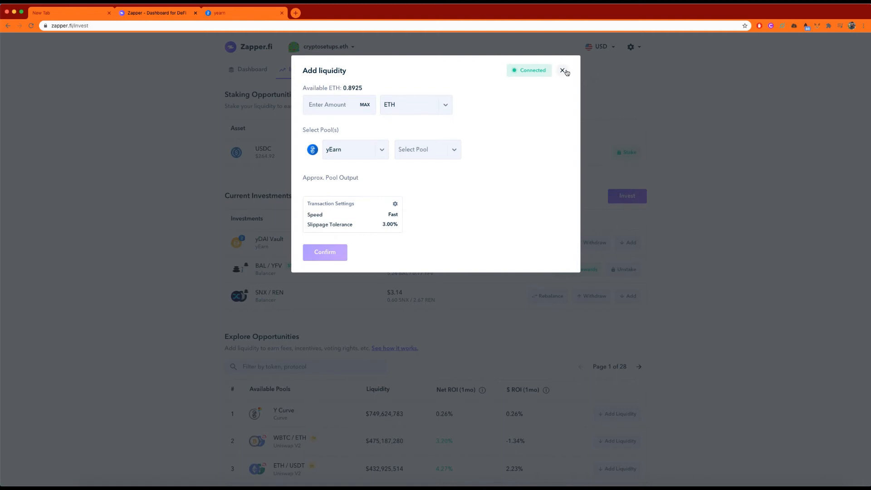
Step: Choose yEarn as the protocol and Y Curve Vault as the pool
click(354, 149)
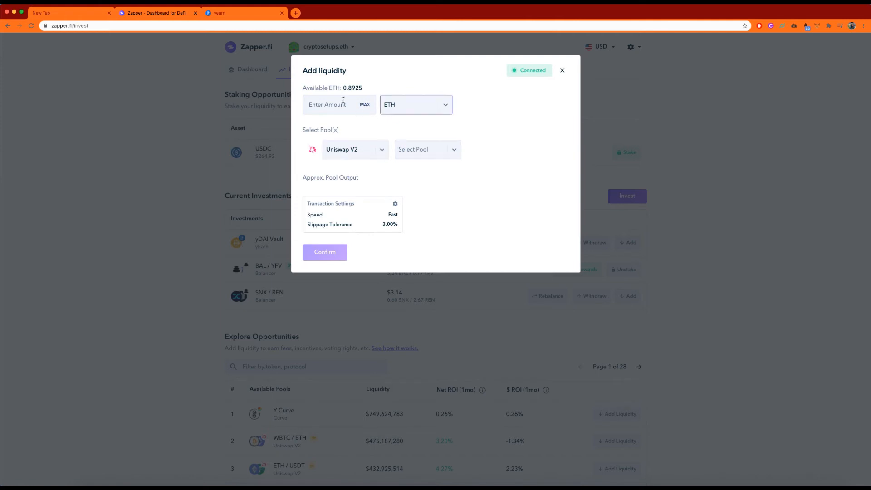
mouse_move(375, 132)
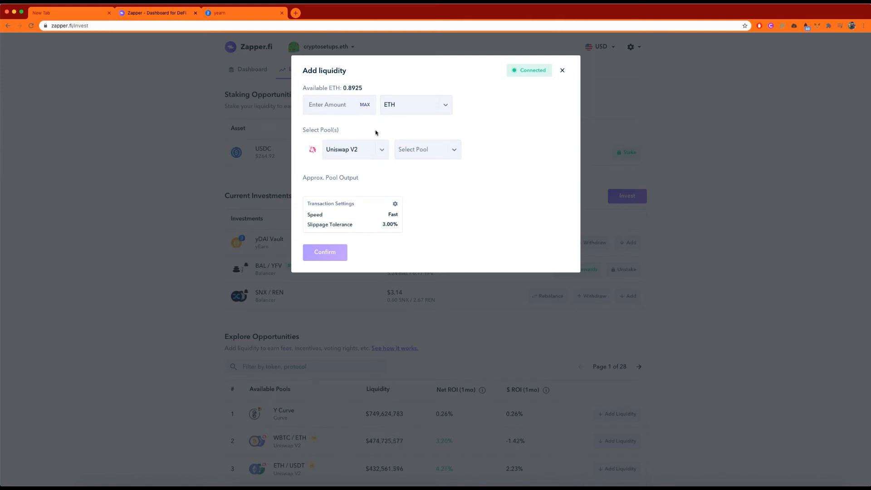
click(354, 149)
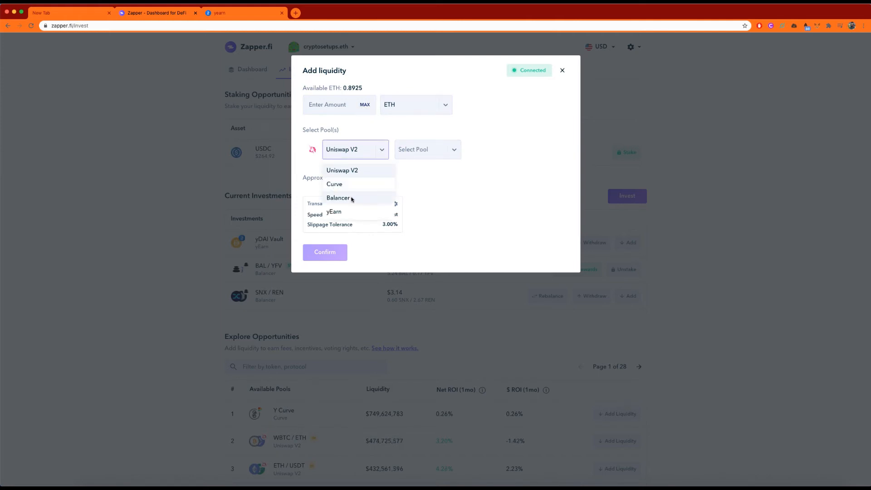
click(333, 212)
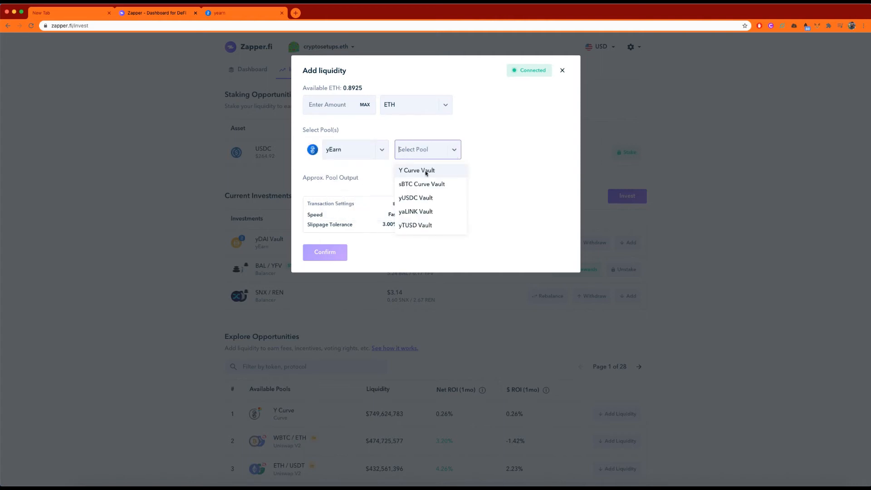
click(416, 170)
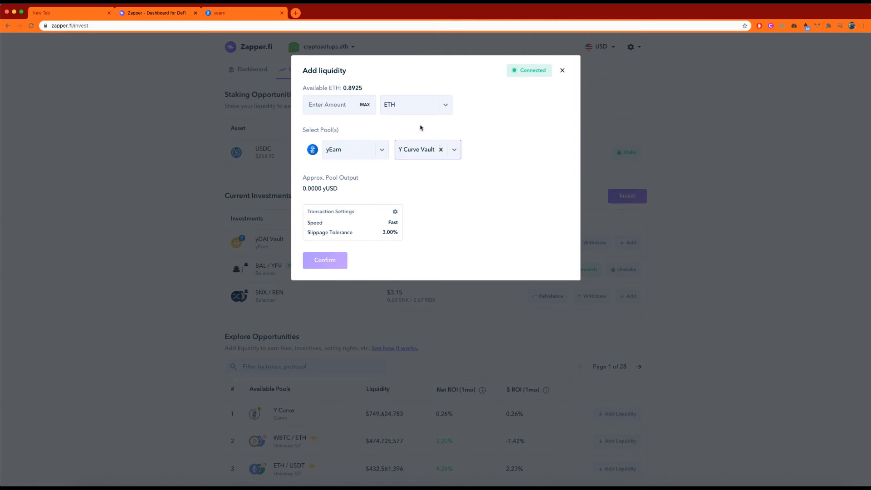
Step: Try USDC as the payment token, then switch back to ETH
click(416, 105)
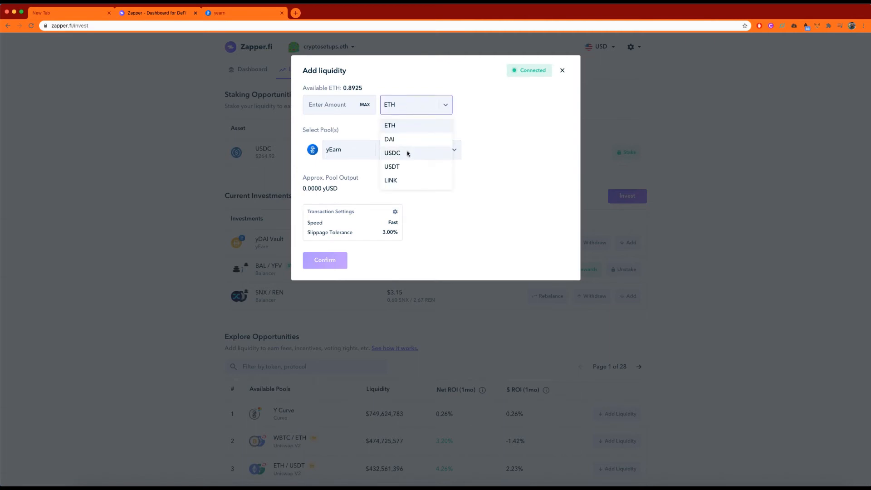
click(391, 153)
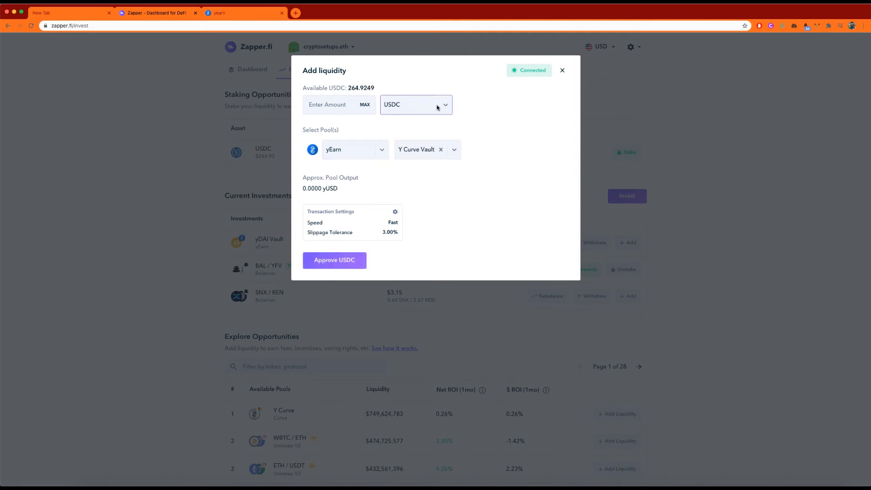
click(416, 104)
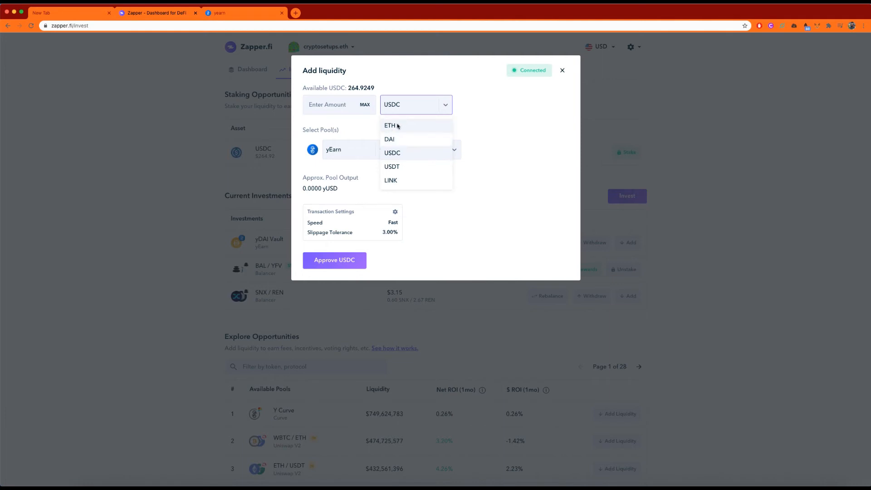
click(390, 125)
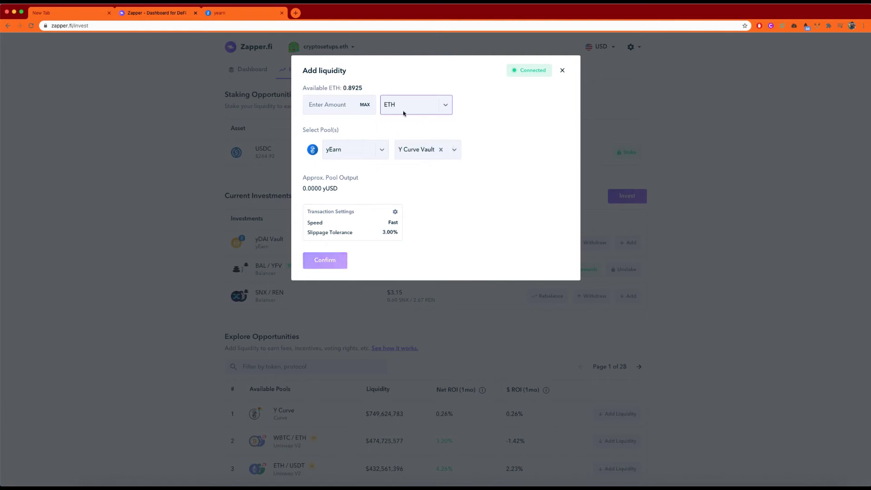
mouse_move(403, 114)
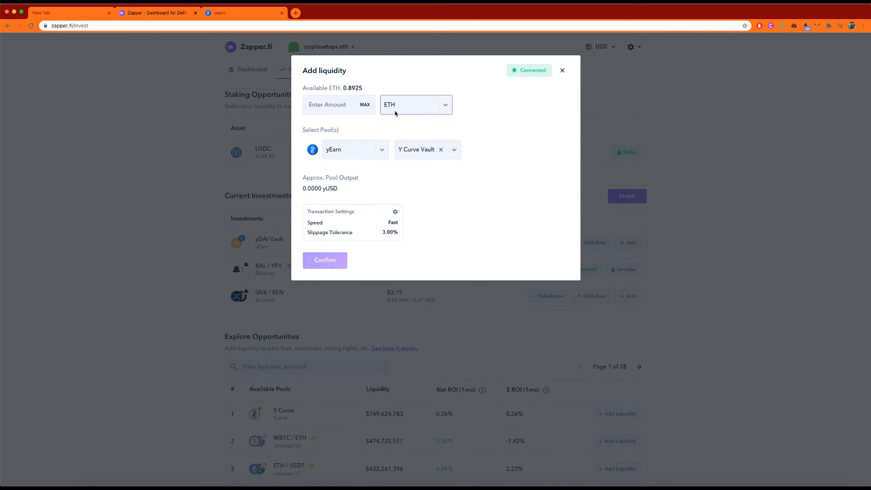
mouse_move(412, 118)
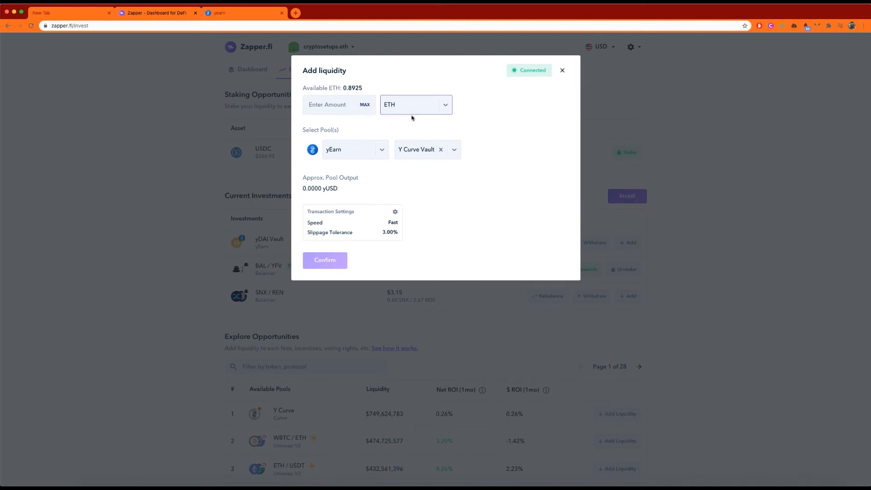
mouse_move(414, 111)
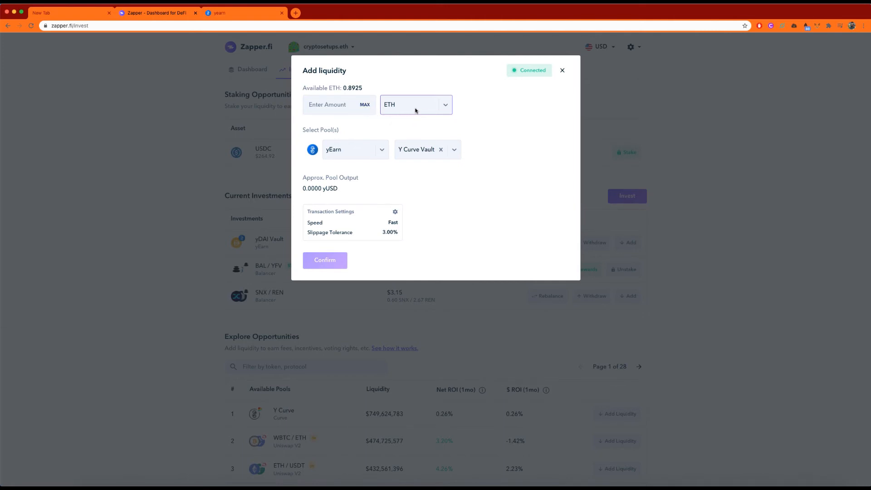
mouse_move(440, 110)
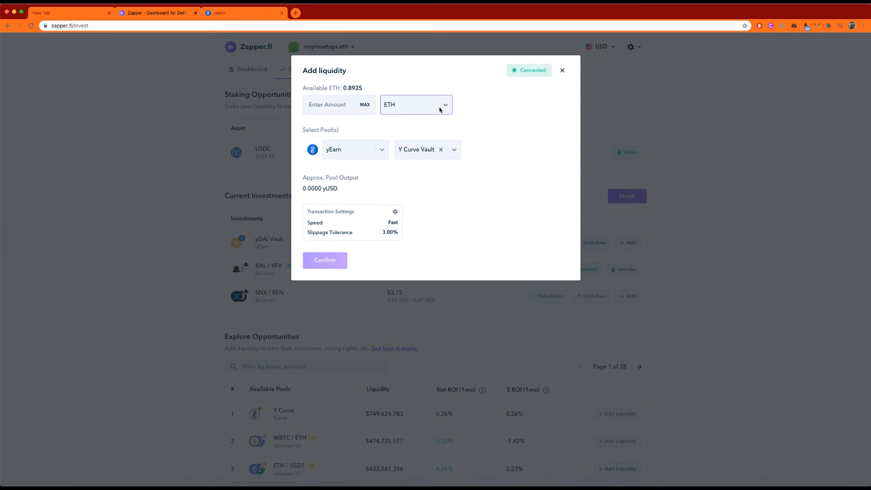
Step: Pay with USDC using the full 264.9249 balance, estimating 228.96 yUSD
click(415, 104)
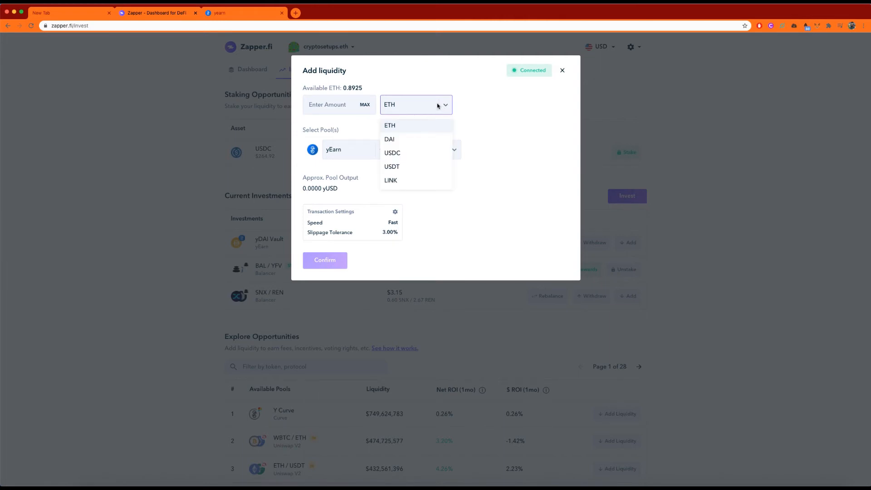
click(392, 153)
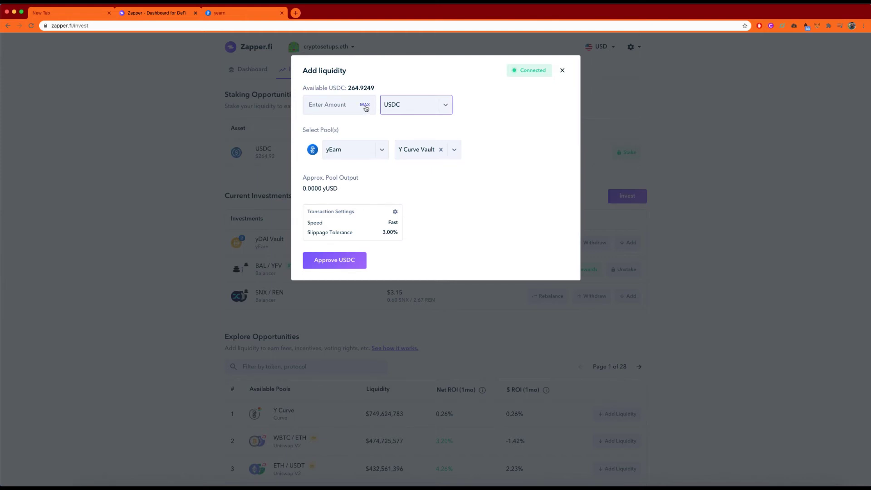
click(365, 104)
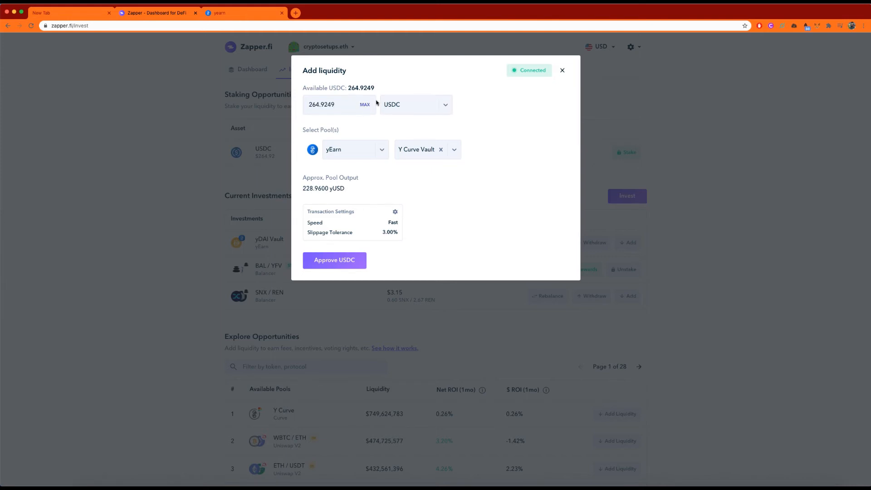
mouse_move(328, 113)
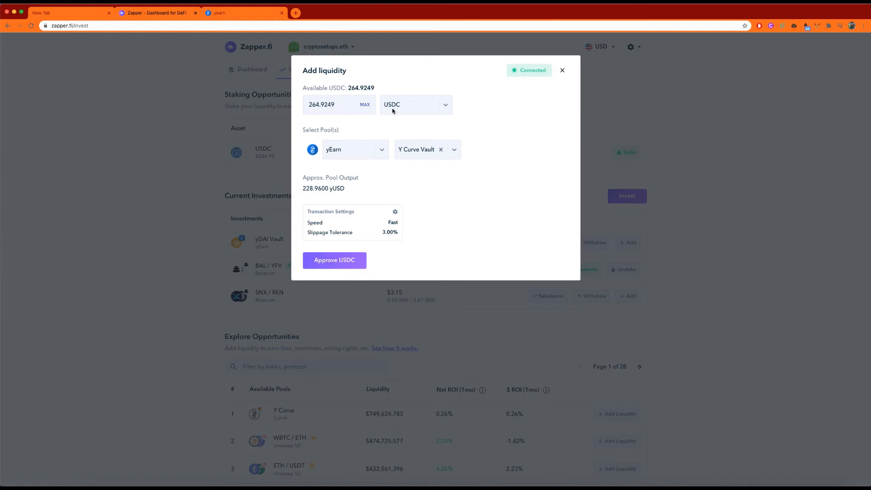
mouse_move(485, 142)
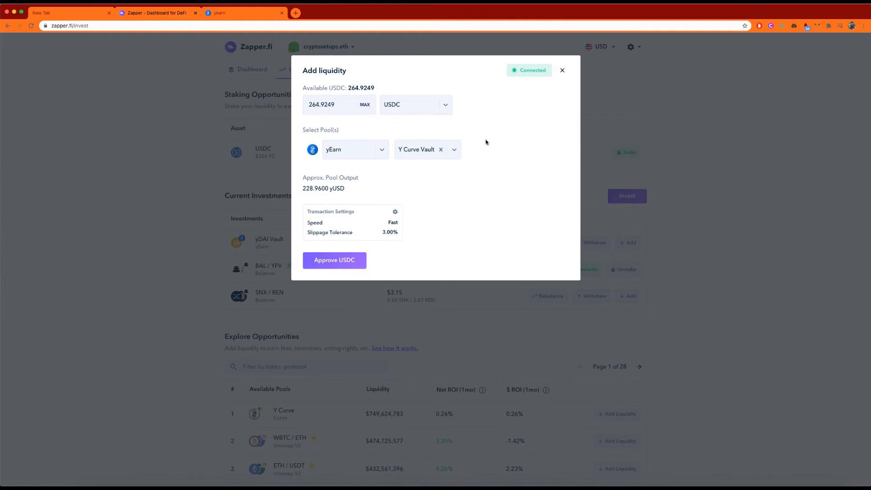
mouse_move(427, 149)
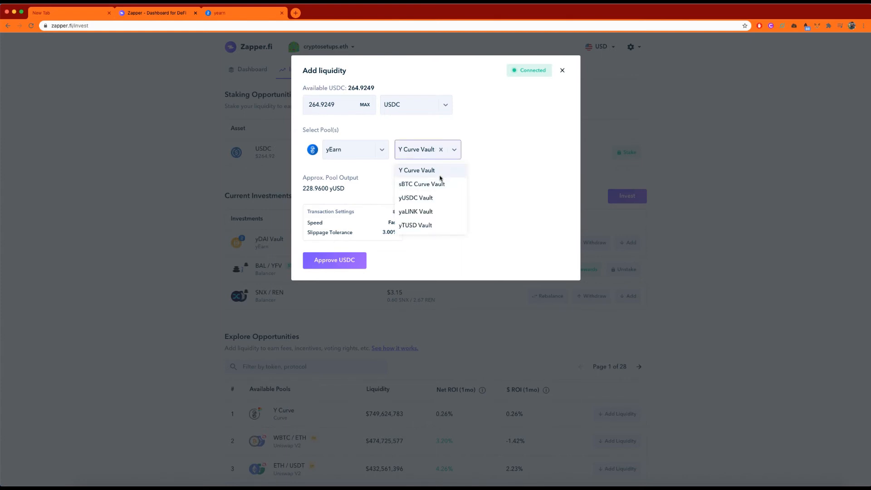
scroll(down, 3)
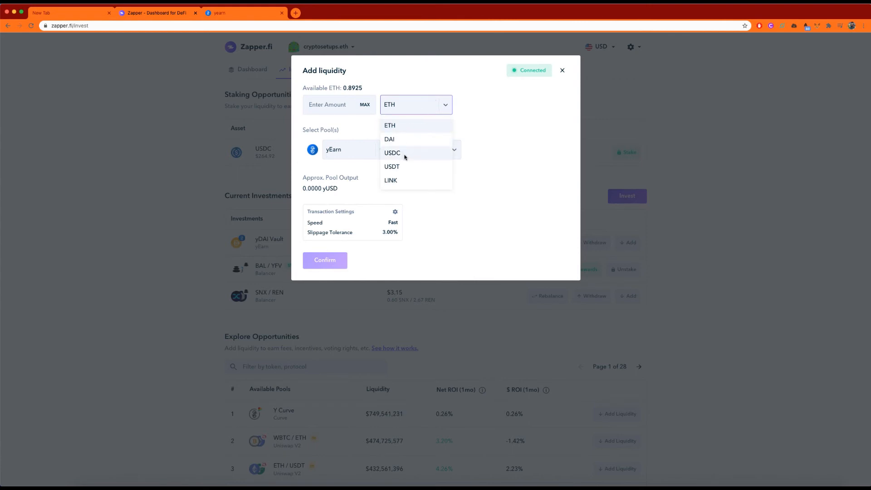
click(391, 153)
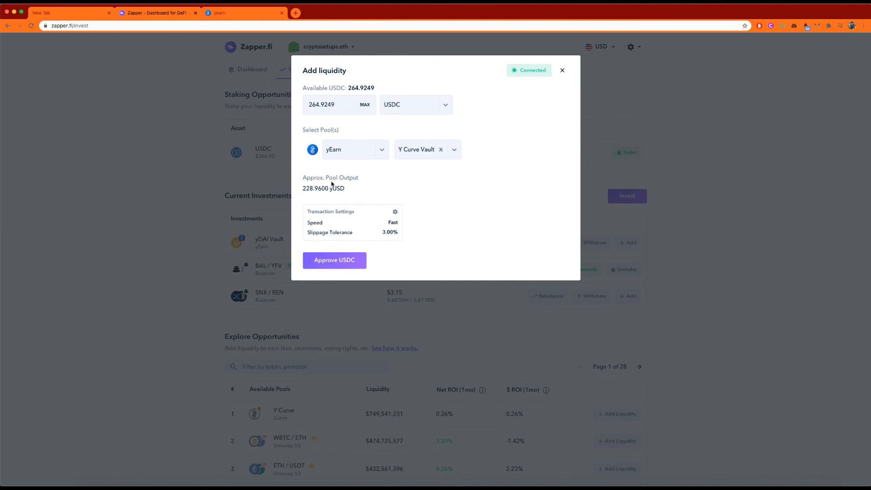
mouse_move(341, 195)
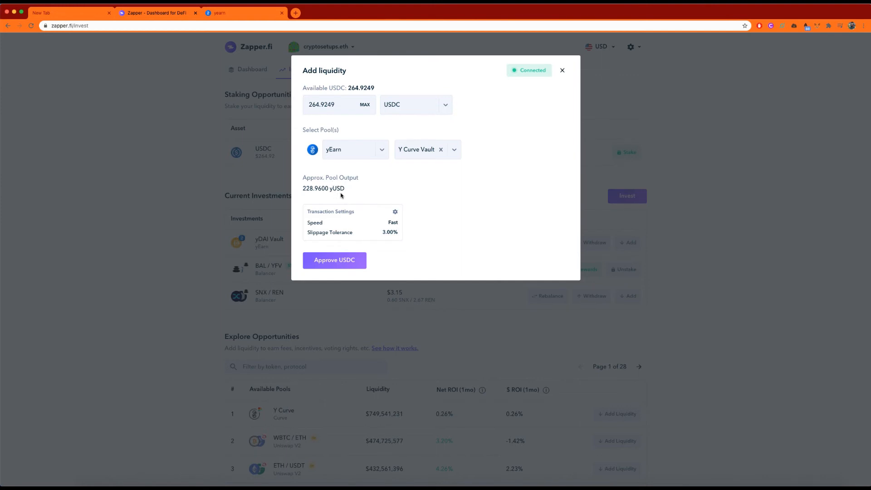
mouse_move(339, 193)
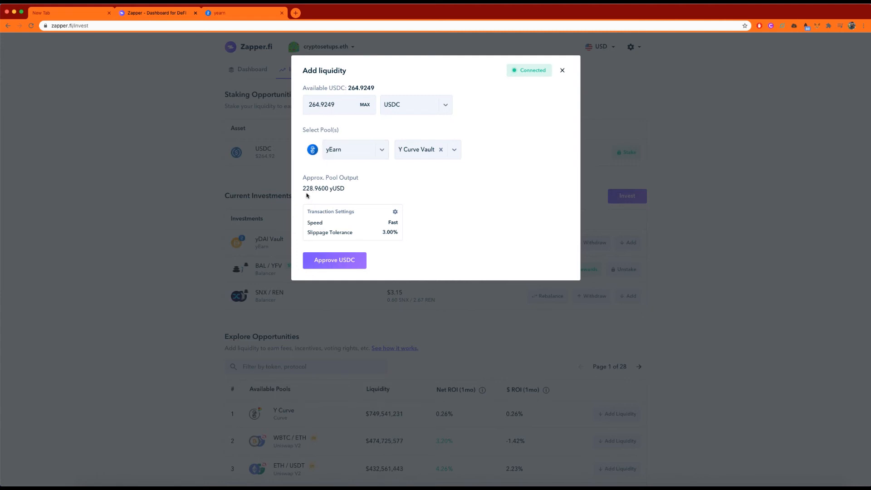
mouse_move(315, 189)
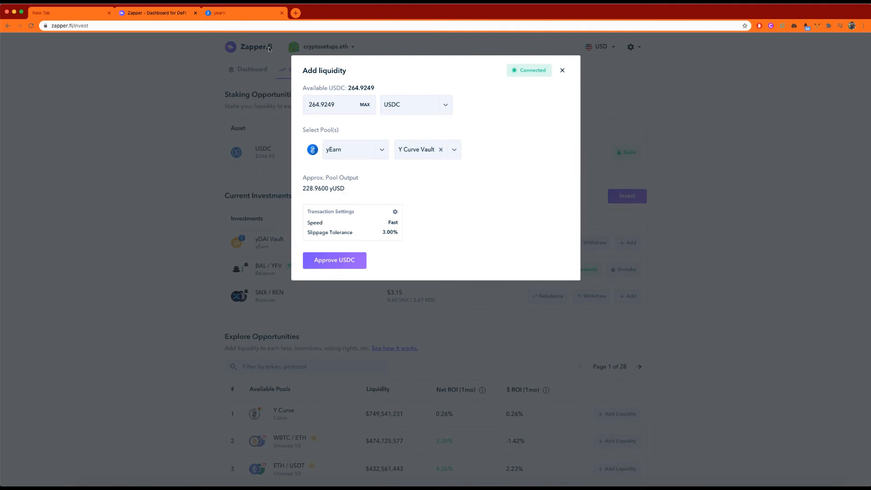
mouse_move(339, 189)
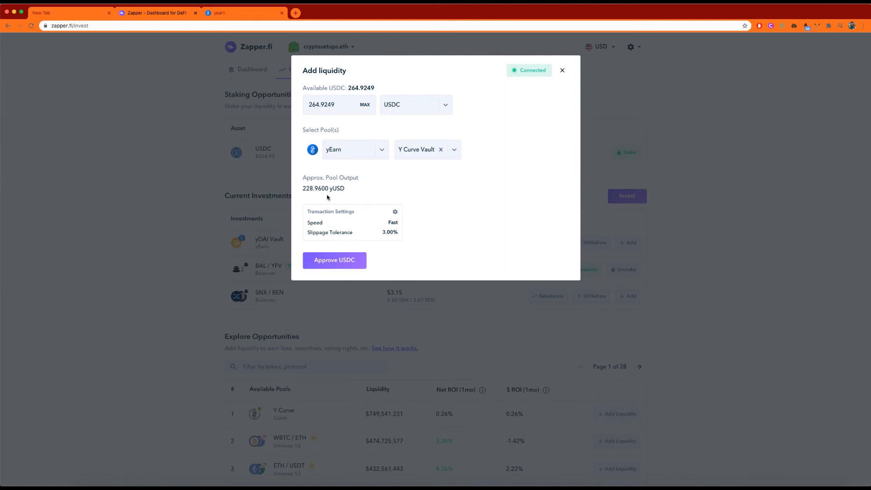
mouse_move(364, 190)
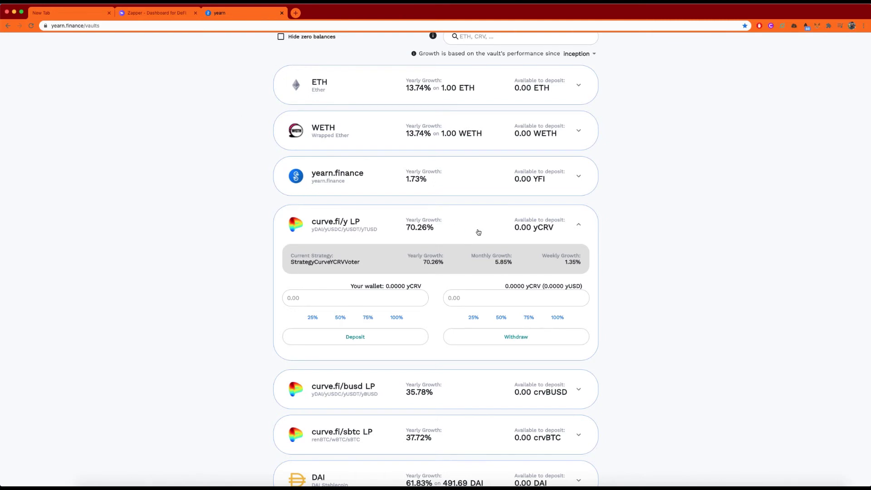
mouse_move(545, 277)
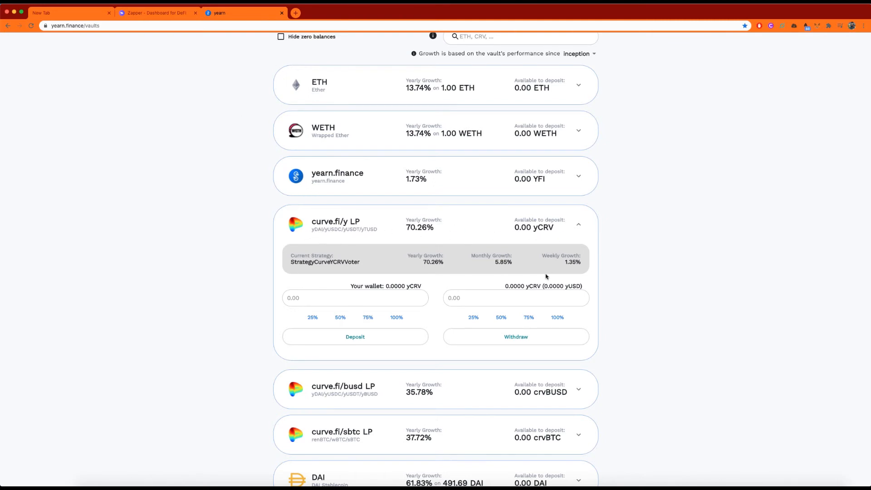
Step: Recheck the curve.fi/y LP vault card showing 0.0000 yCRV, then return to Zapper's dialog
click(515, 298)
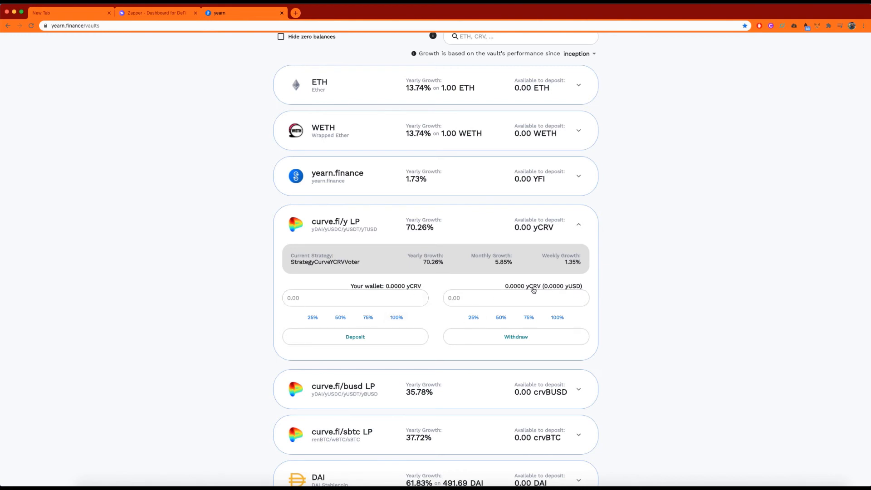
mouse_move(579, 291)
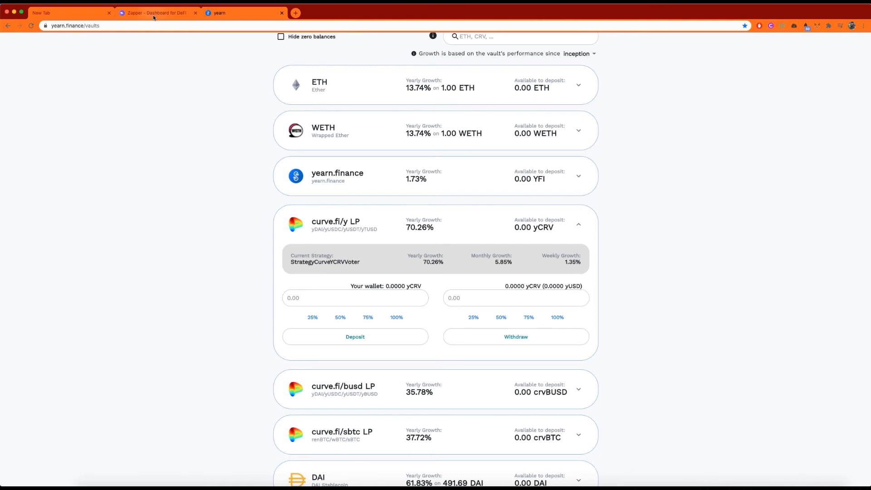
click(154, 12)
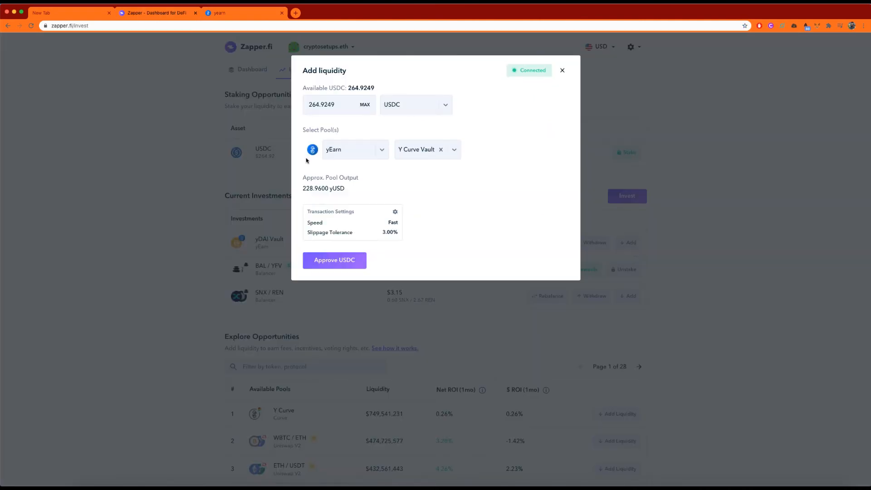
mouse_move(428, 156)
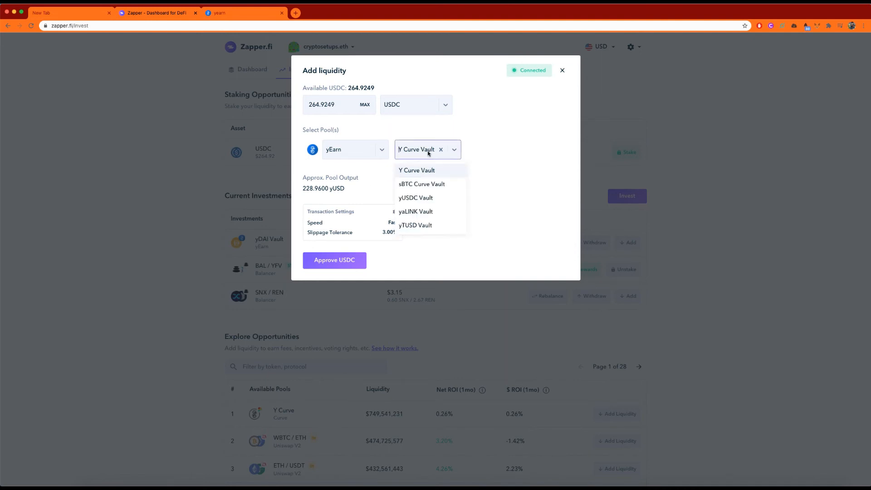
mouse_move(416, 198)
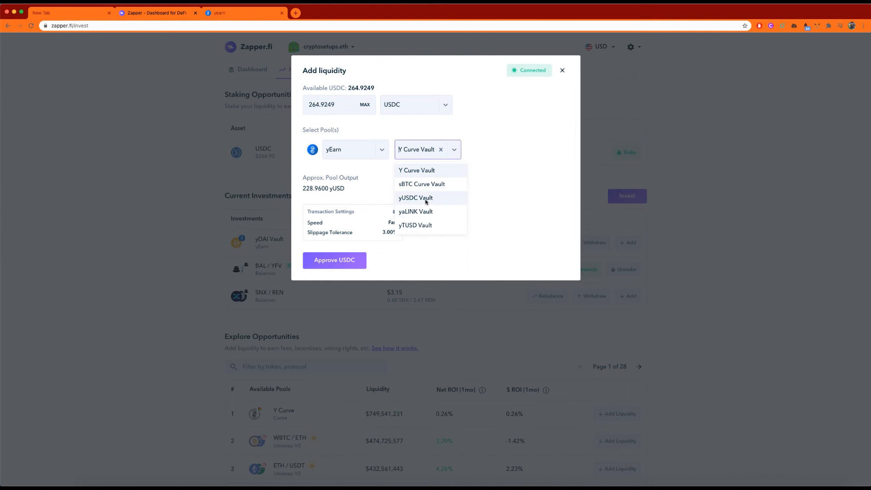
Step: Switch the liquidity target to the yUSDC Vault and bring up the yearn vaults page
click(416, 197)
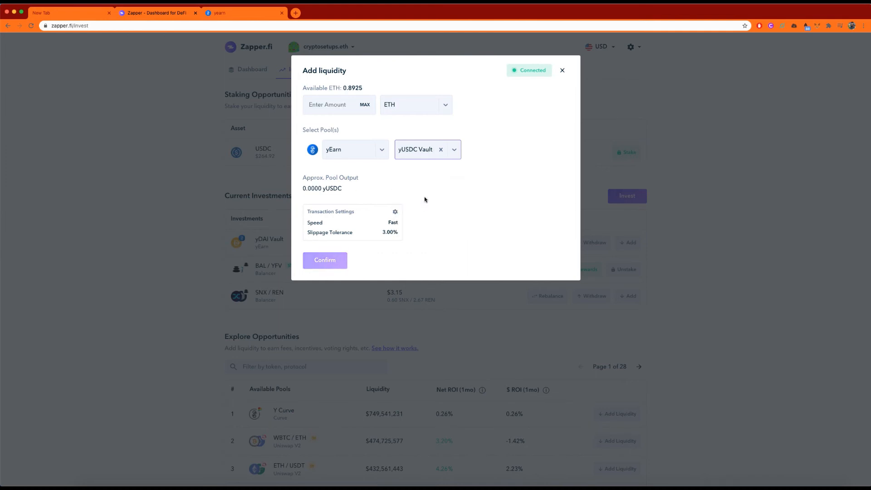
click(242, 12)
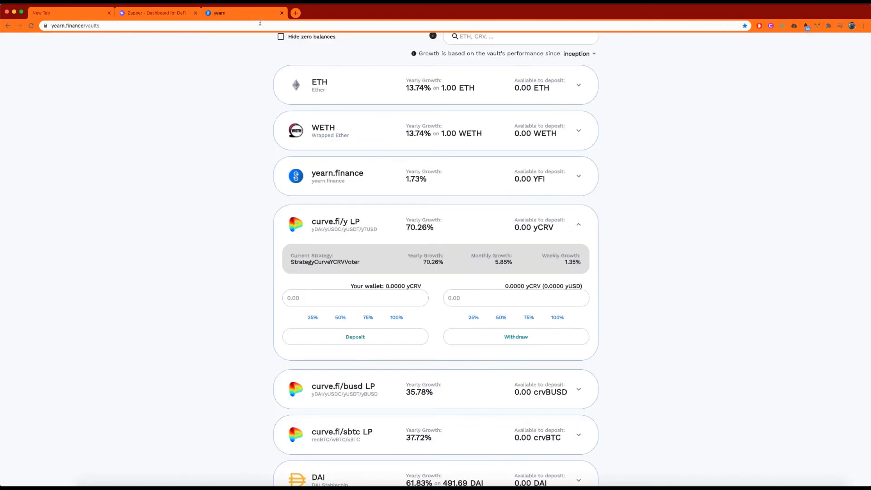
Step: View the USDT vault card and curve.fi/y LP details, then return to Zapper's yUSDC dialog
scroll(down, 3)
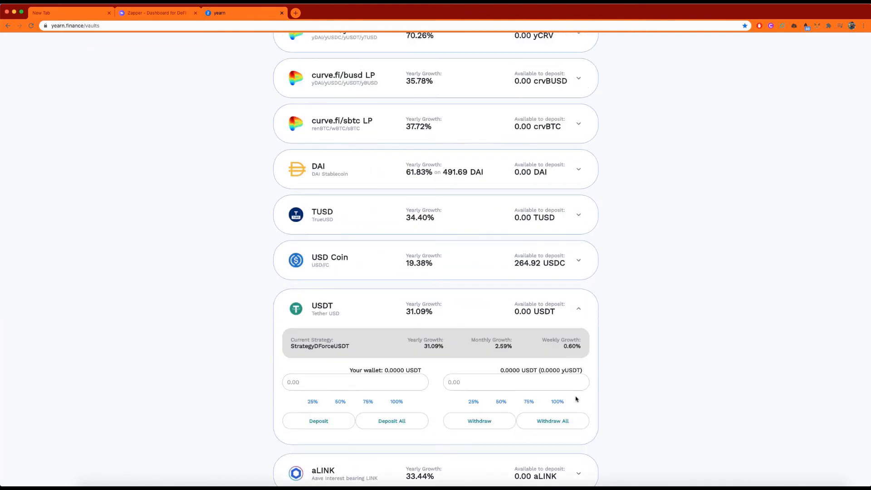
click(515, 382)
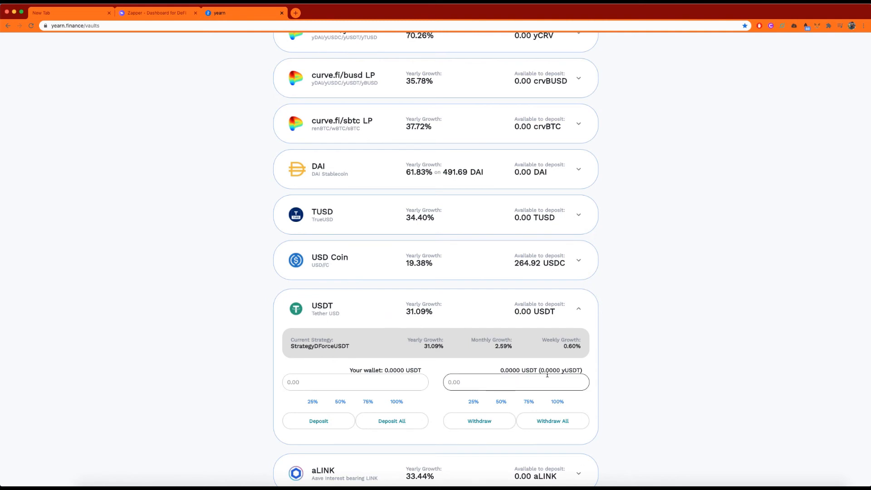
mouse_move(384, 153)
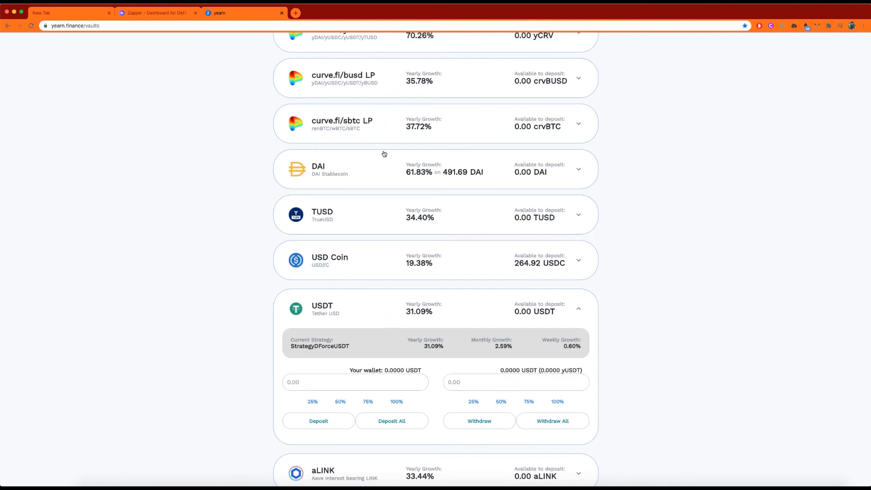
mouse_move(505, 304)
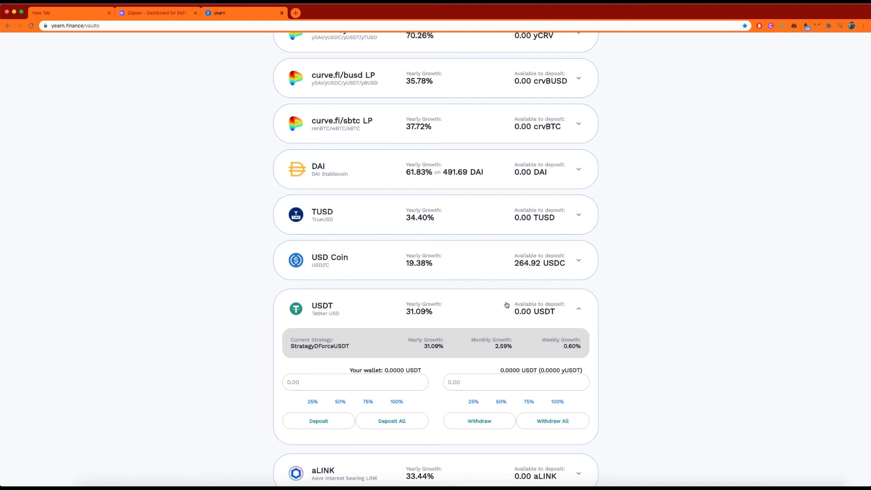
mouse_move(411, 320)
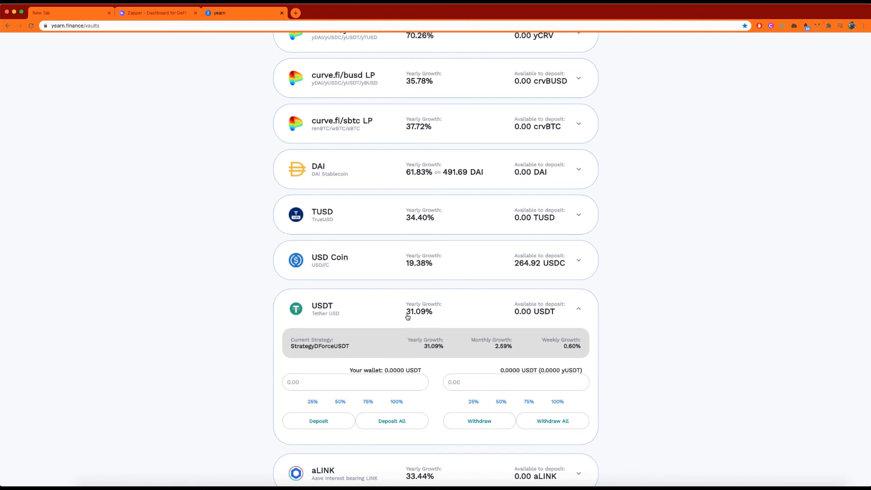
mouse_move(405, 315)
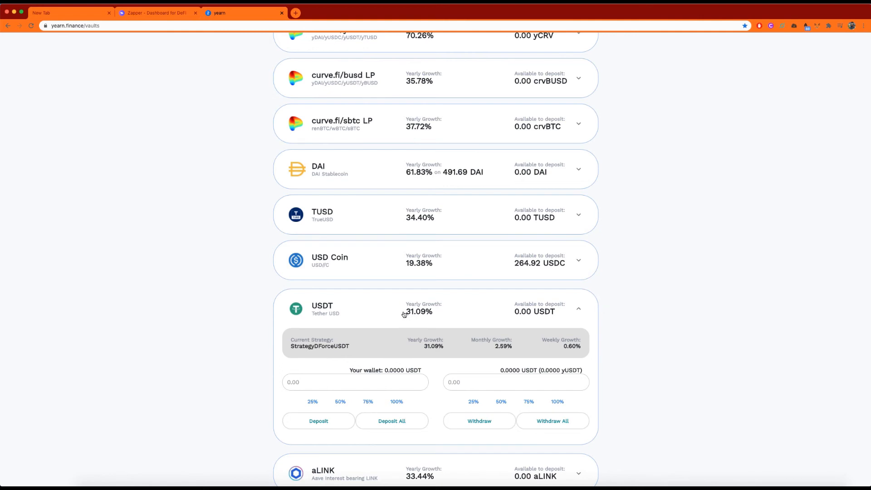
mouse_move(808, 31)
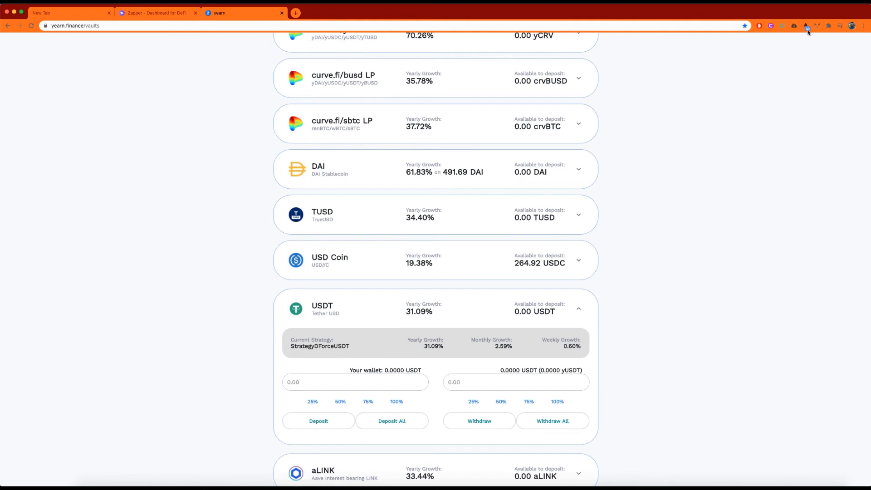
mouse_move(685, 133)
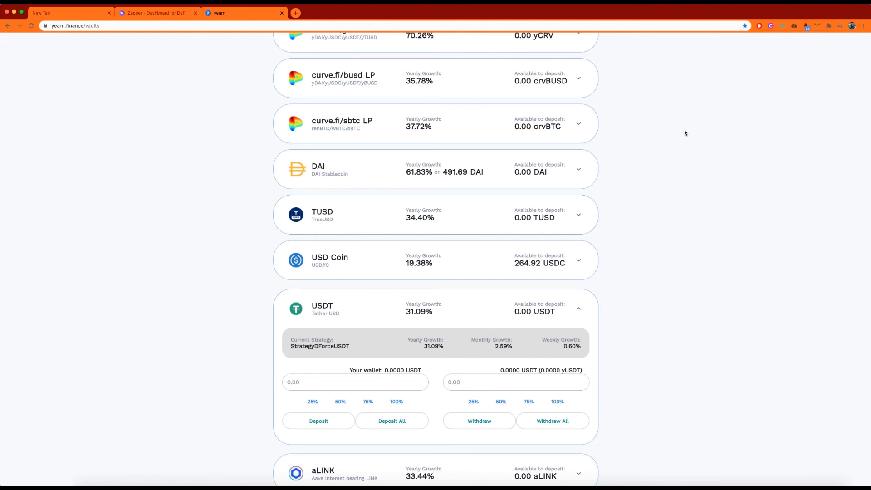
mouse_move(664, 143)
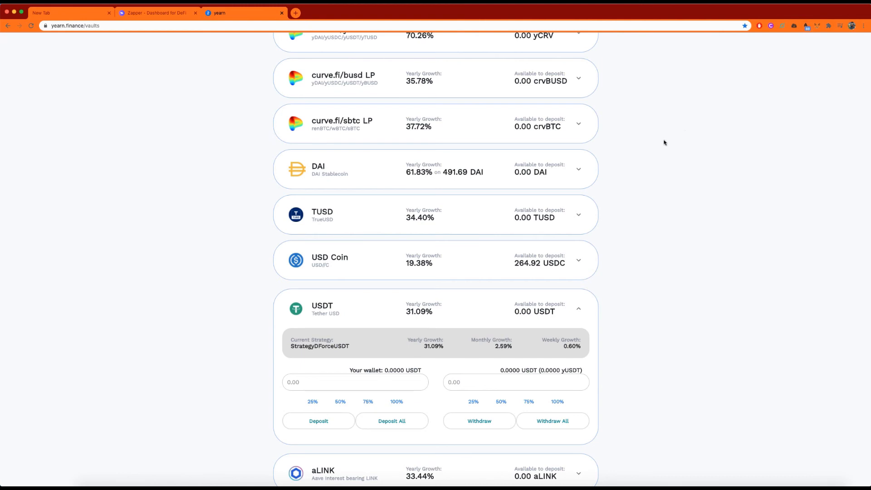
mouse_move(299, 121)
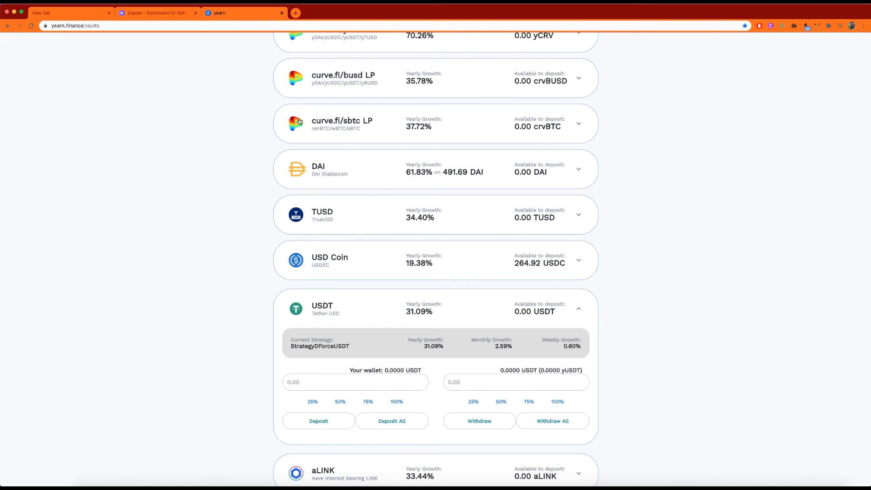
mouse_move(250, 131)
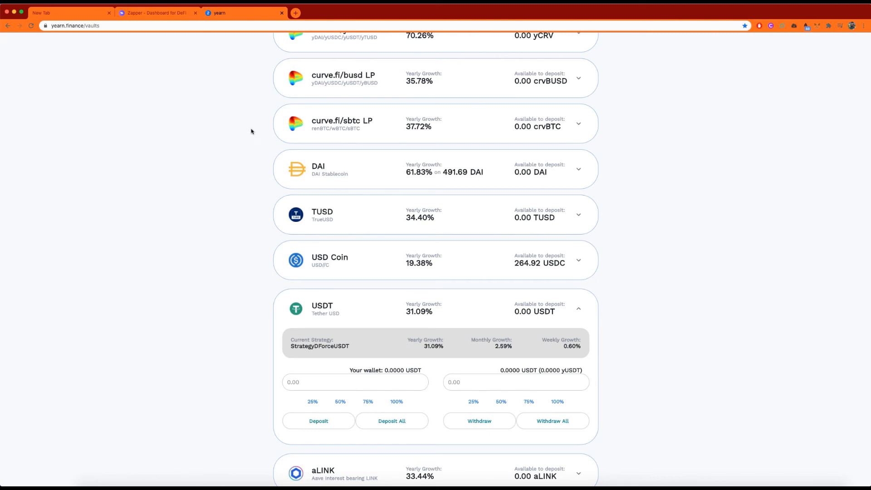
mouse_move(232, 48)
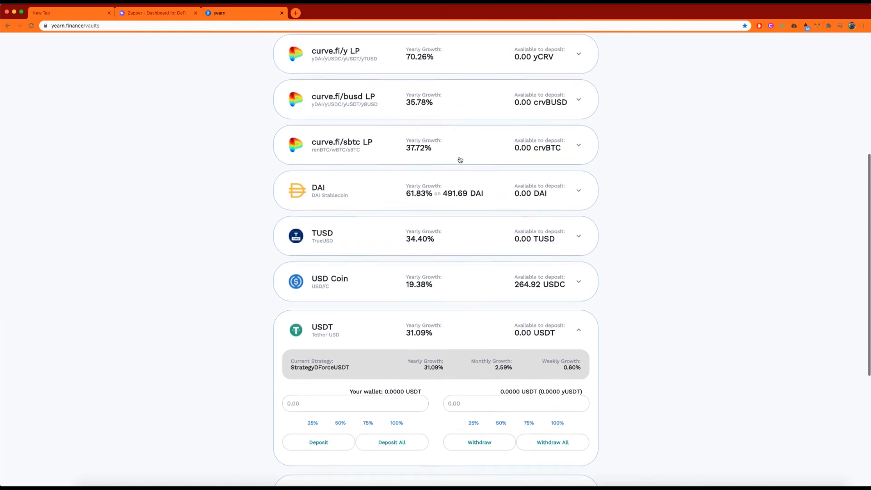
scroll(up, 3)
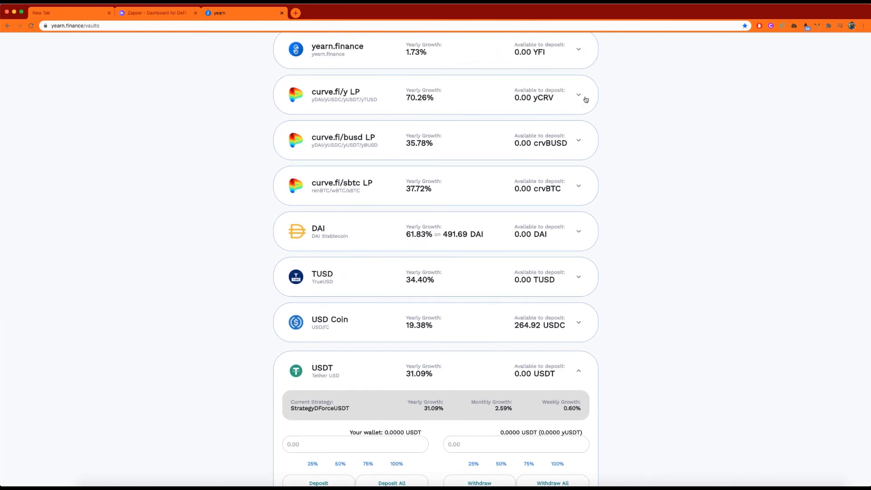
click(578, 94)
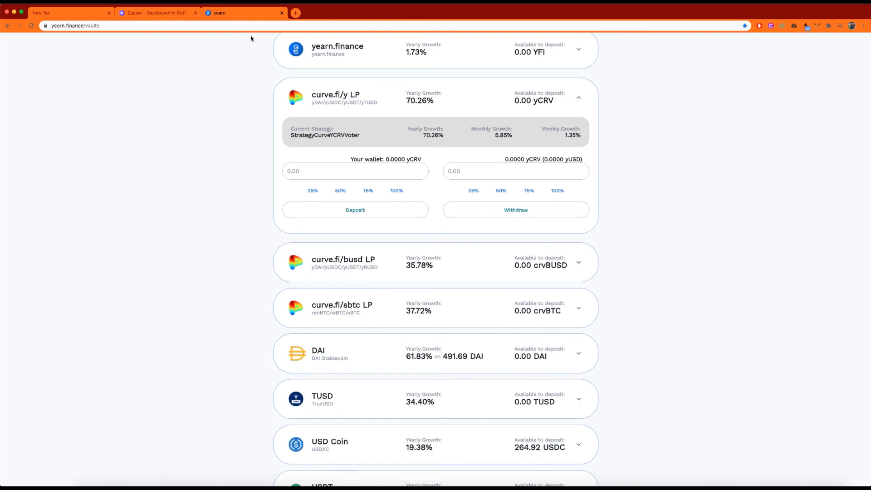
click(158, 13)
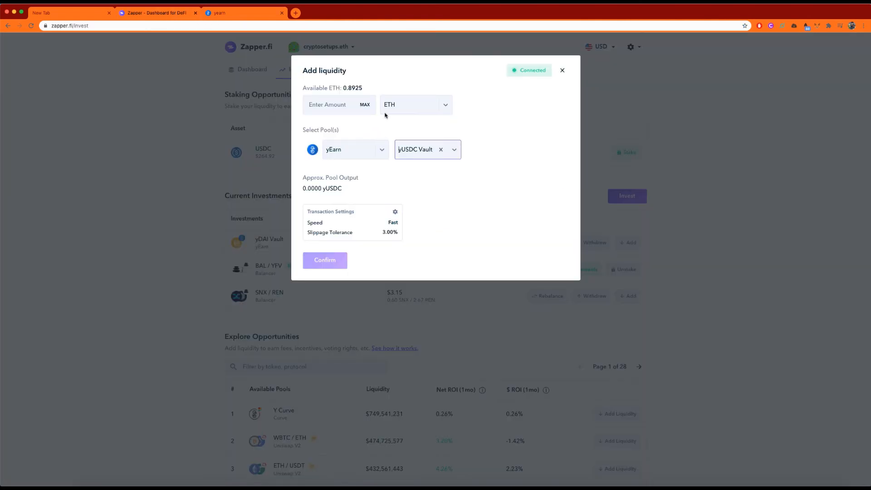
Step: Deposit MAX 264.9249 USDC into yEarn Y Curve Vault and request USDC spending approval
click(452, 149)
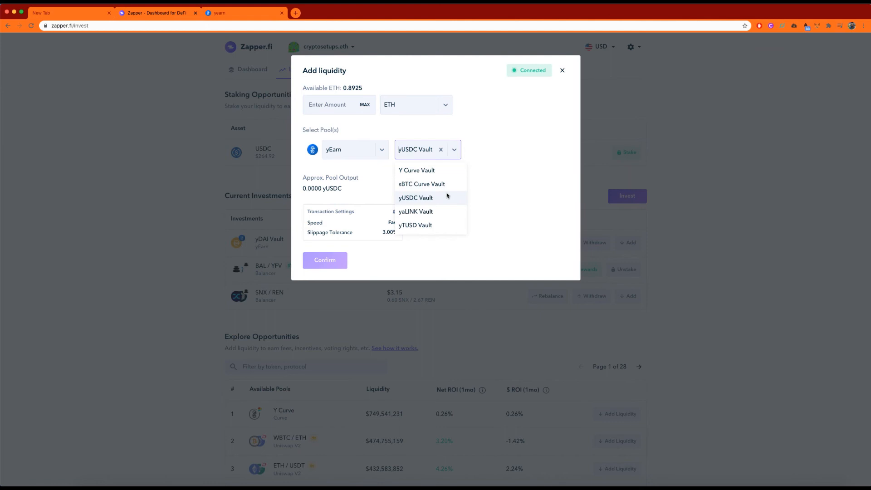
mouse_move(416, 170)
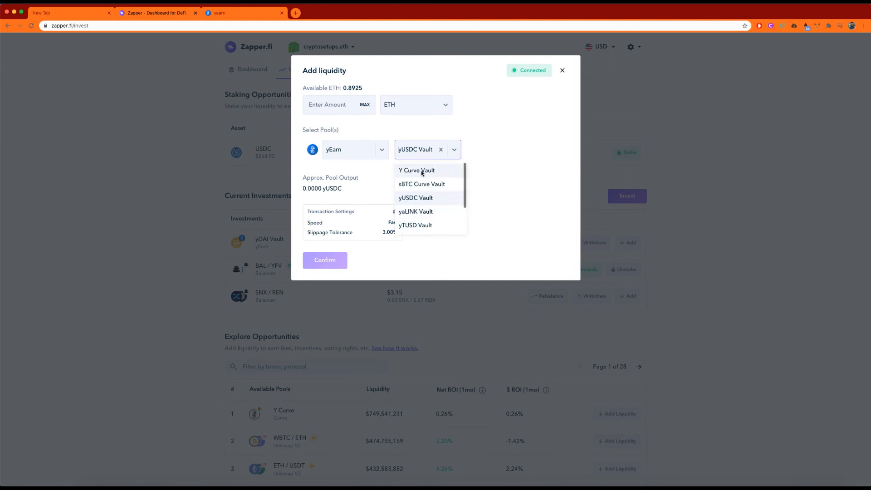
click(415, 104)
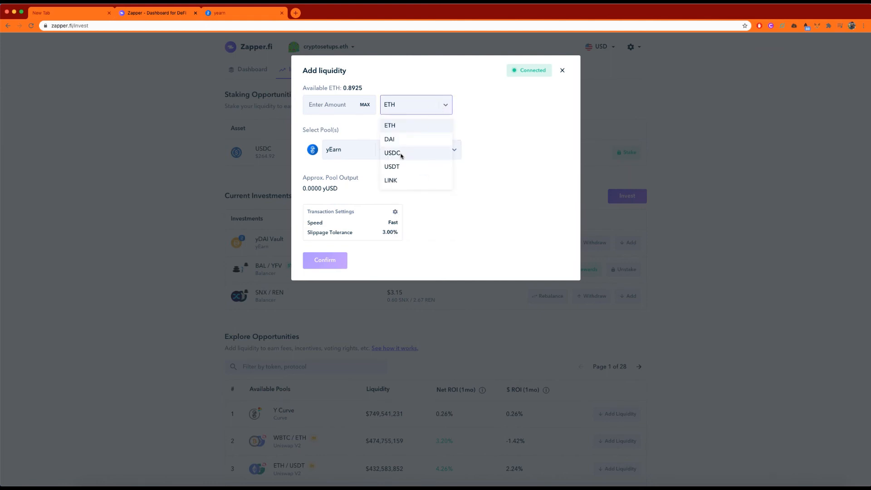
click(392, 153)
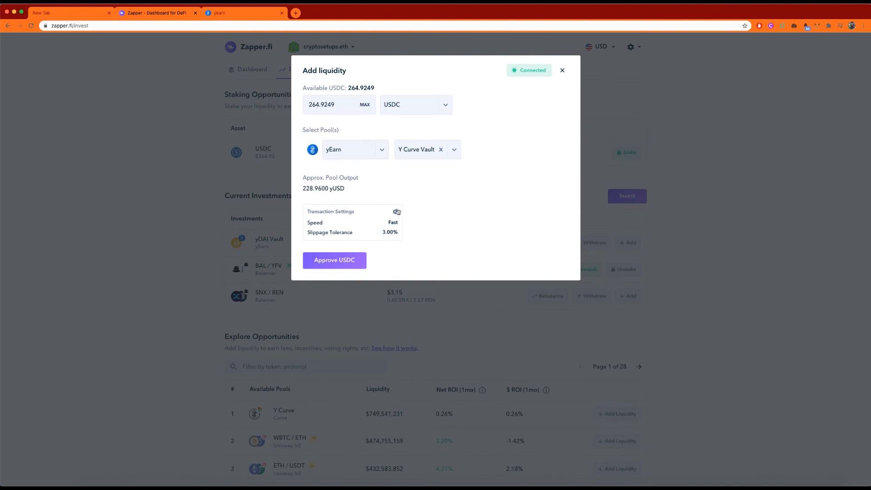
mouse_move(367, 257)
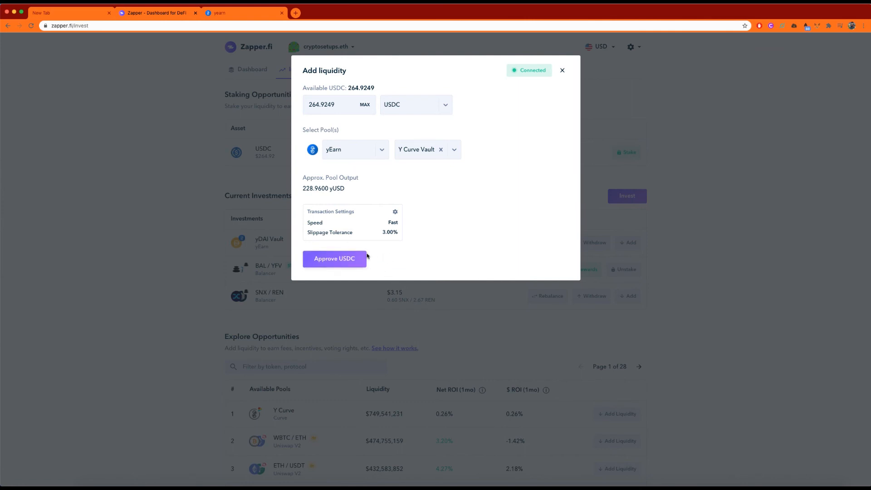
mouse_move(359, 140)
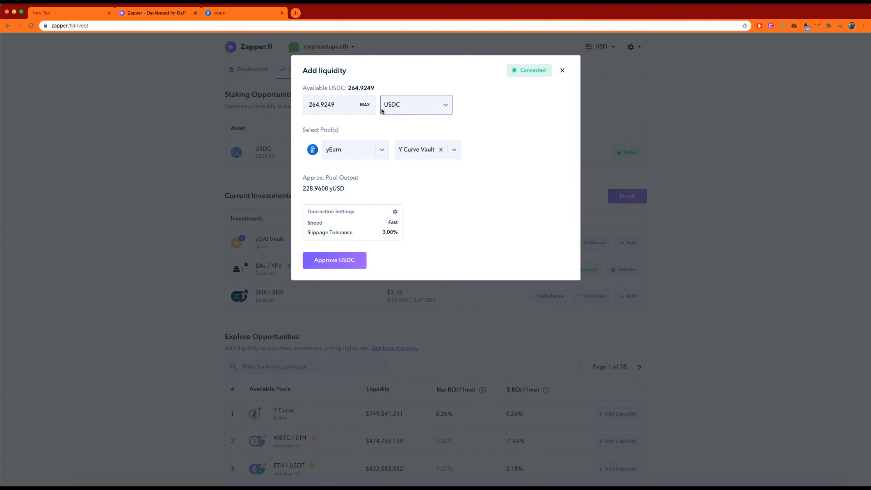
mouse_move(359, 173)
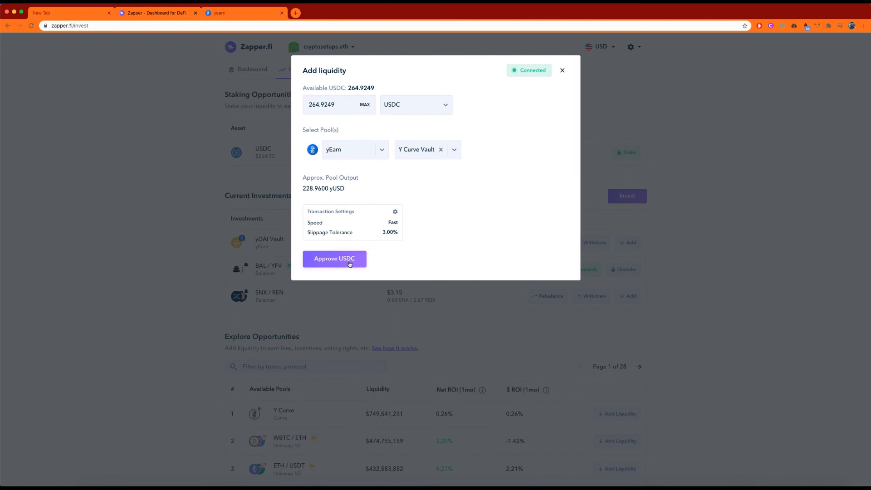
click(334, 258)
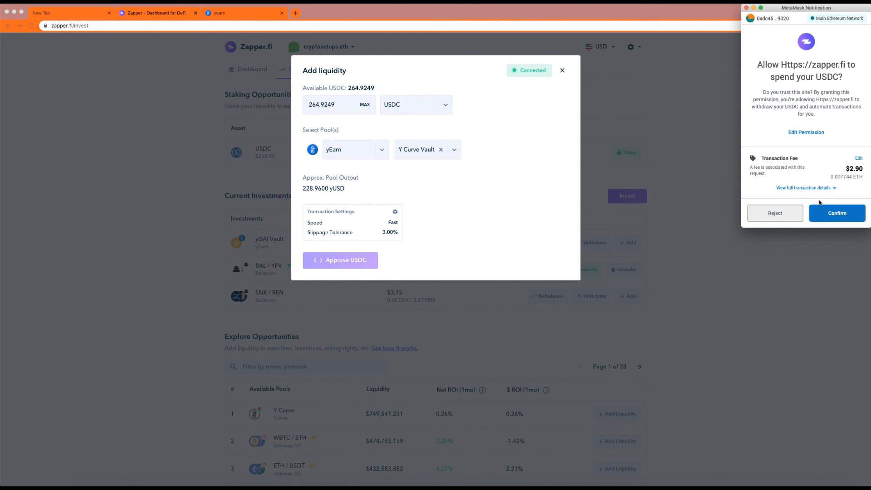
Step: Reject the MetaMask USDC approval and close the Add liquidity dialog
click(837, 212)
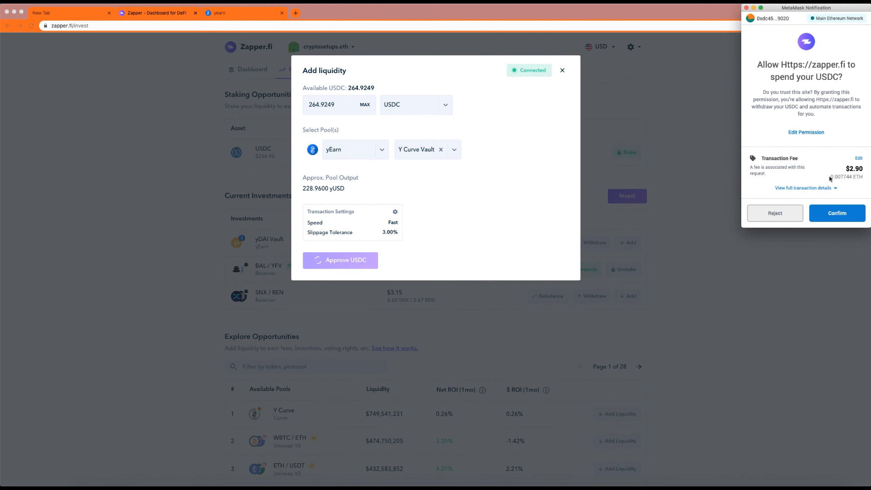
mouse_move(670, 201)
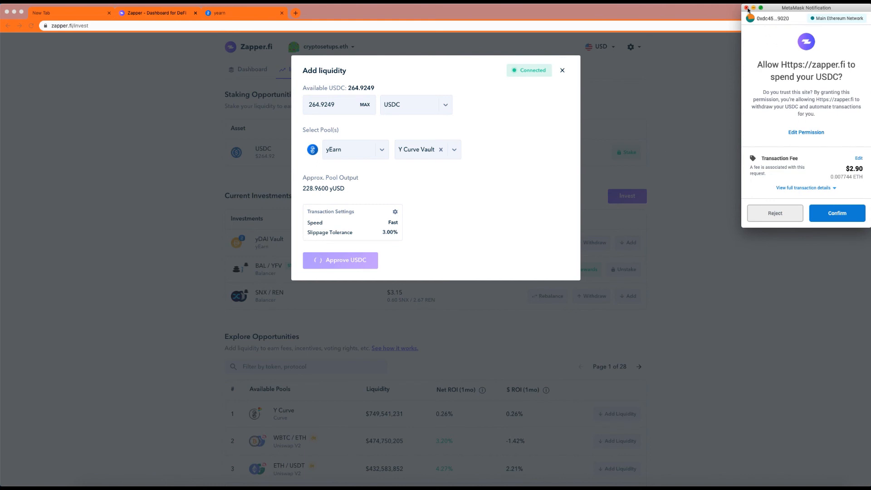
click(836, 213)
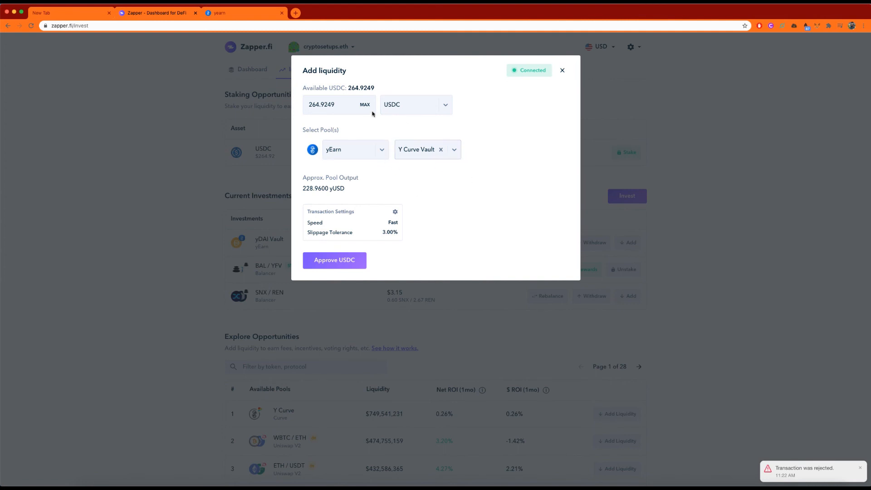
mouse_move(418, 130)
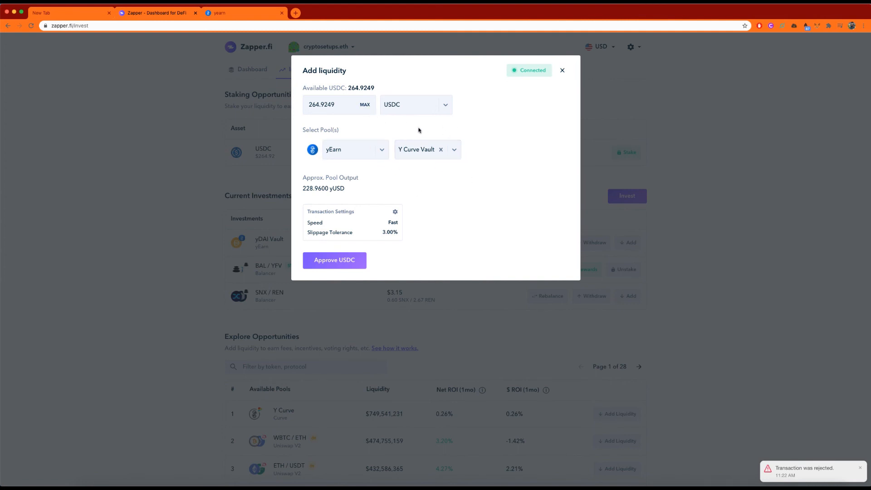
mouse_move(421, 127)
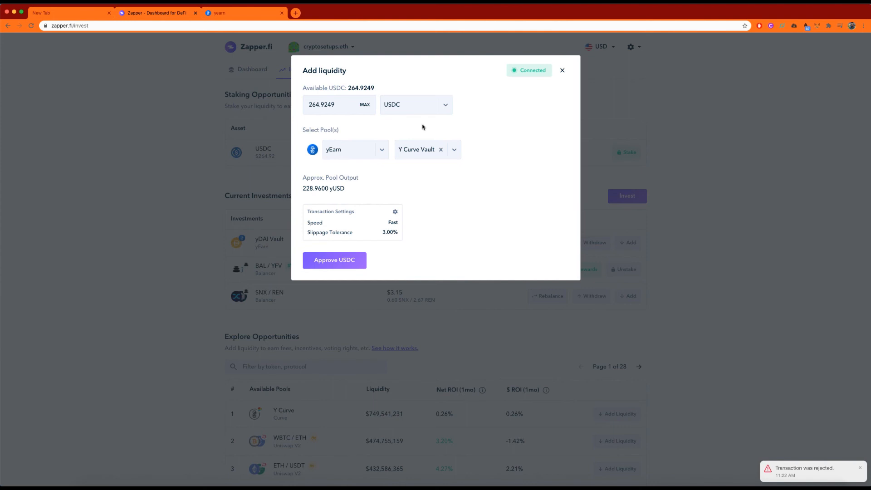
mouse_move(432, 173)
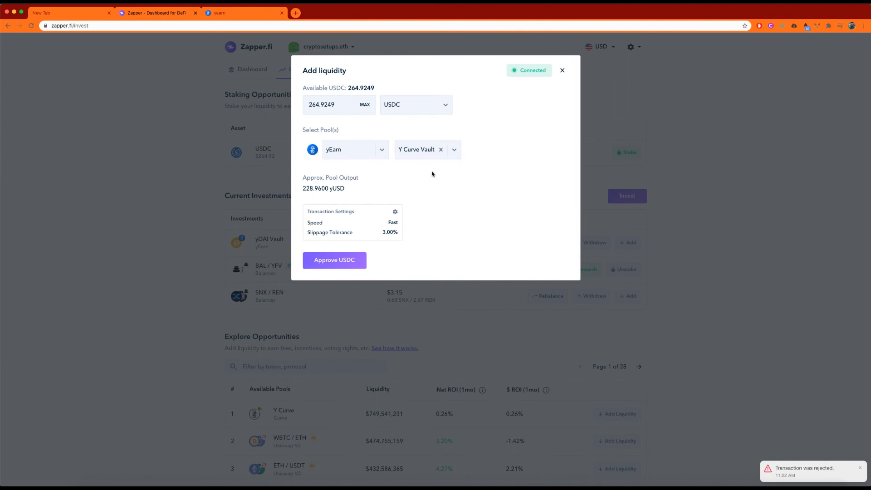
mouse_move(435, 170)
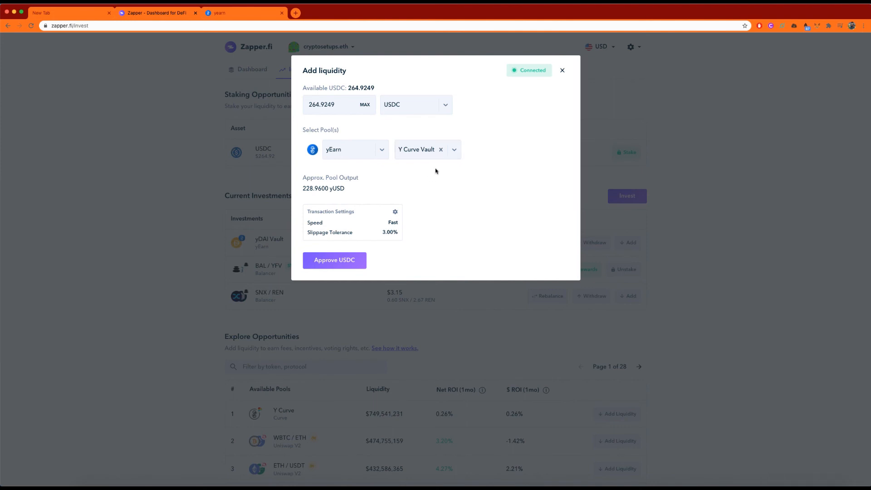
mouse_move(351, 149)
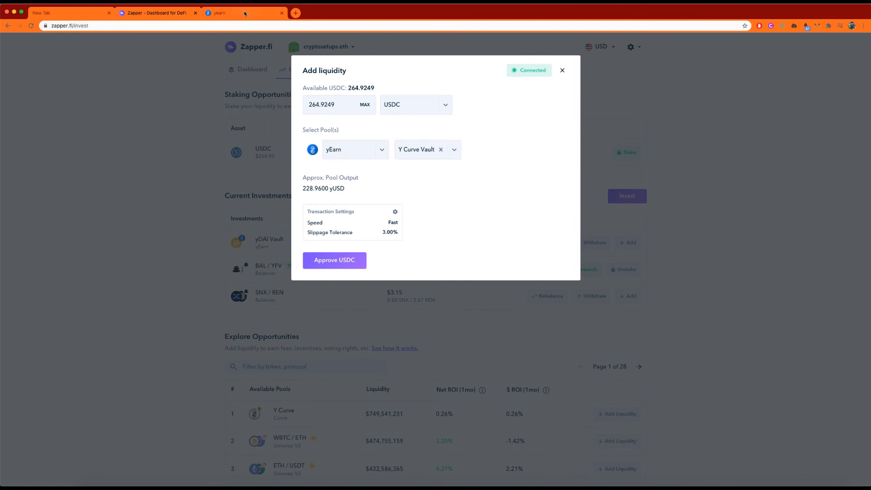
click(245, 12)
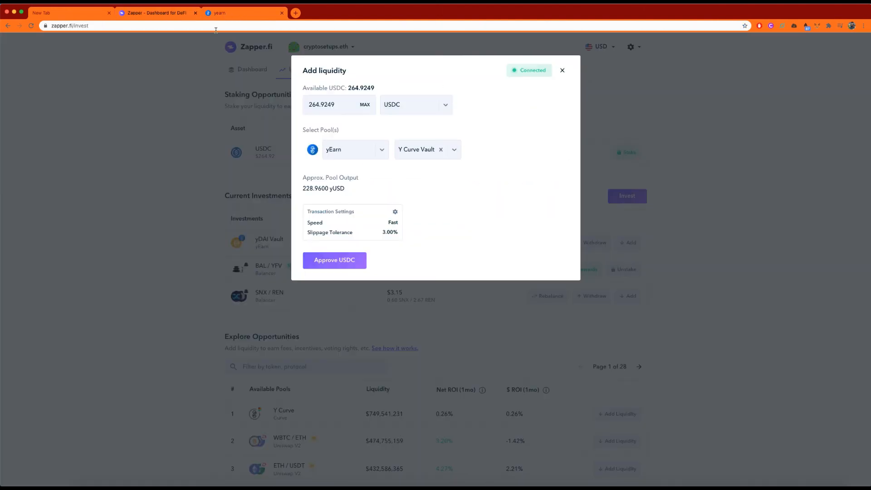
click(561, 70)
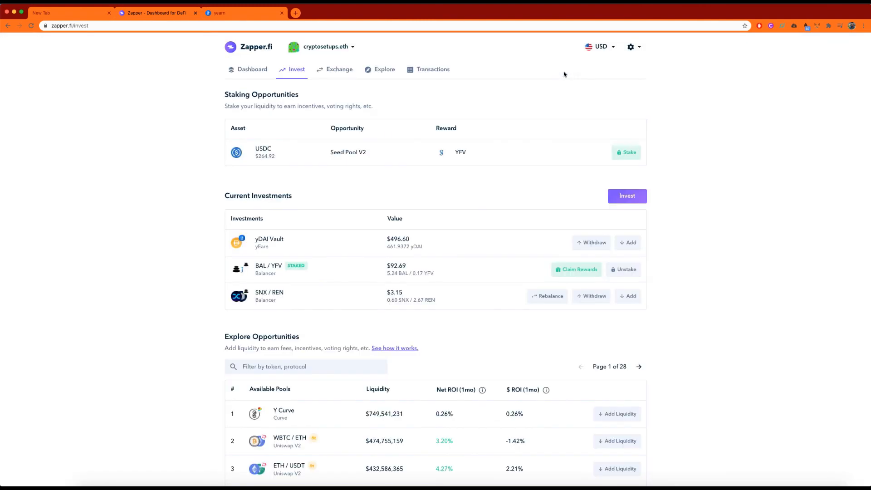
mouse_move(252, 69)
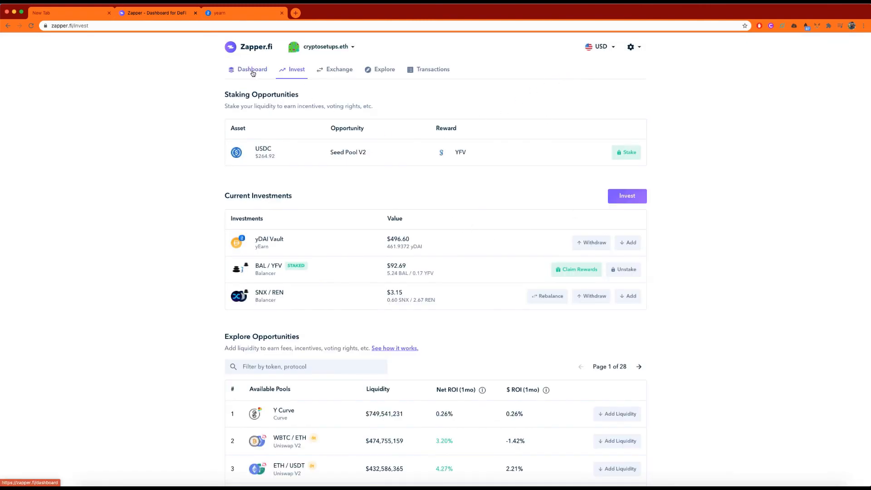
Step: View the yEarn holdings breakdown ($872.27 in yDAI and yETH), then go back to the dashboard
click(252, 69)
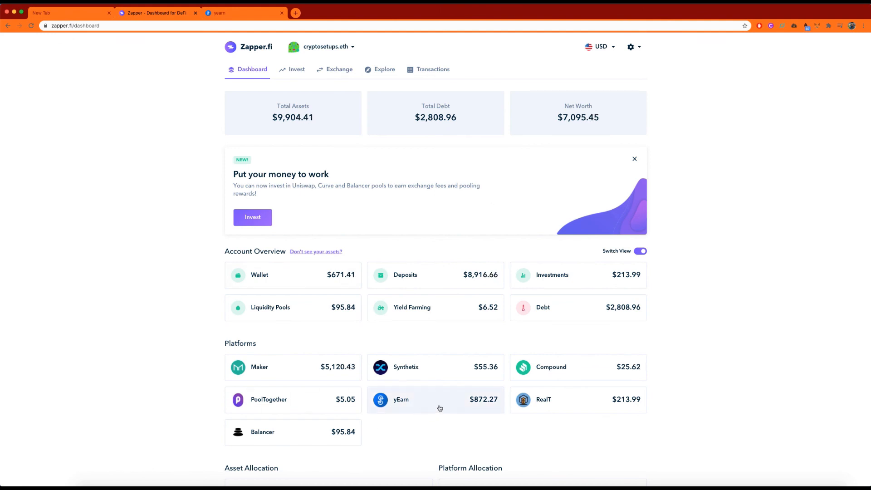
click(435, 398)
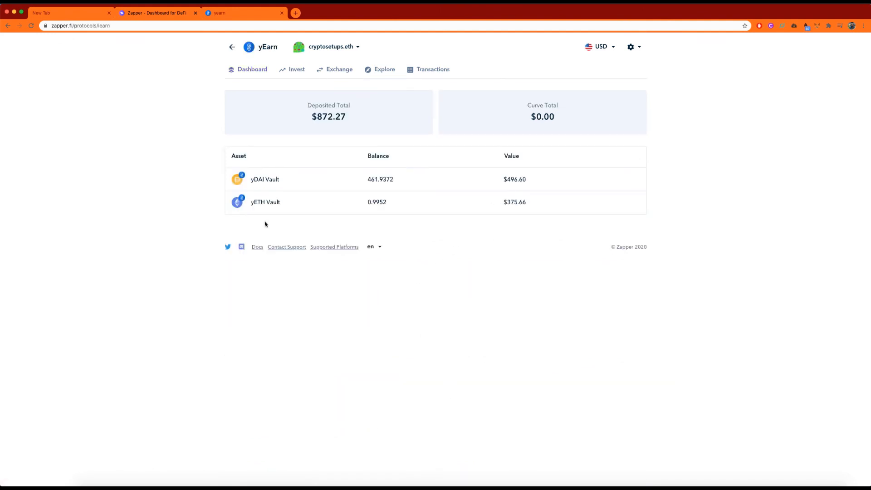
mouse_move(275, 223)
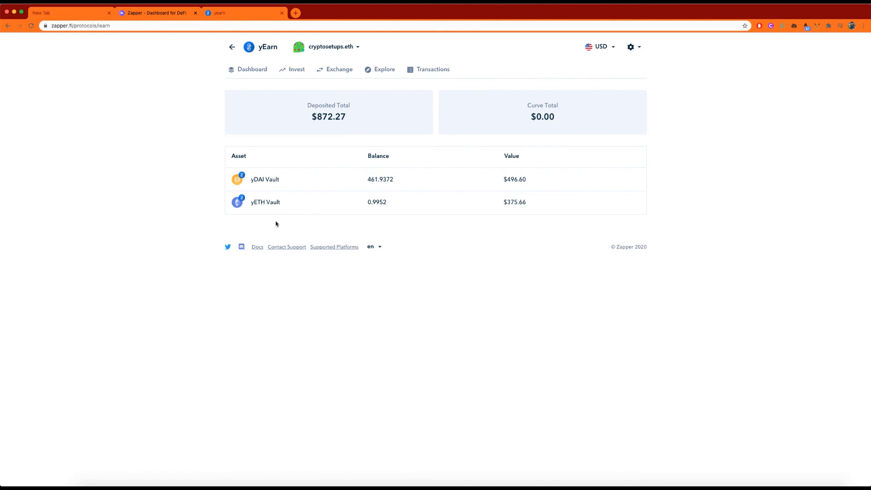
mouse_move(407, 229)
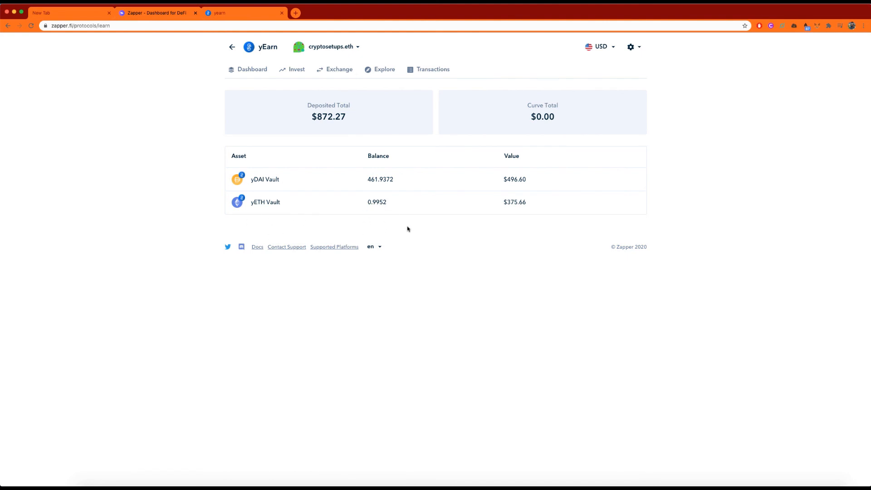
mouse_move(260, 125)
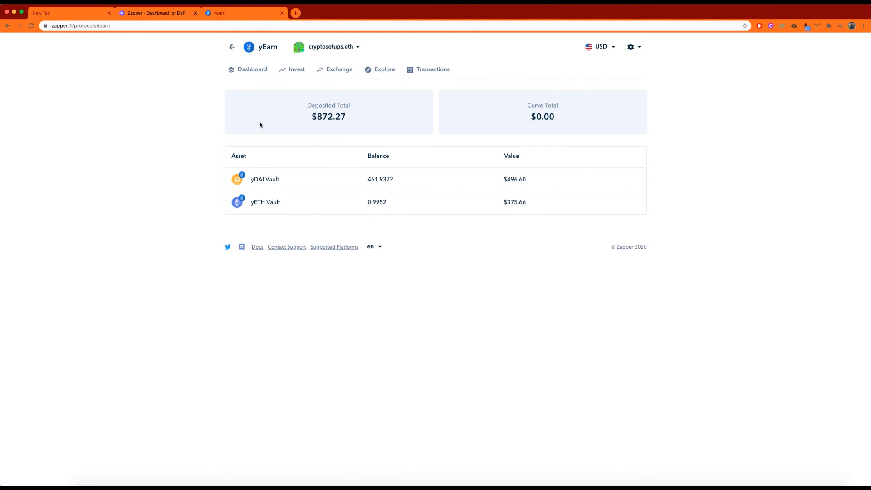
mouse_move(299, 213)
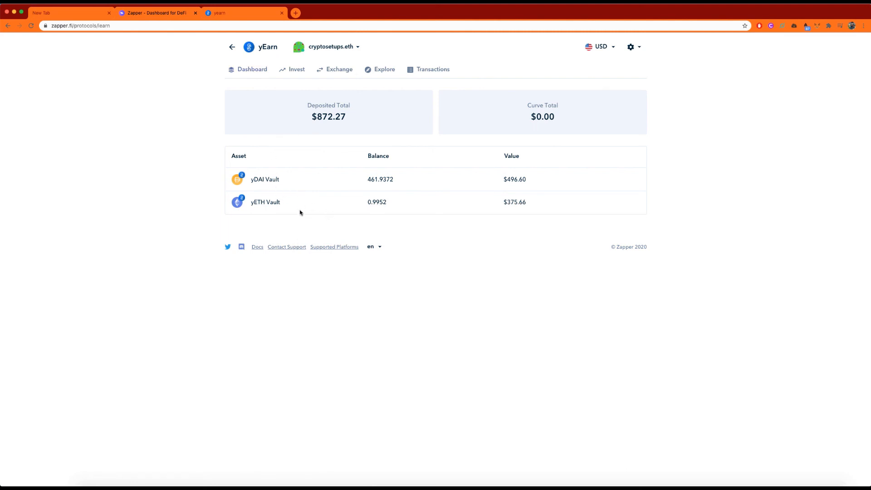
click(232, 47)
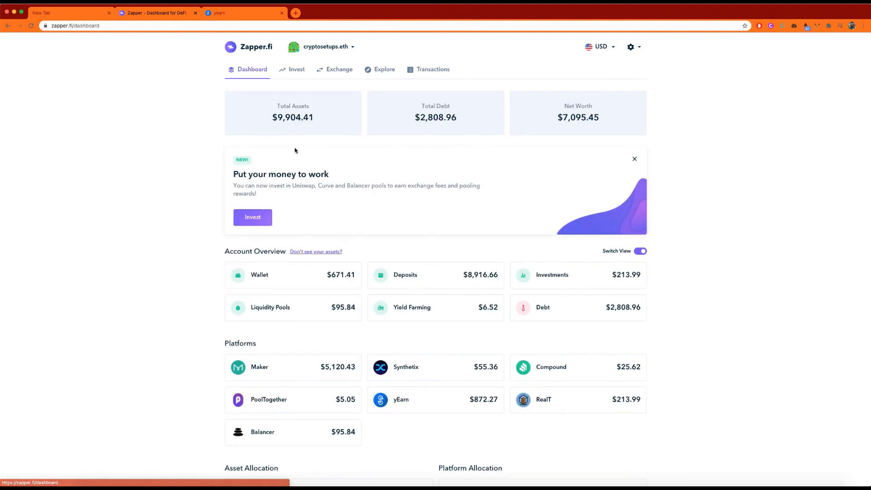
mouse_move(232, 128)
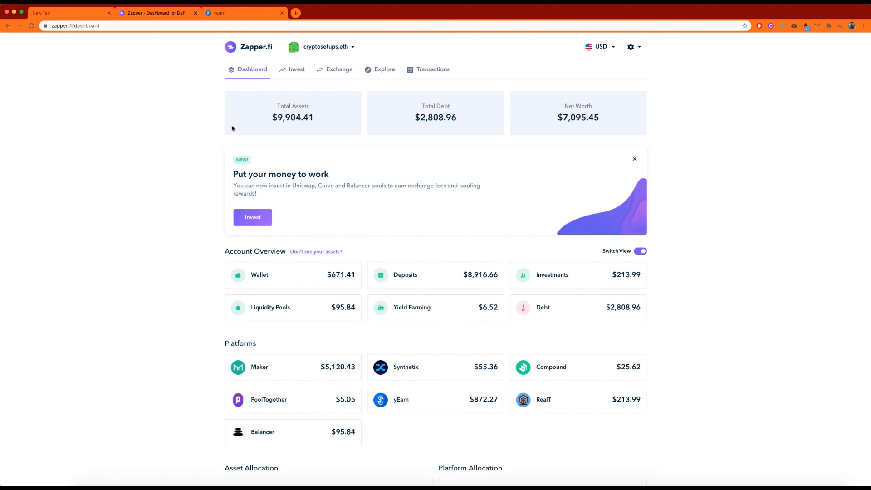
mouse_move(207, 78)
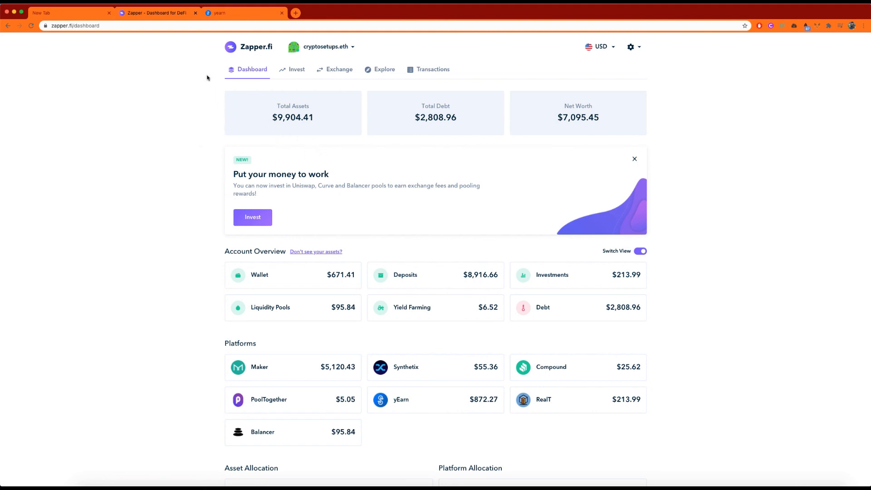
mouse_move(269, 116)
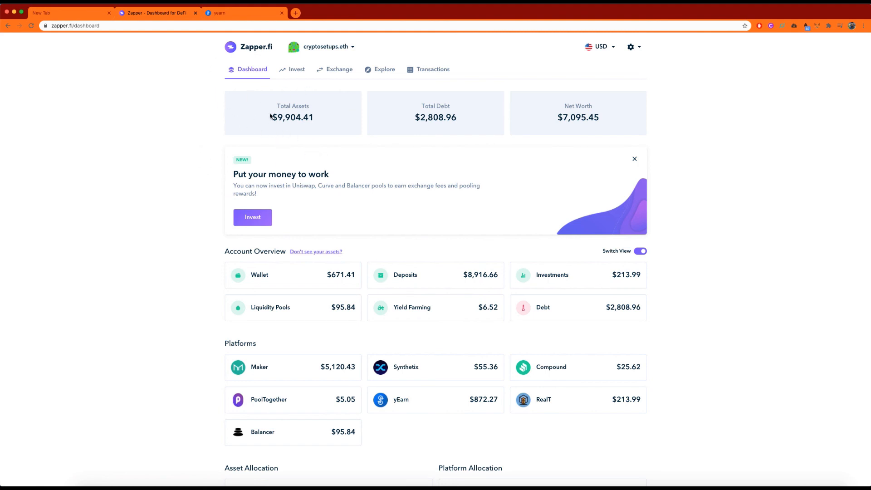
mouse_move(279, 142)
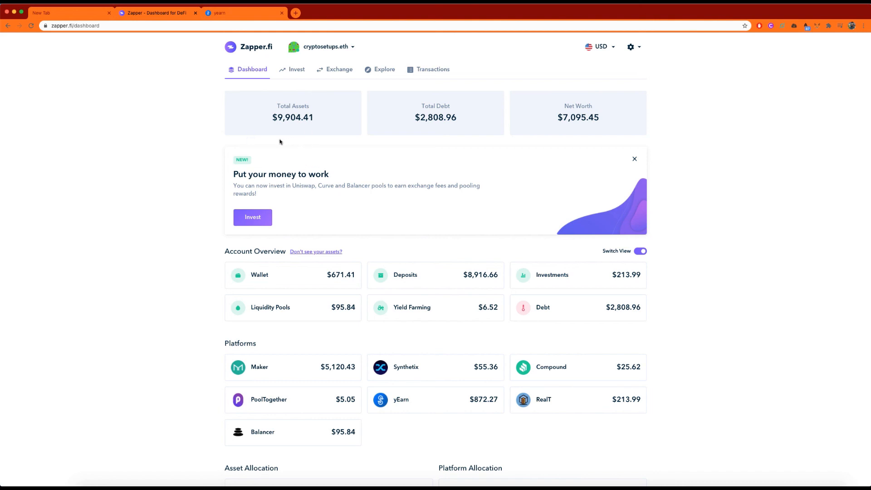
mouse_move(331, 153)
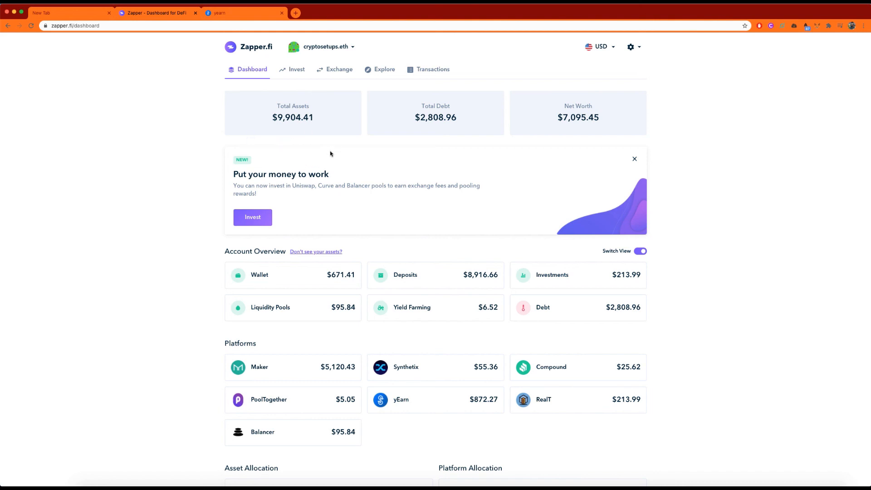
mouse_move(404, 203)
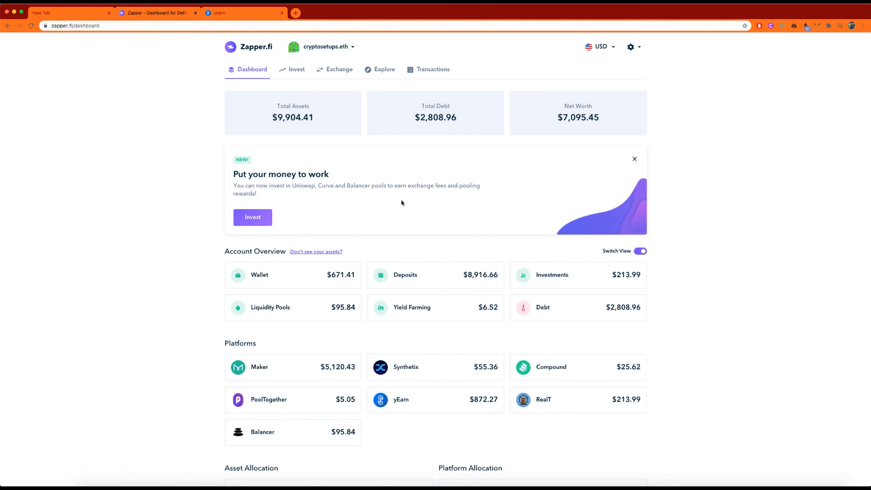
mouse_move(378, 205)
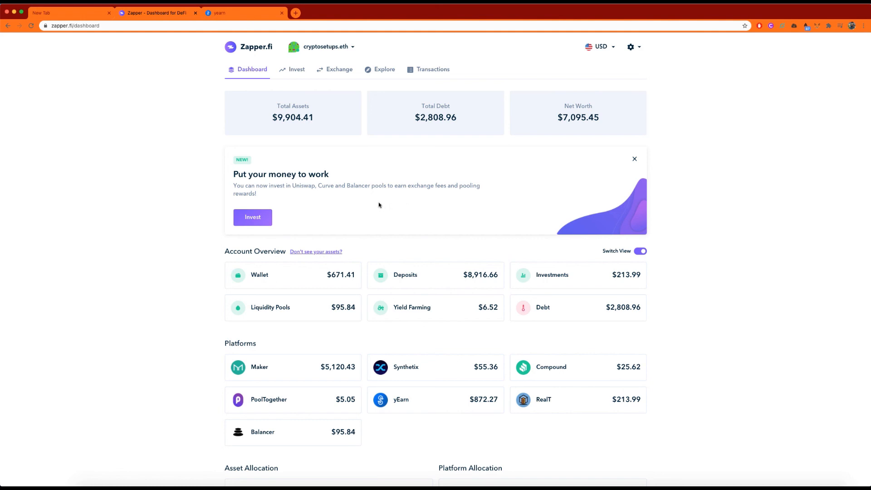
mouse_move(374, 204)
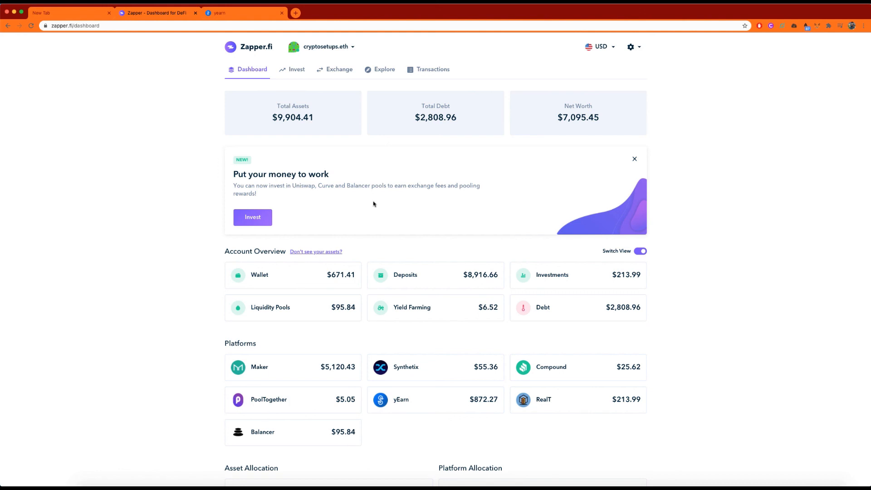
mouse_move(388, 214)
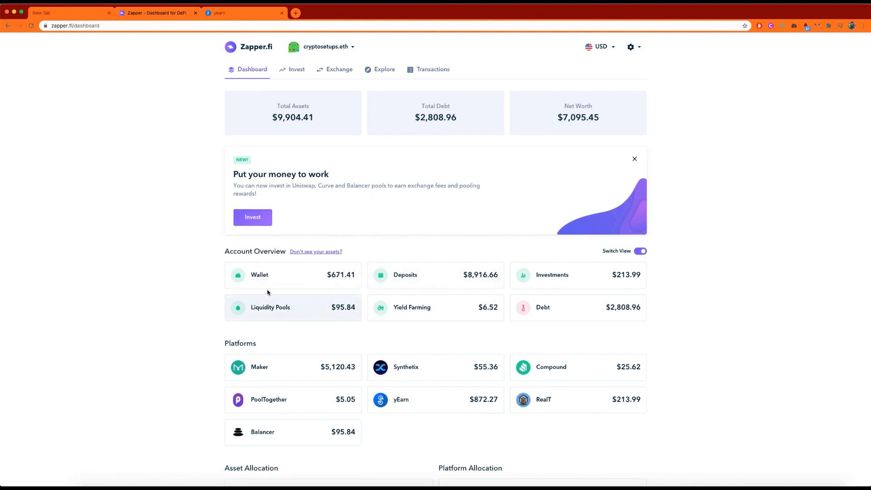
mouse_move(536, 370)
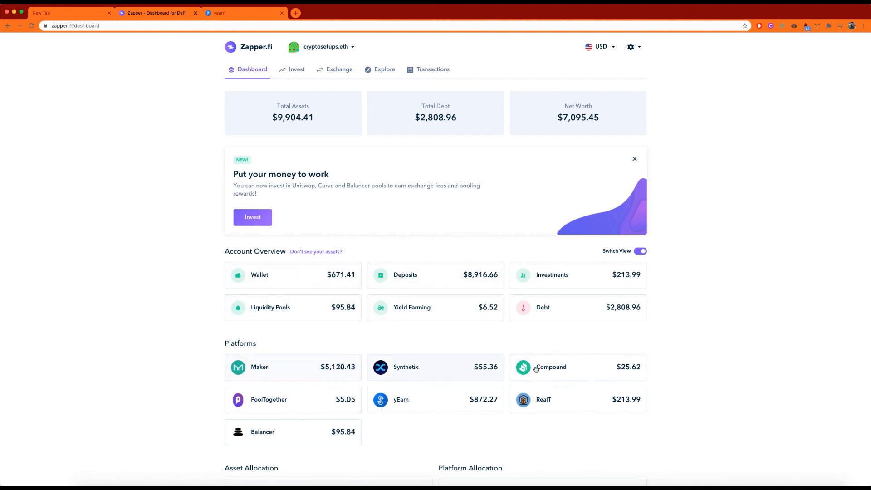
mouse_move(269, 309)
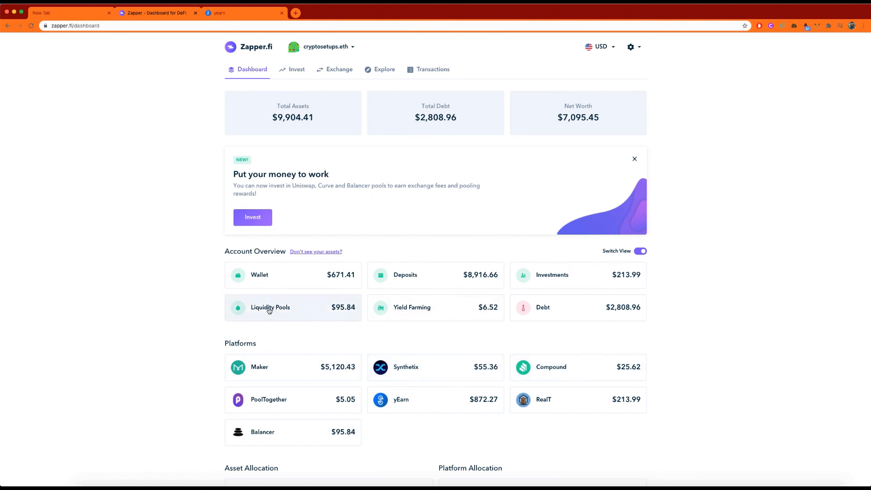
mouse_move(270, 332)
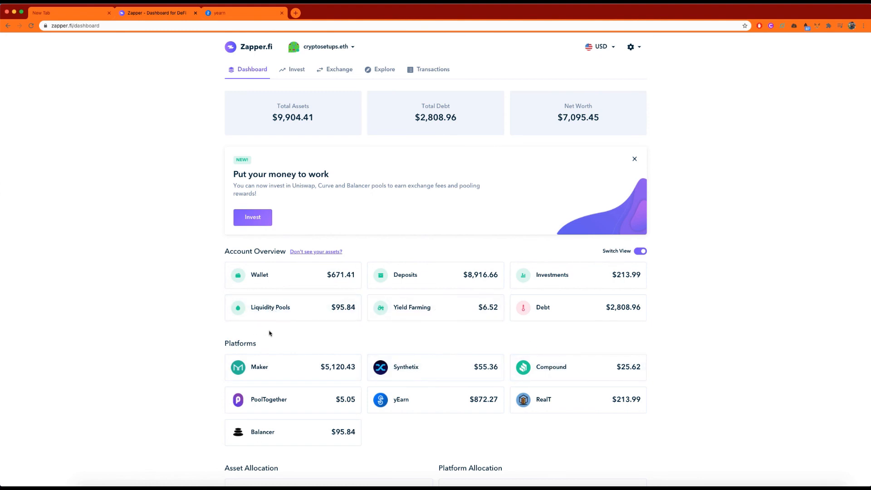
mouse_move(277, 330)
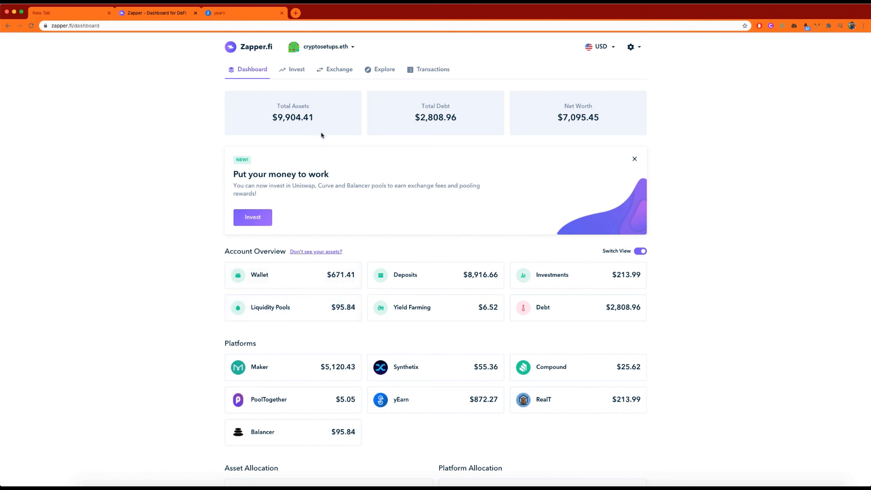
mouse_move(553, 262)
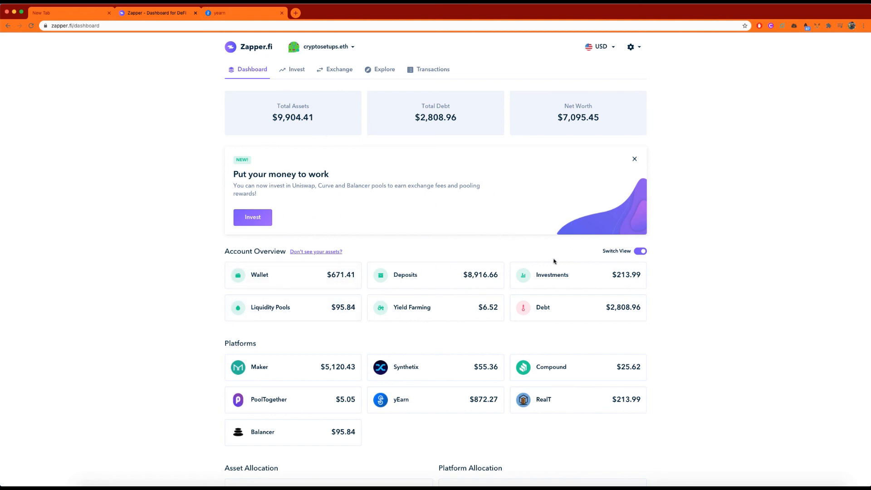
mouse_move(258, 46)
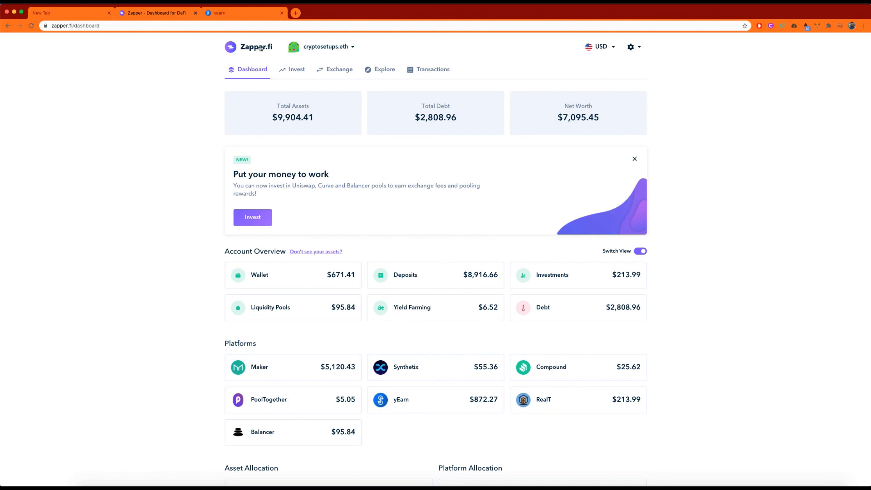
mouse_move(298, 92)
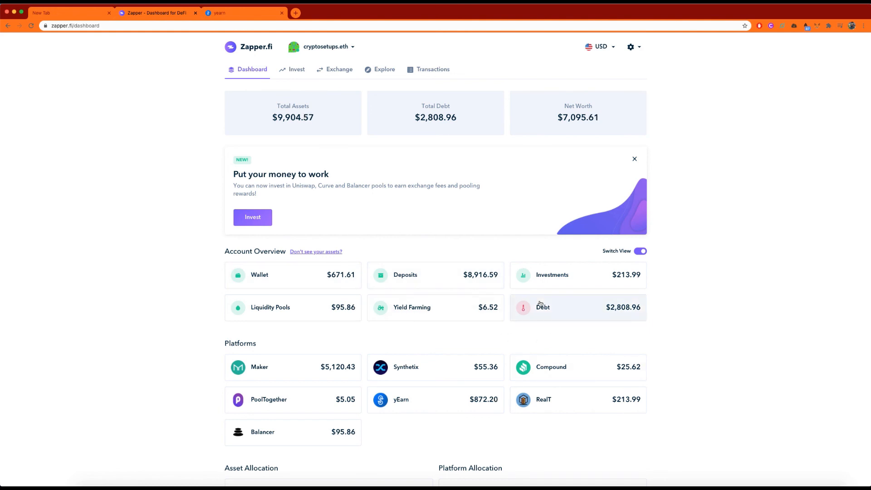
scroll(down, 3)
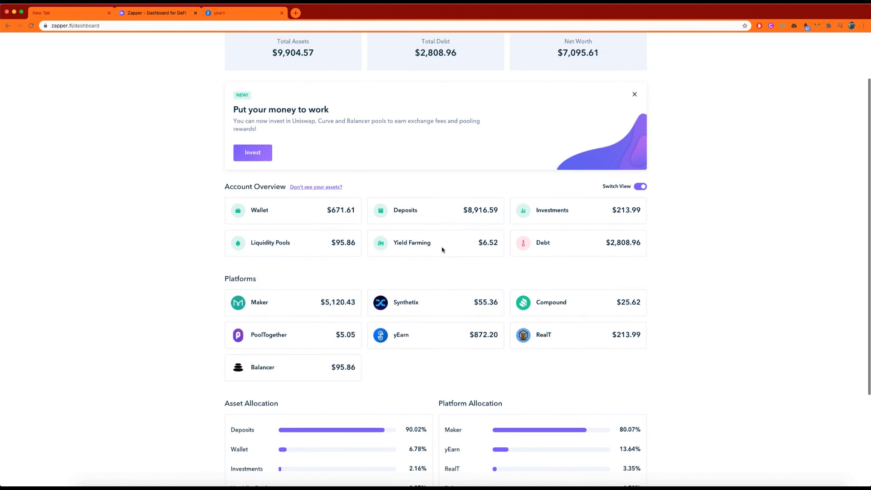
scroll(up, 3)
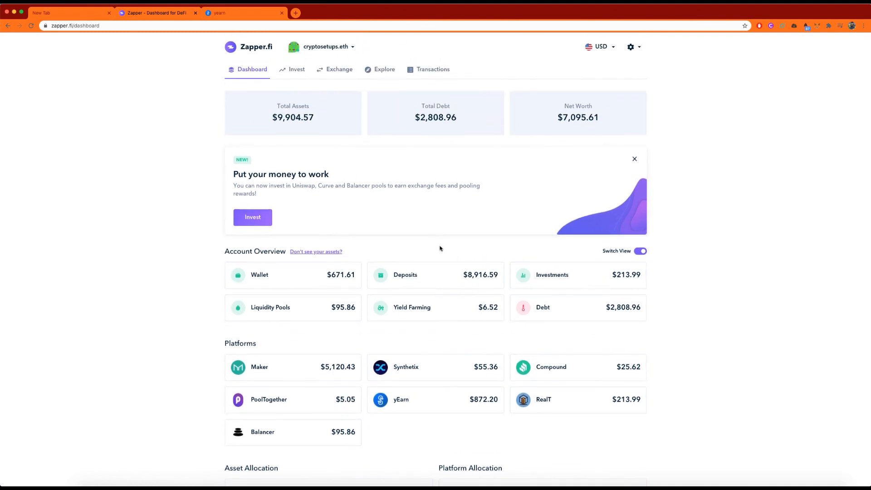
mouse_move(372, 212)
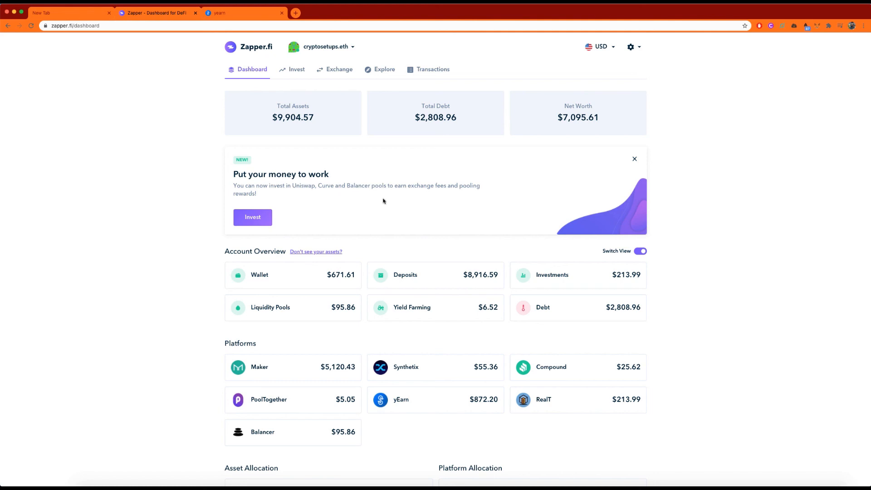
mouse_move(381, 197)
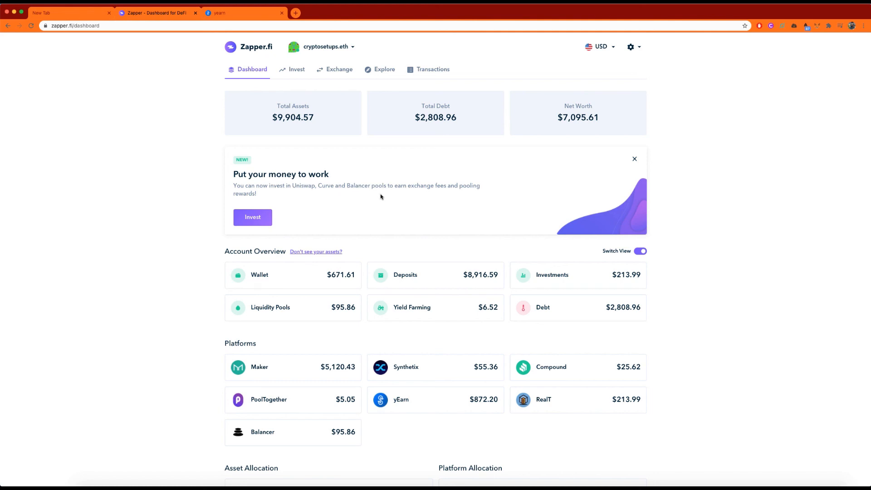
mouse_move(343, 179)
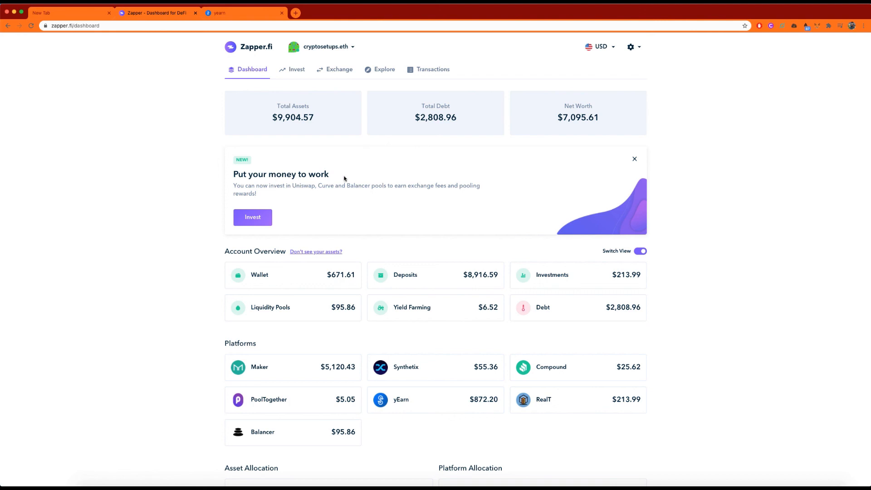
mouse_move(353, 170)
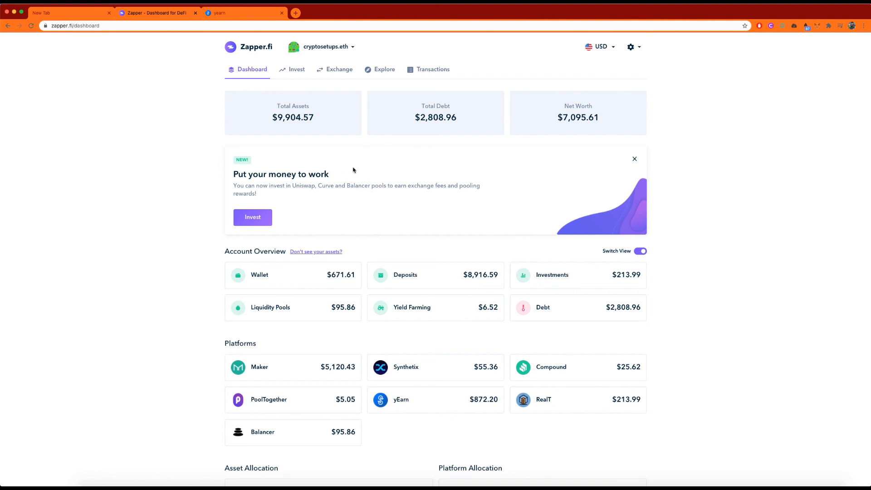
mouse_move(351, 171)
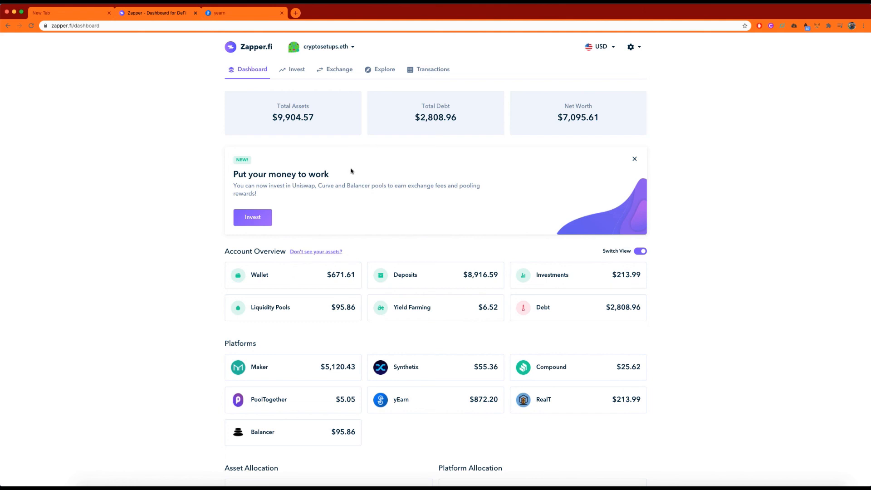
mouse_move(377, 173)
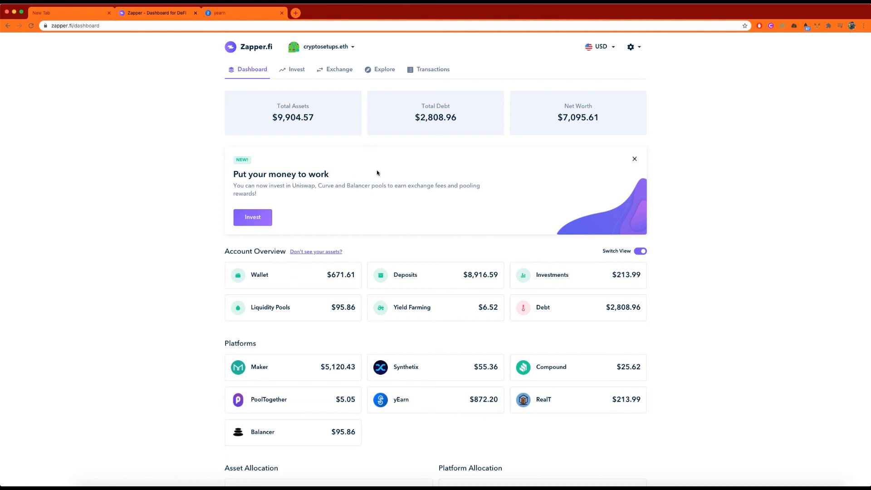
mouse_move(385, 169)
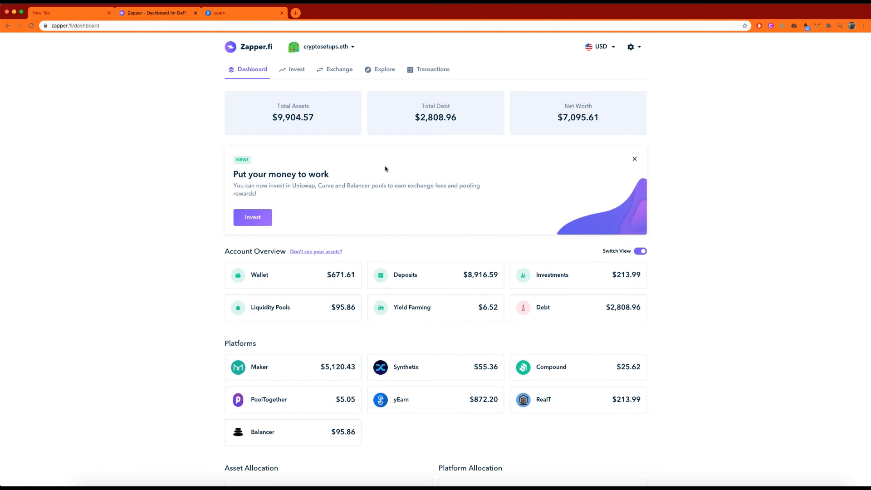
mouse_move(395, 177)
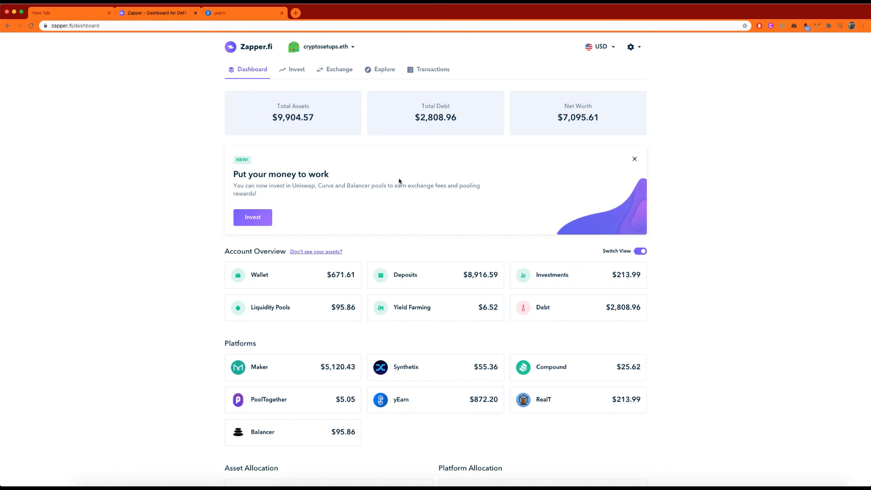
mouse_move(408, 184)
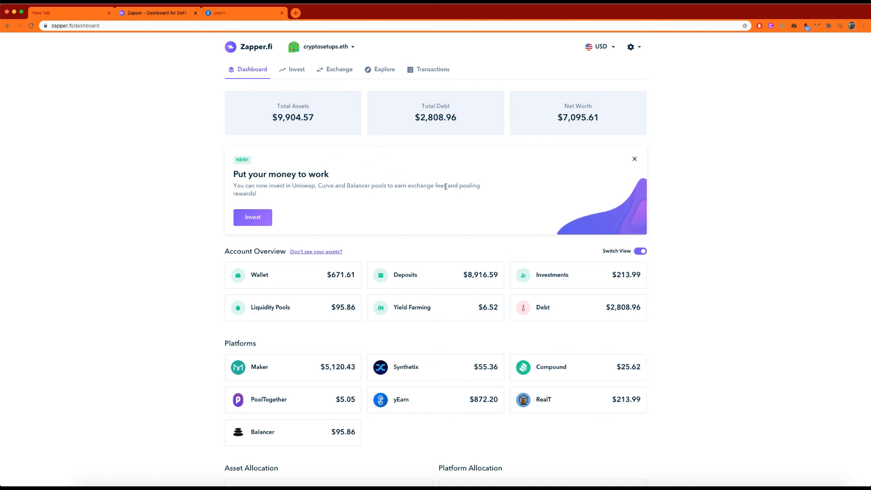
mouse_move(563, 134)
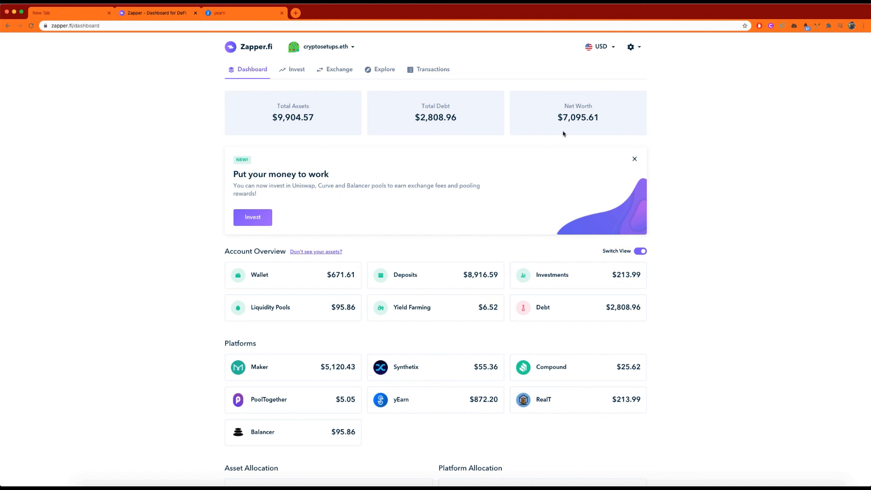
mouse_move(506, 258)
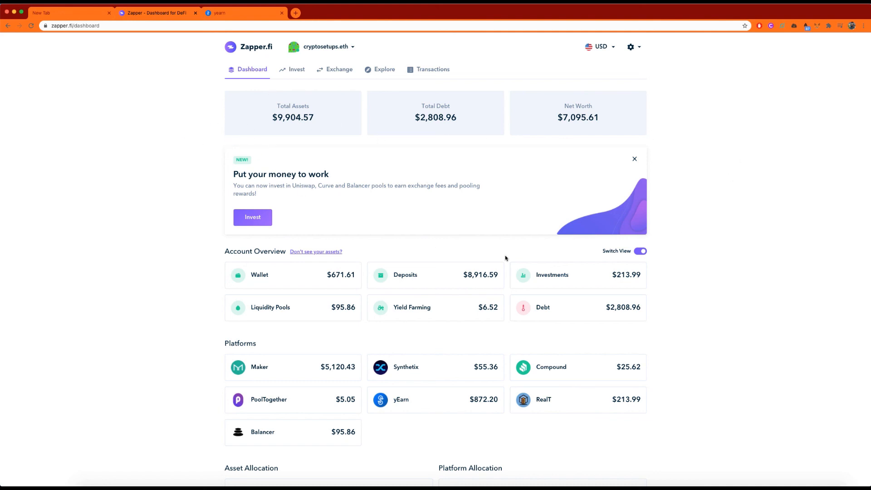
mouse_move(685, 203)
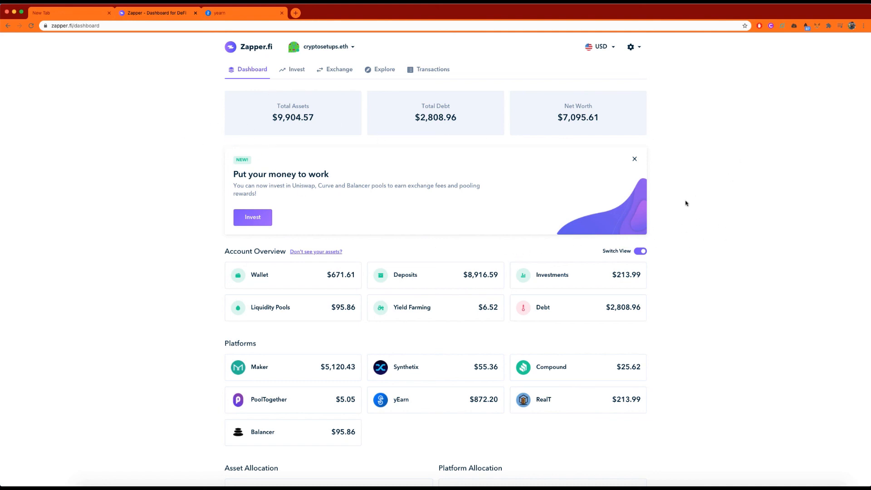